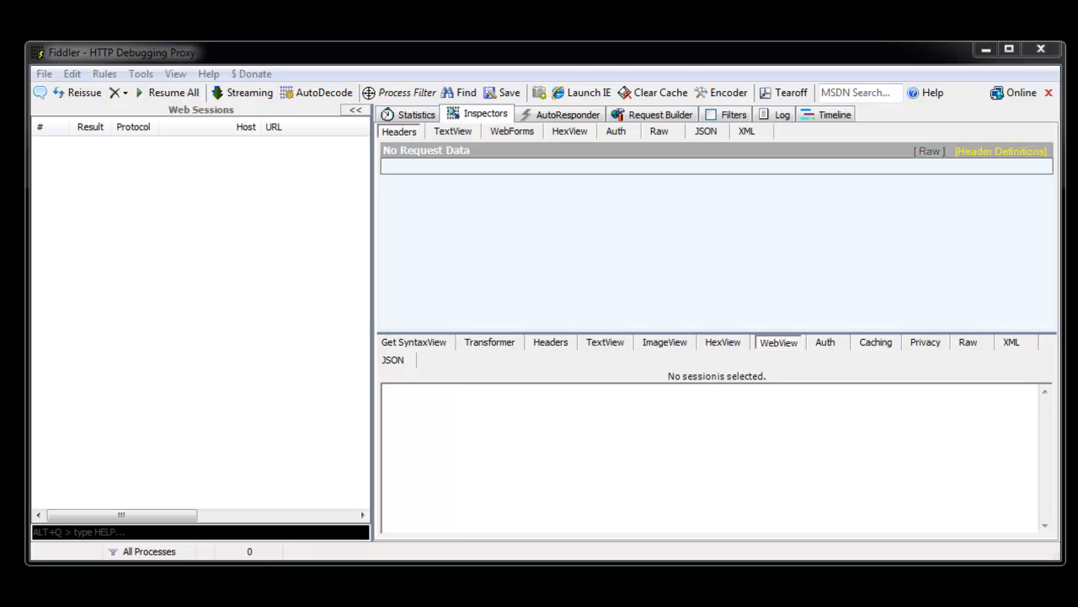
mouse_move(69, 64)
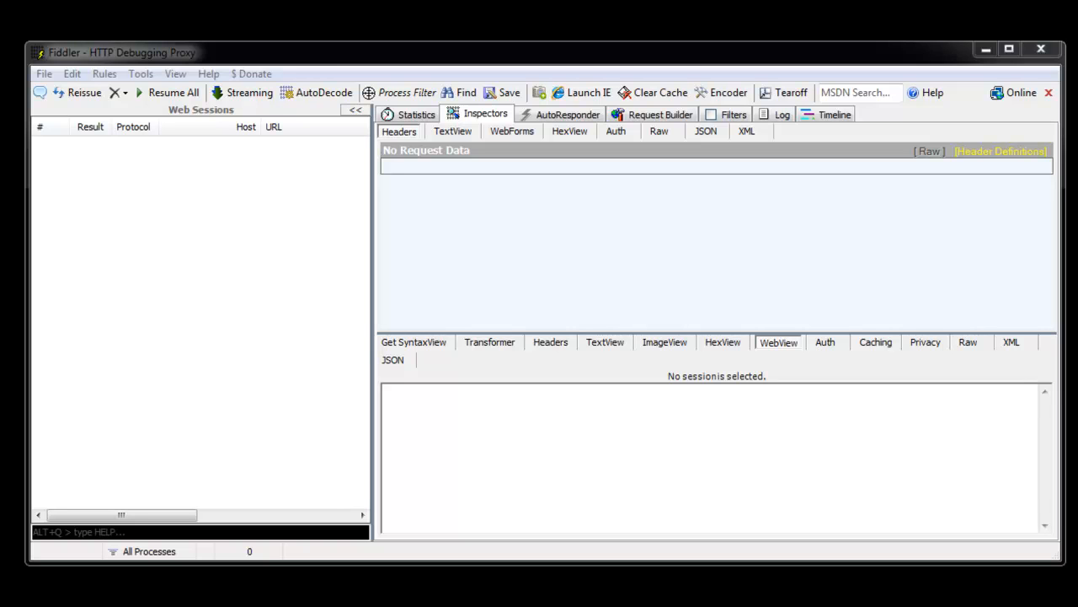
mouse_move(582, 111)
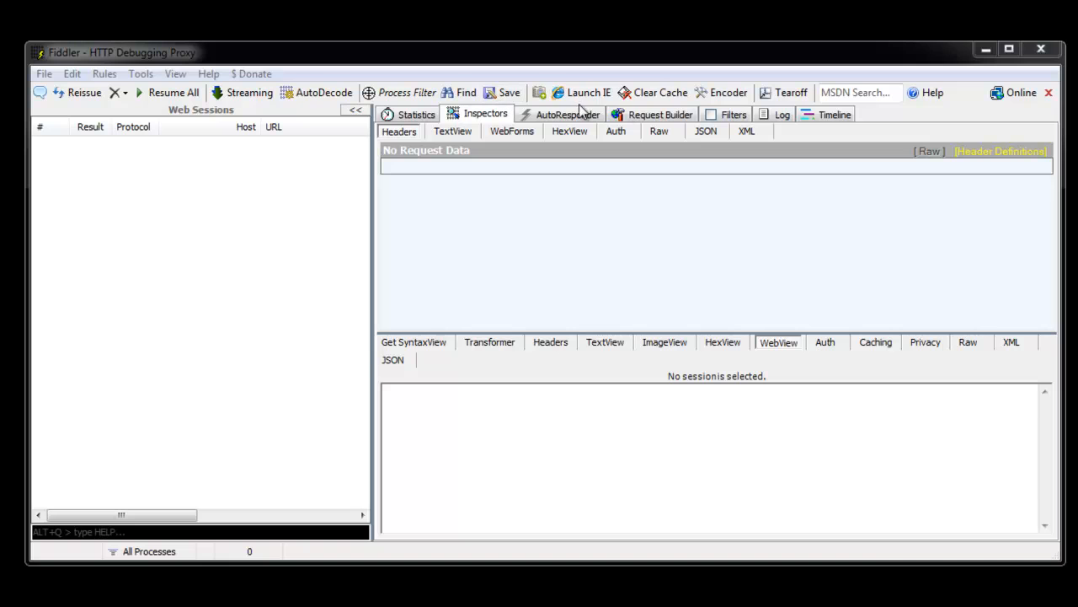
mouse_move(75, 59)
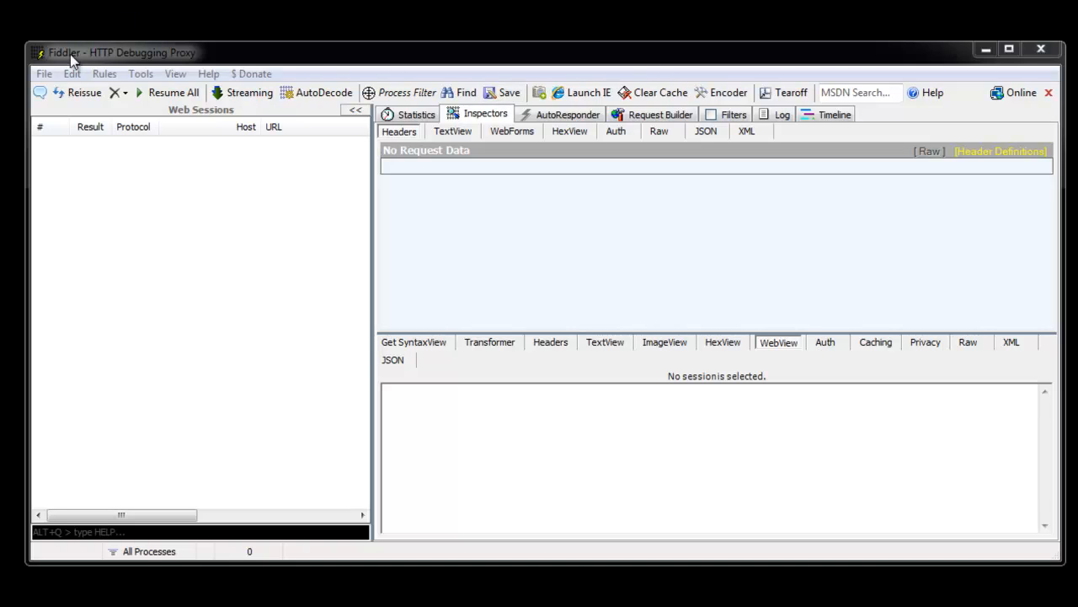
mouse_move(655, 158)
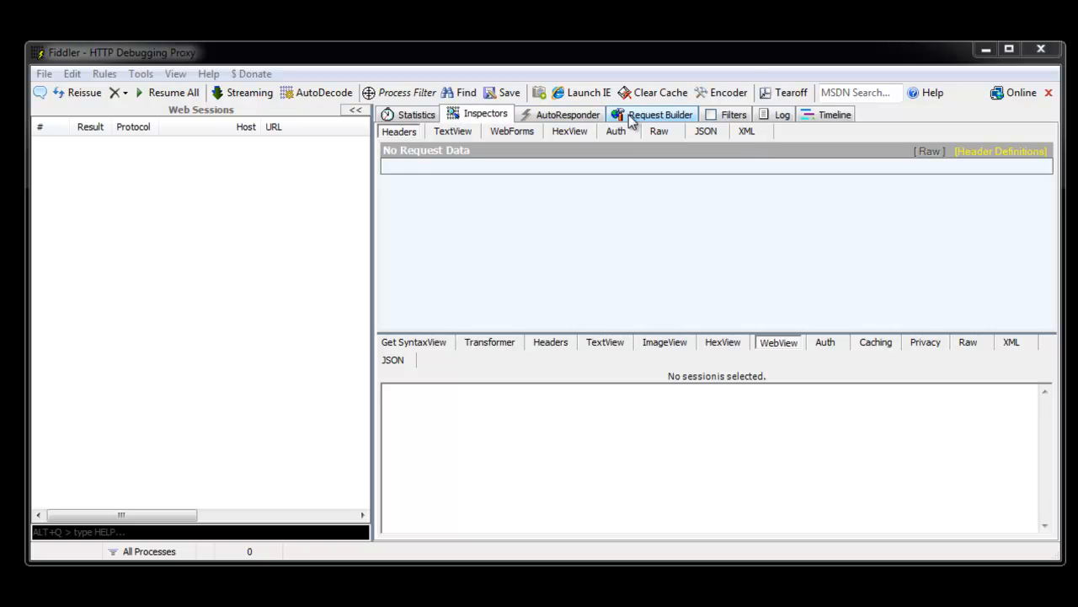
click(660, 115)
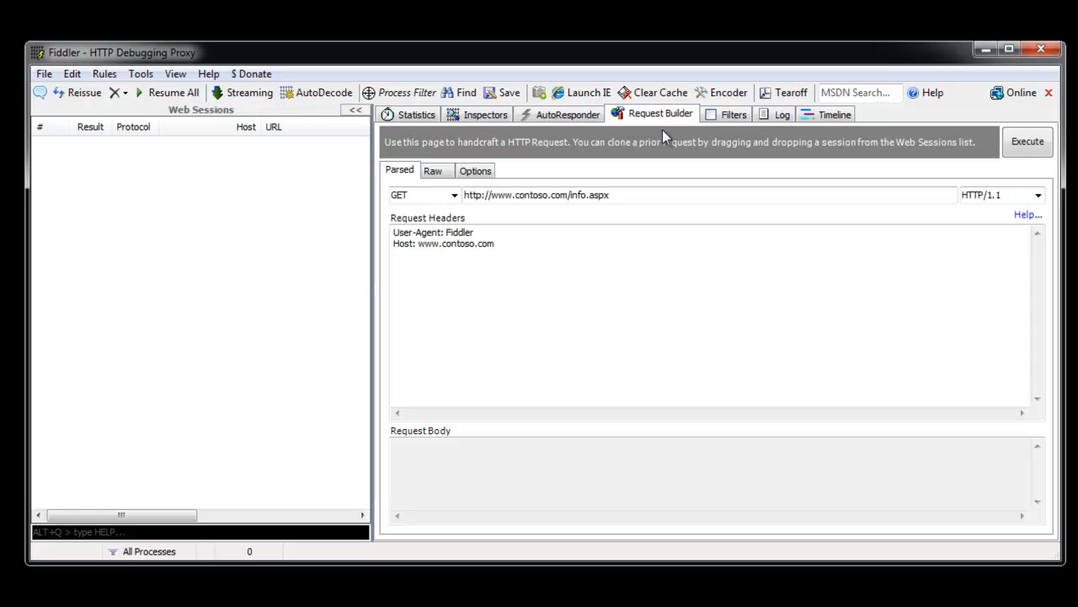
mouse_move(578, 196)
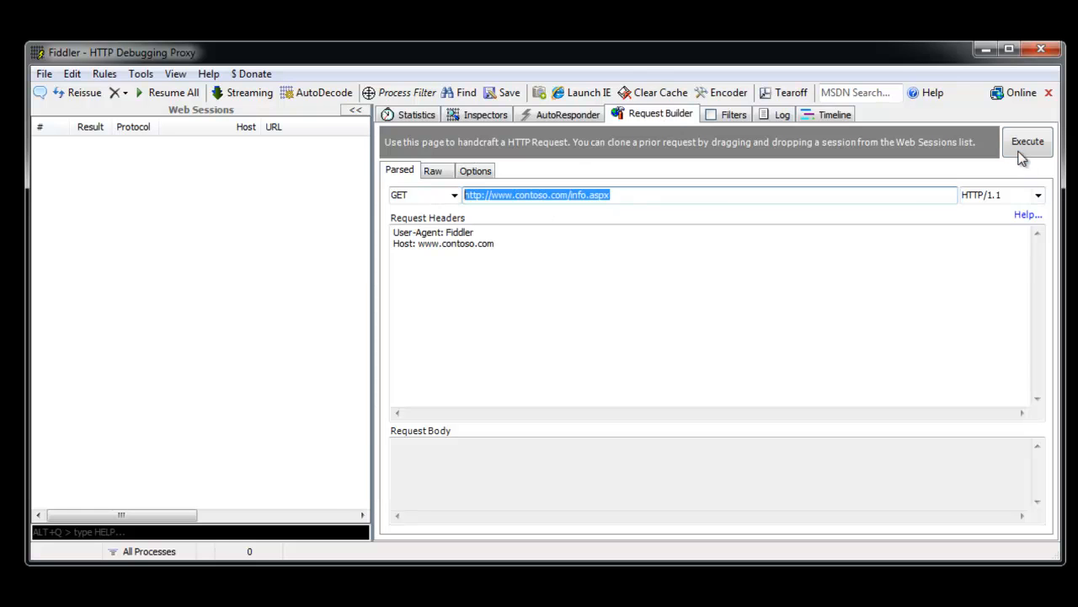
click(1028, 141)
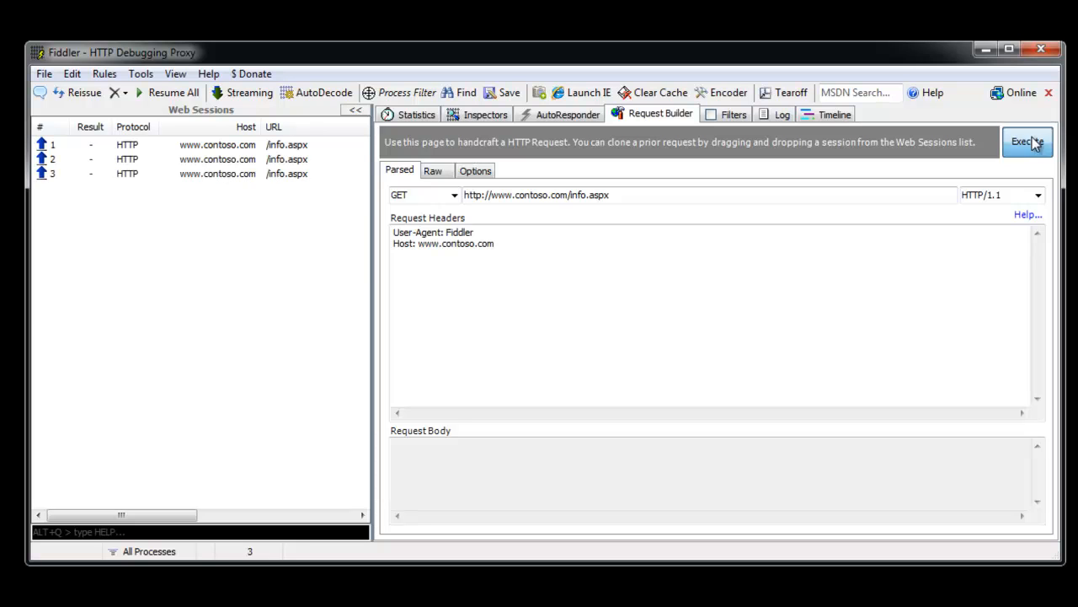
click(1027, 141)
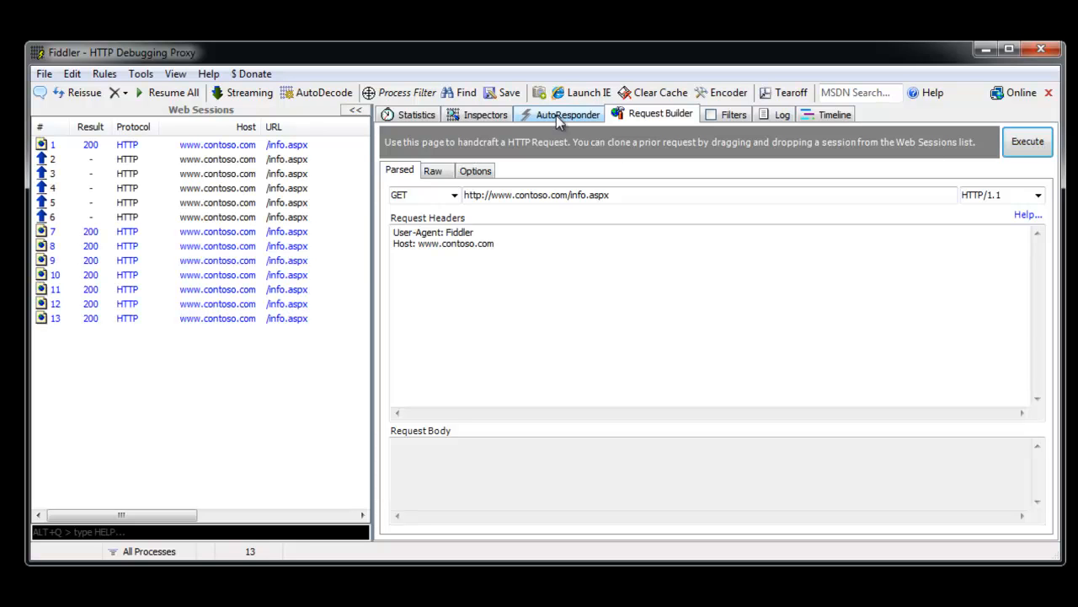
Inspect the rendered responses of sessions 1–4 to see which server (005508 or 005509) answered
click(486, 115)
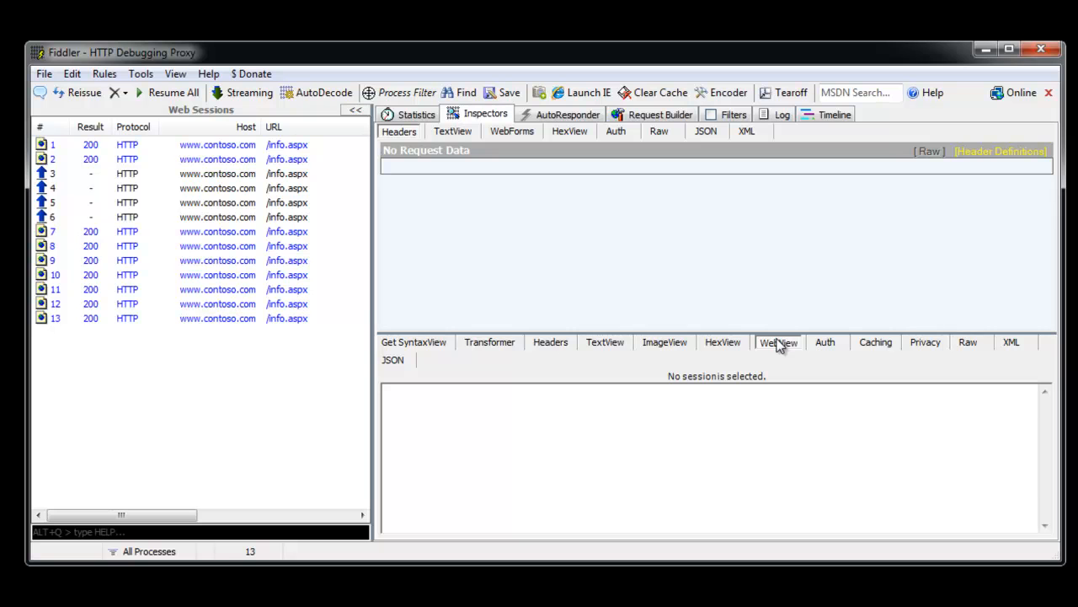
click(217, 145)
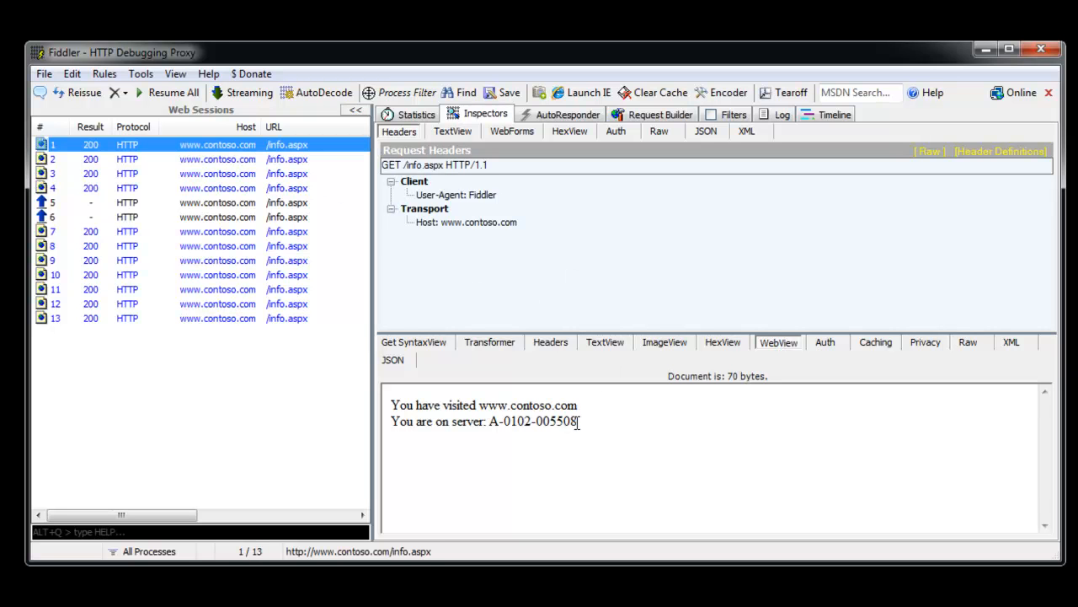
click(217, 159)
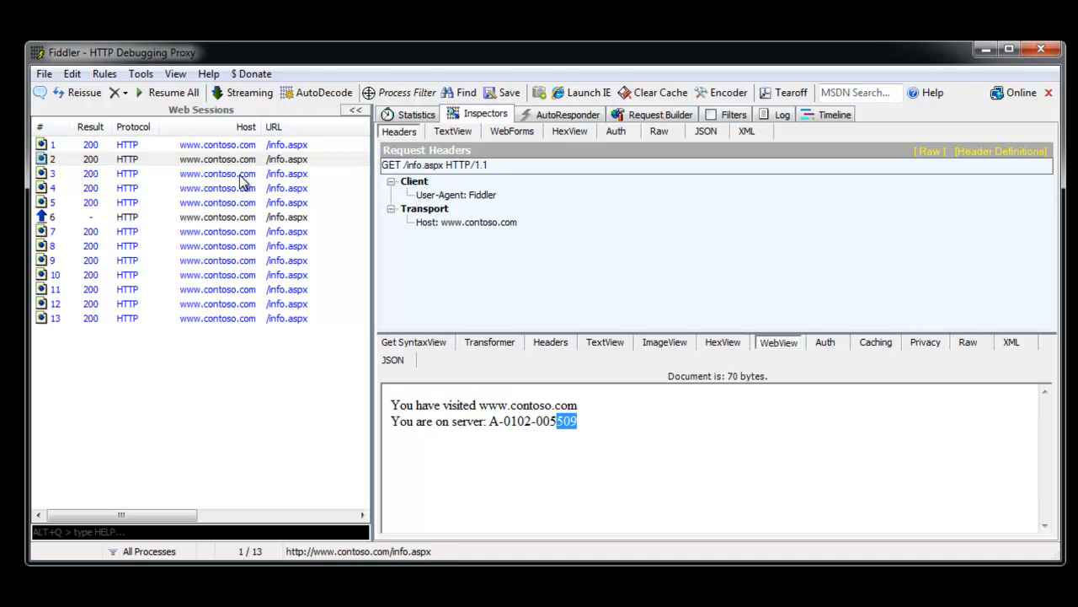
click(217, 173)
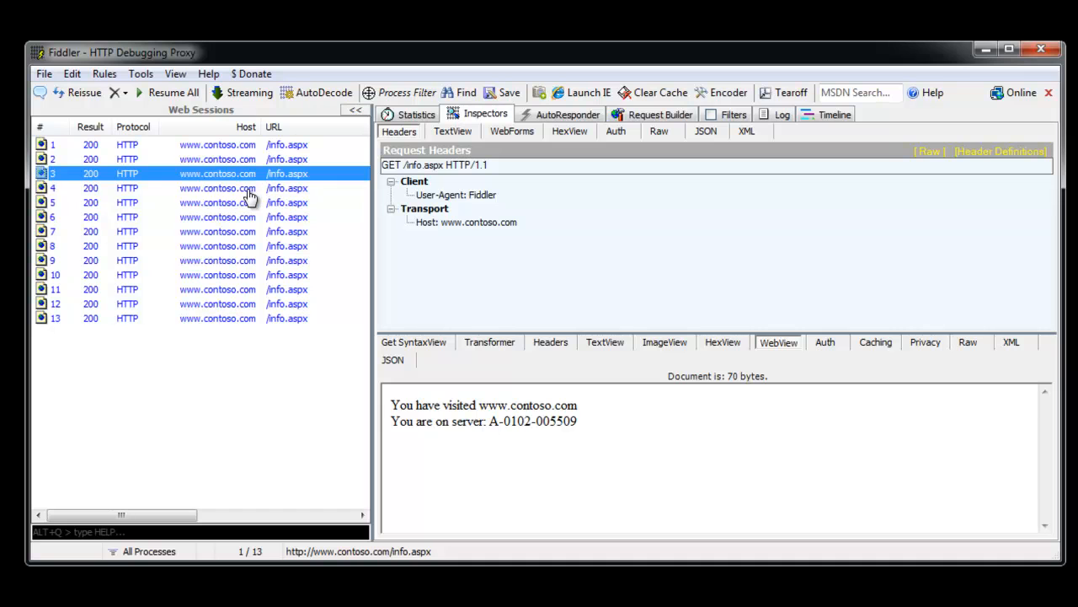
click(217, 189)
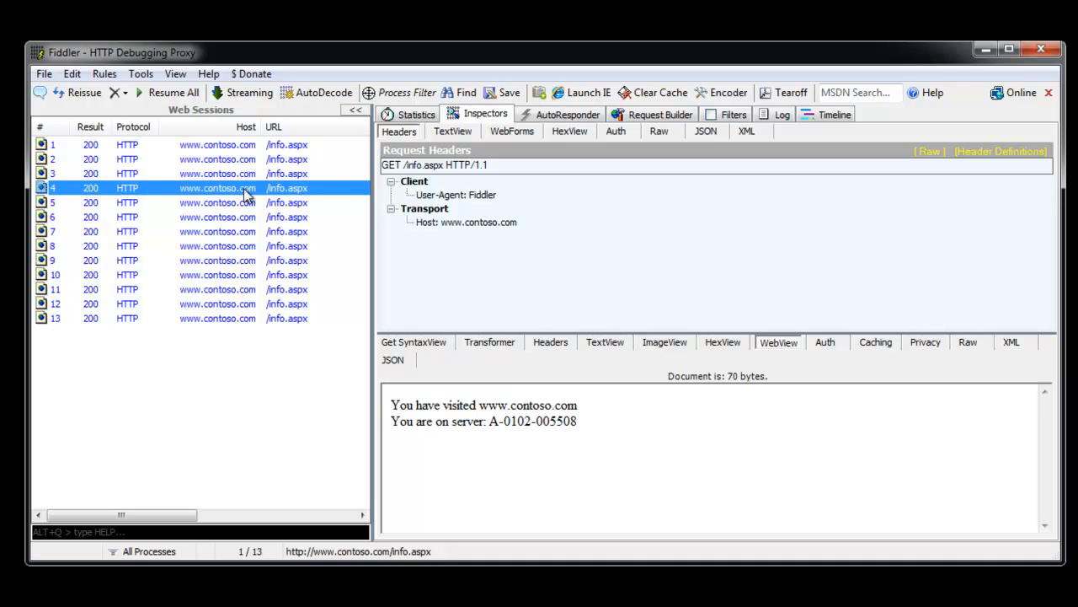
Check the responding server for the later sessions and view the last session's raw response
click(217, 203)
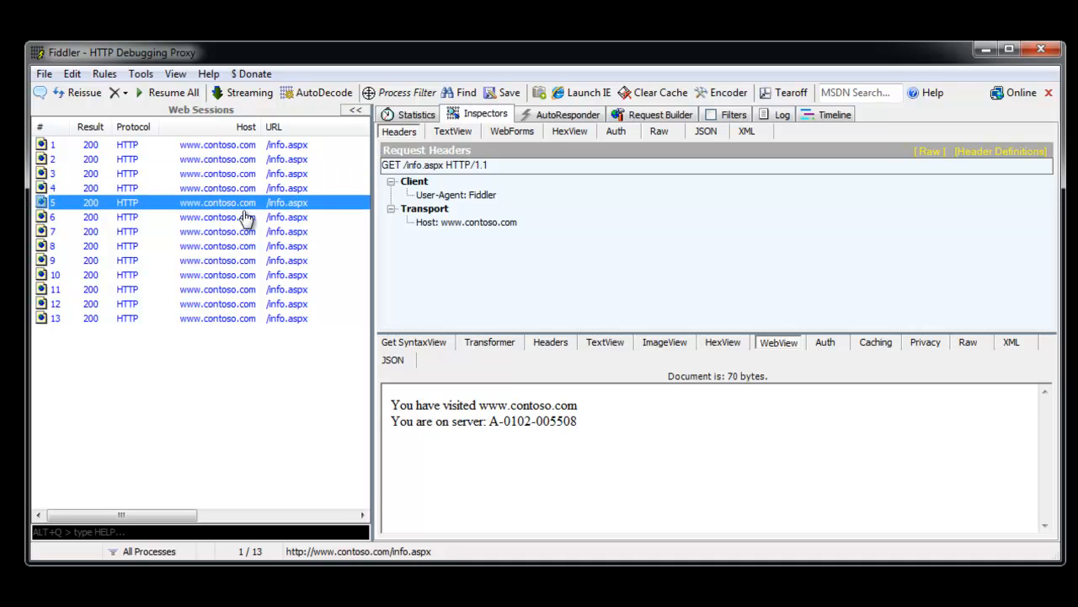
click(217, 231)
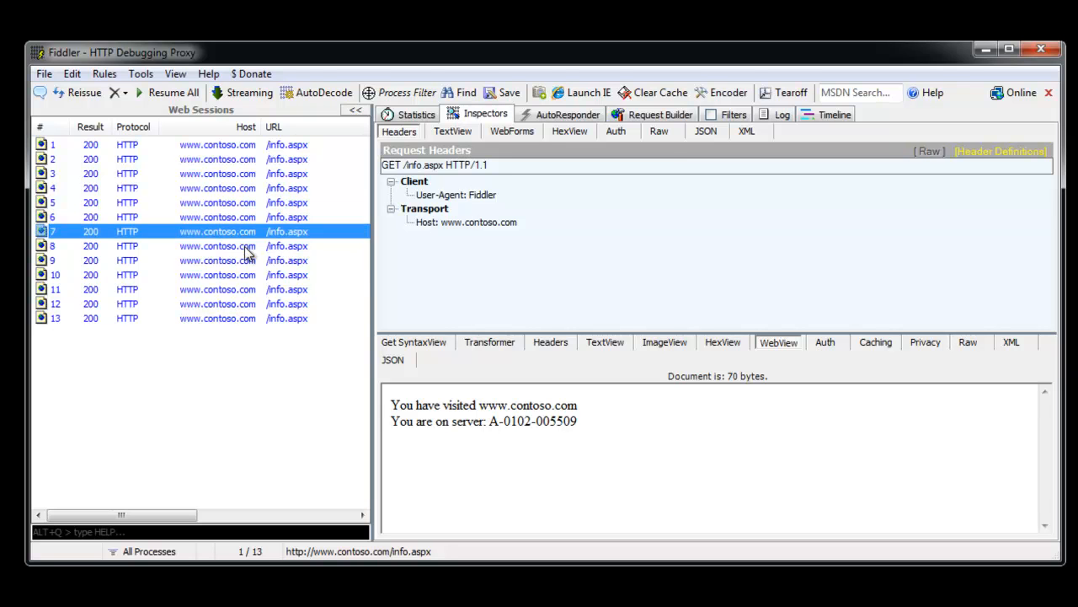
click(217, 275)
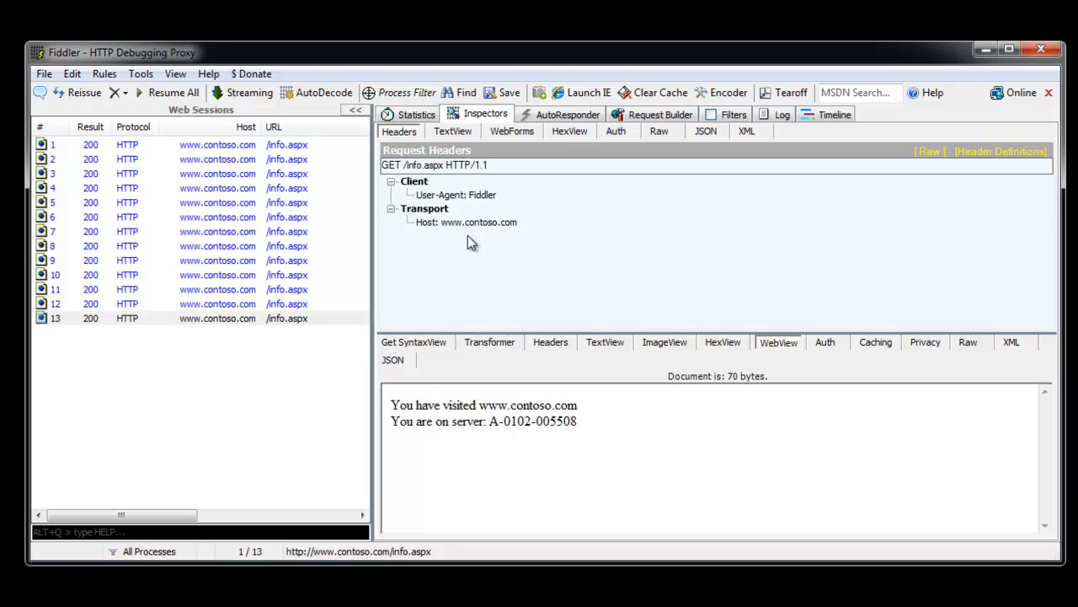
click(967, 342)
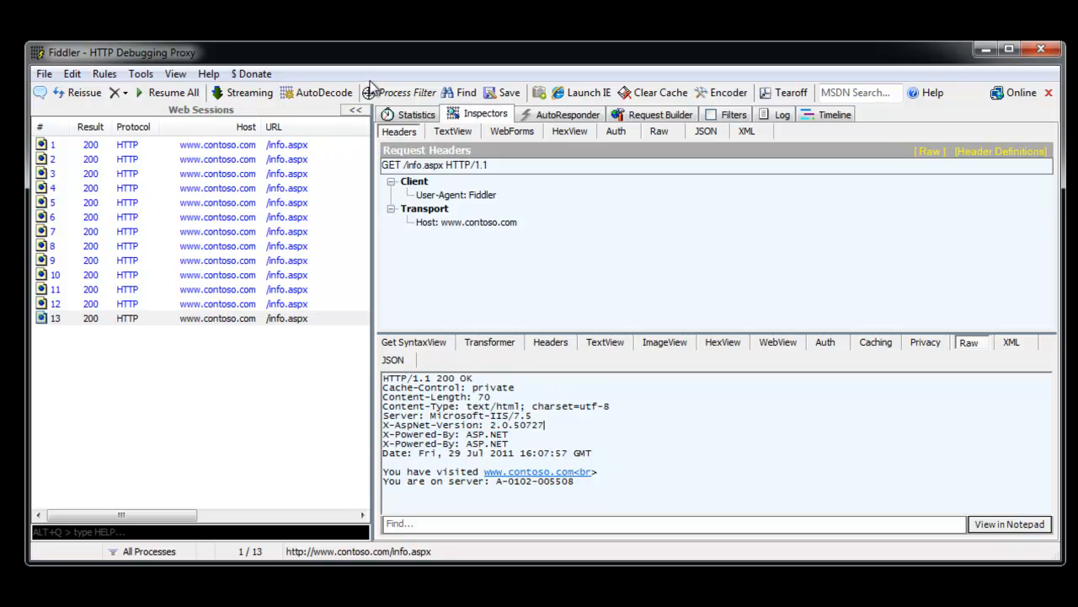
mouse_move(57, 65)
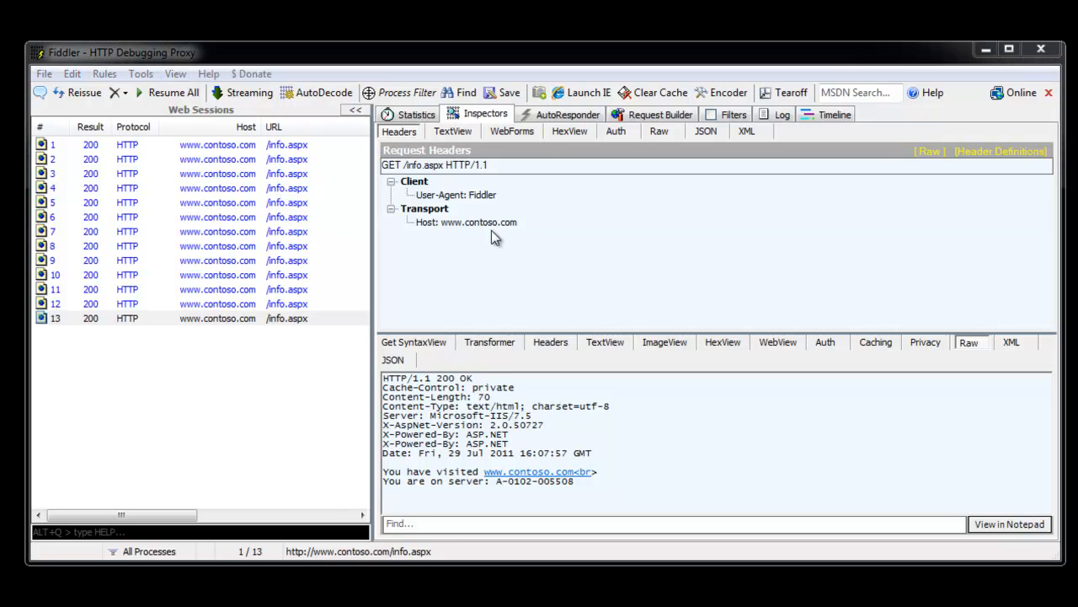
mouse_move(246, 586)
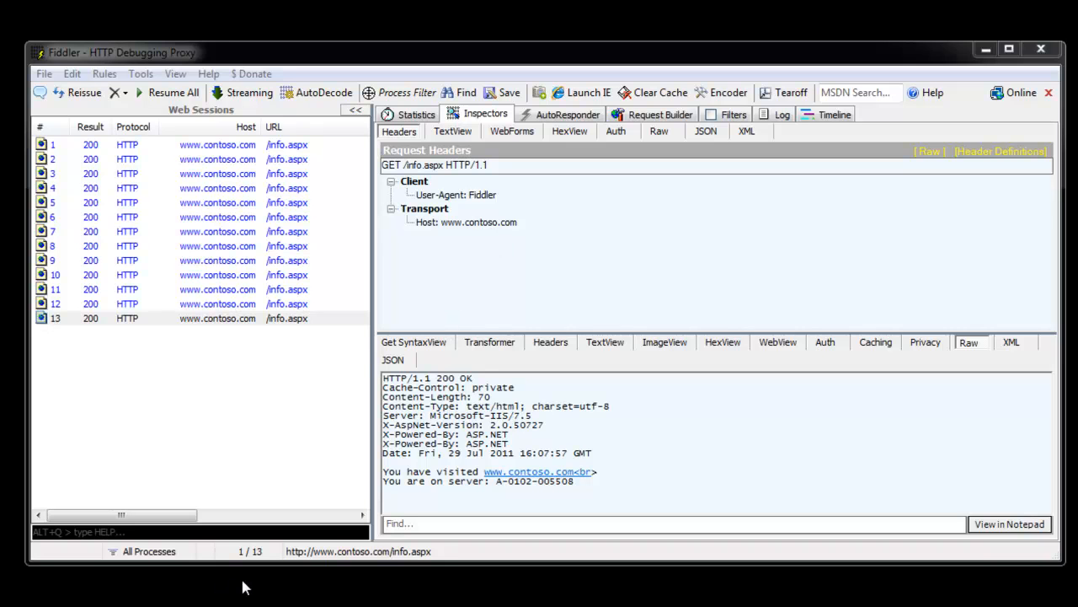
mouse_move(256, 600)
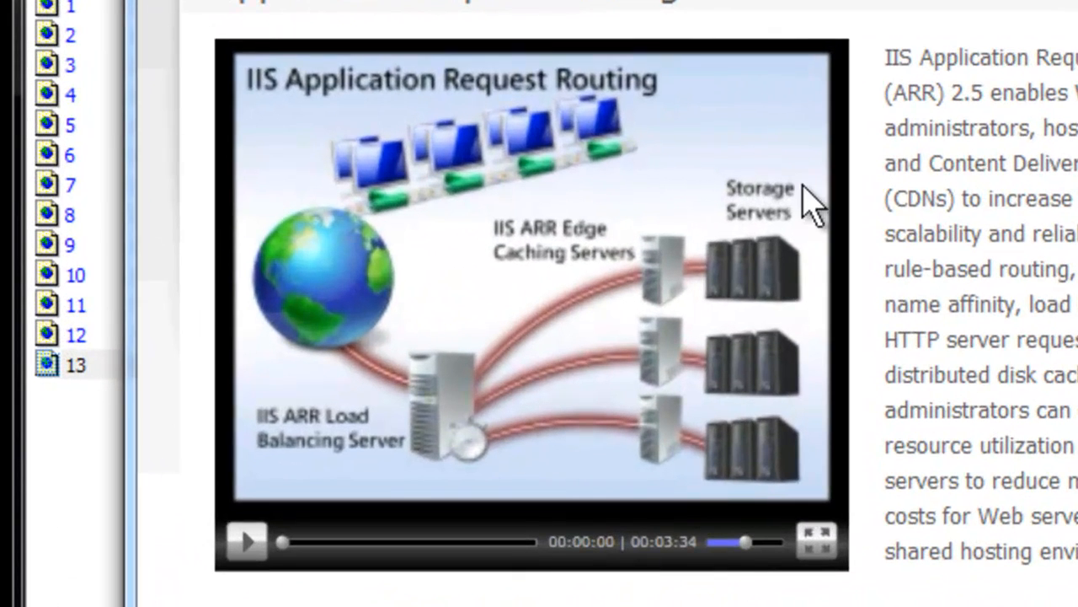
mouse_move(455, 409)
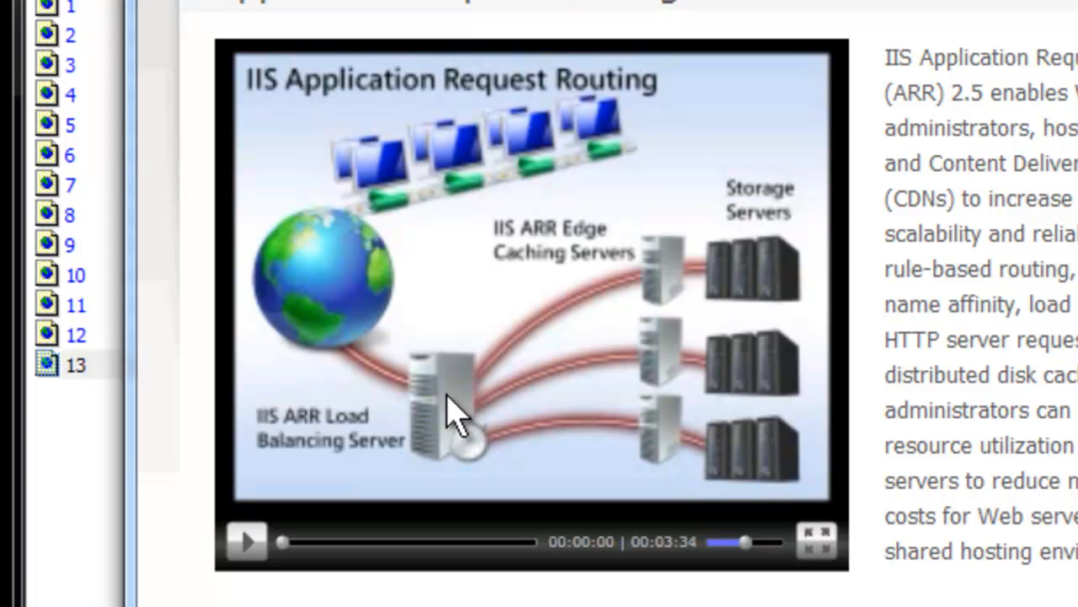
mouse_move(458, 438)
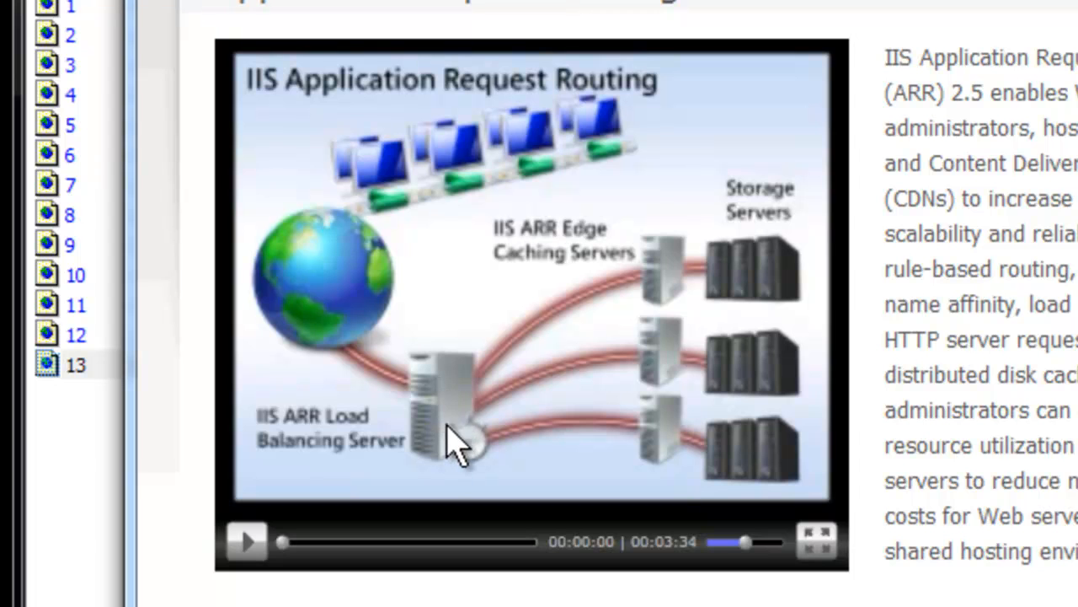
mouse_move(489, 384)
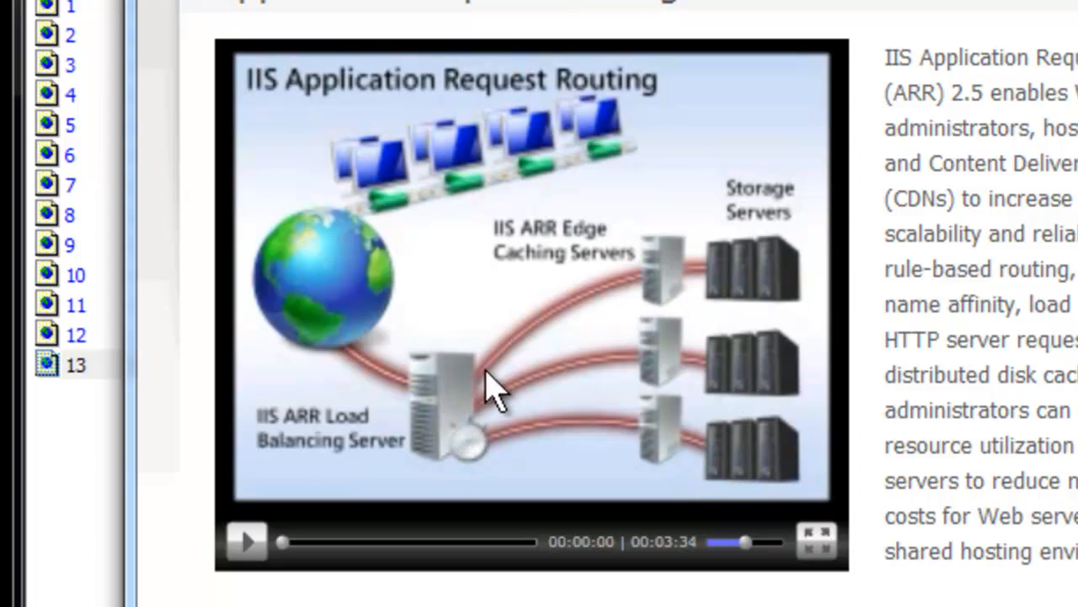
mouse_move(514, 405)
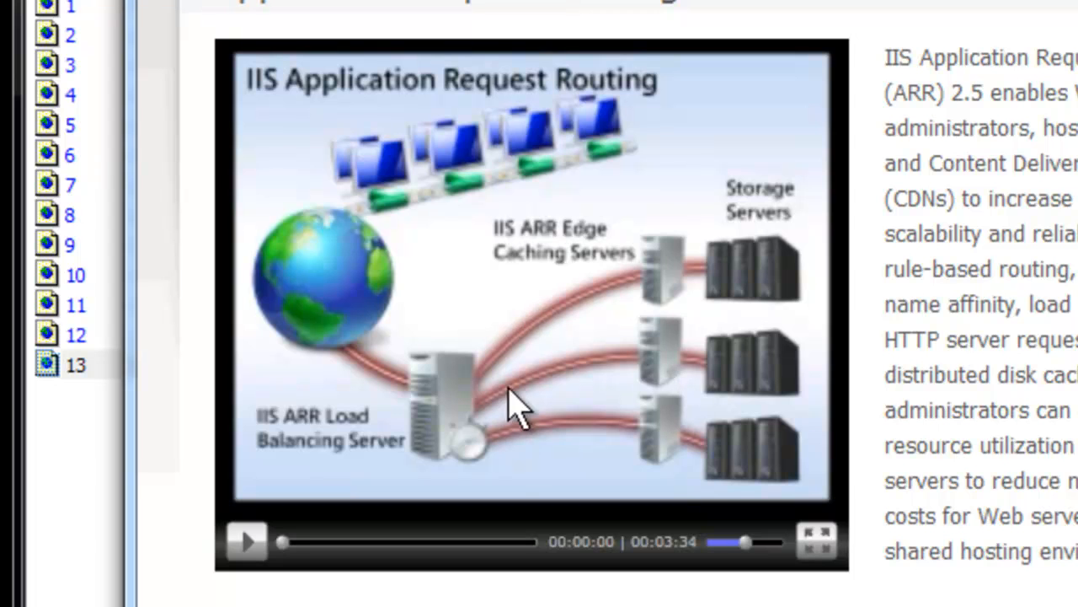
mouse_move(699, 269)
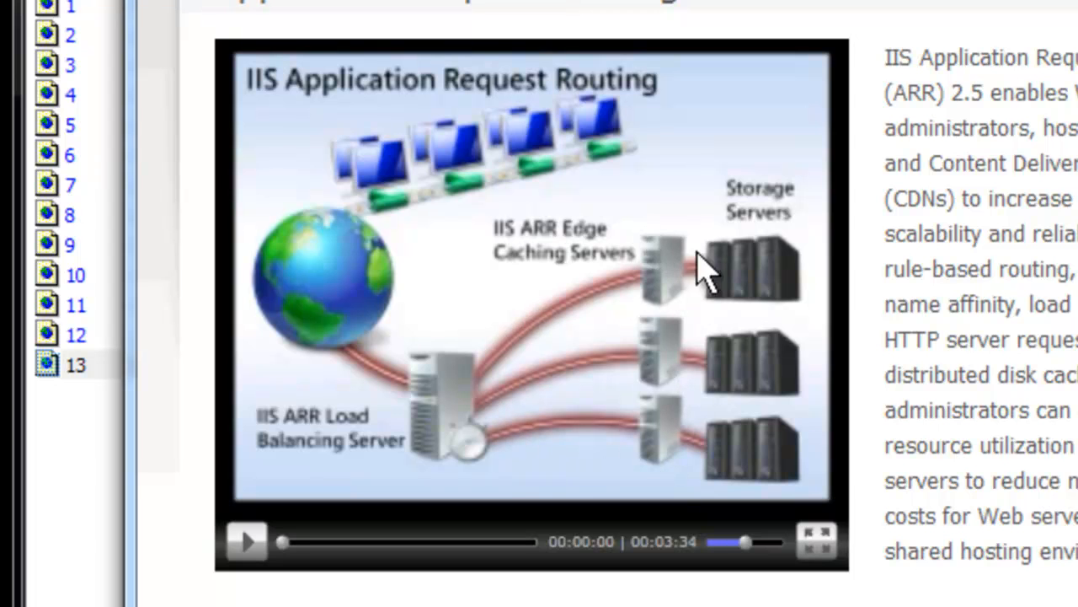
mouse_move(678, 269)
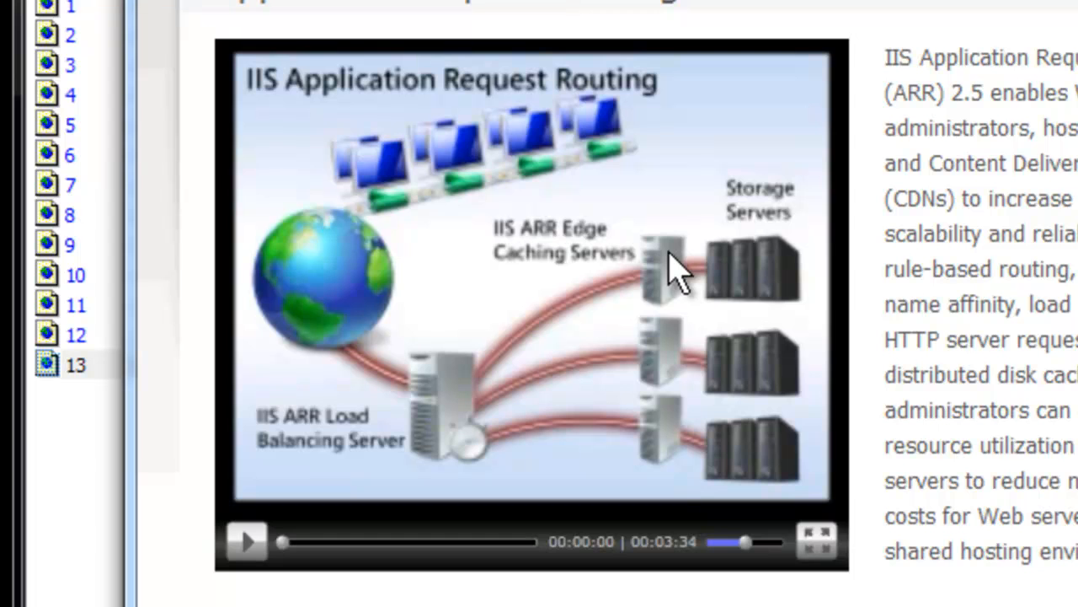
mouse_move(674, 290)
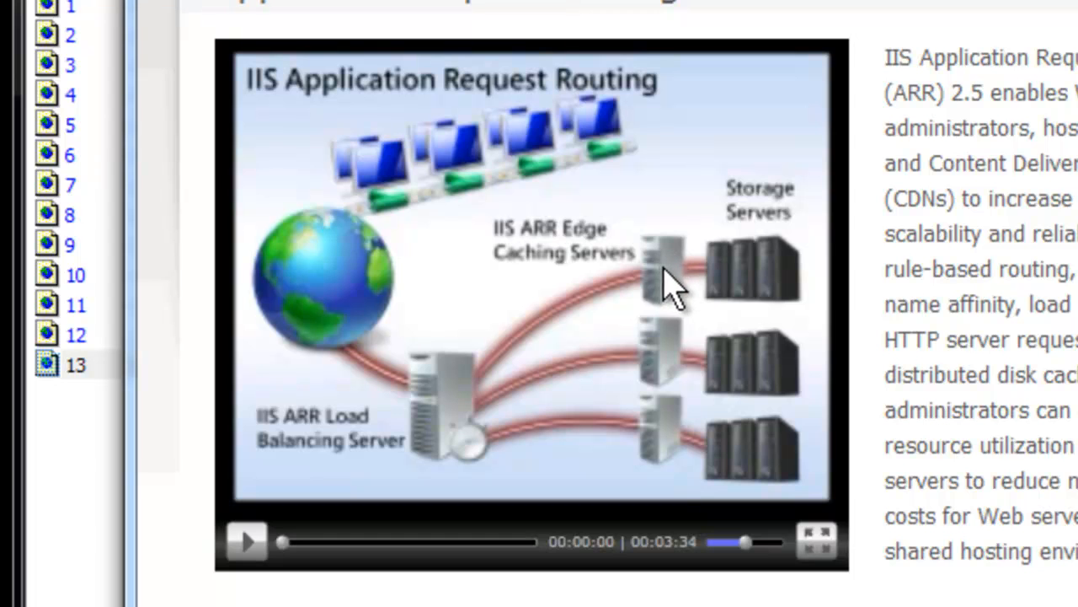
mouse_move(447, 396)
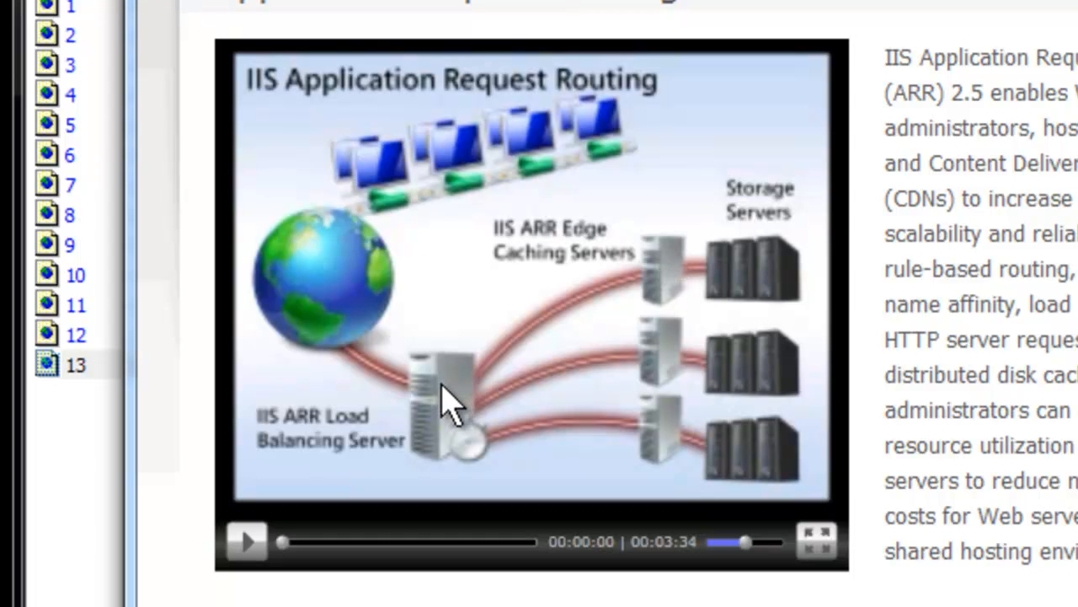
mouse_move(311, 256)
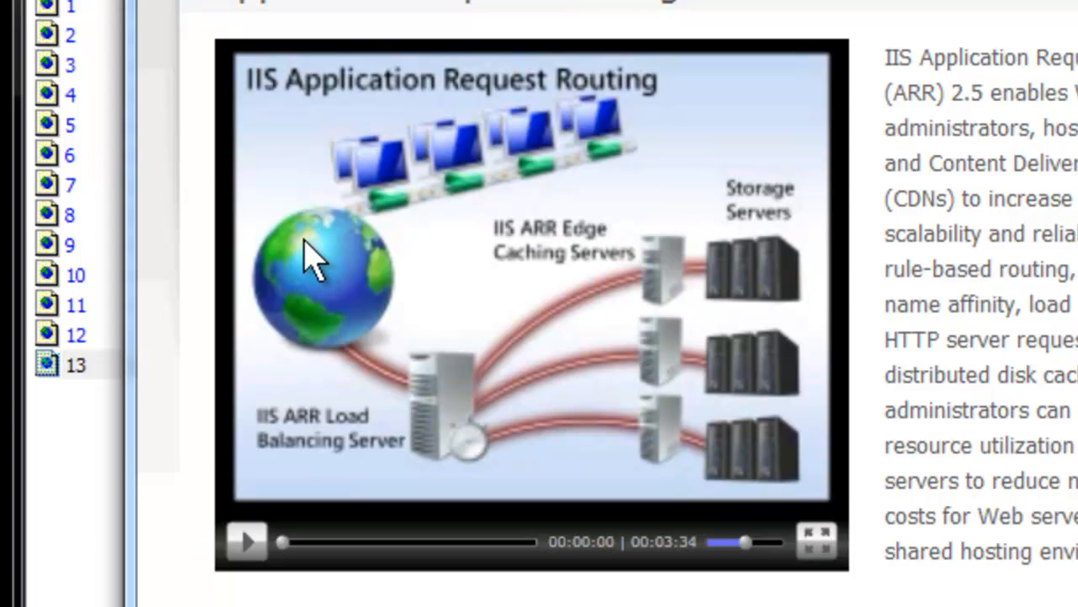
mouse_move(340, 253)
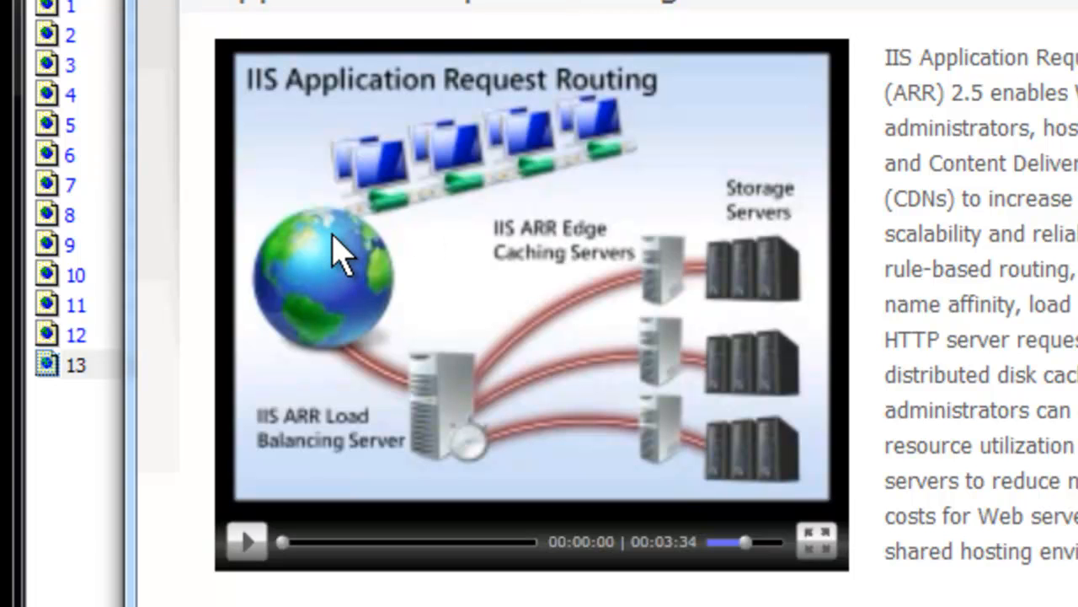
mouse_move(615, 304)
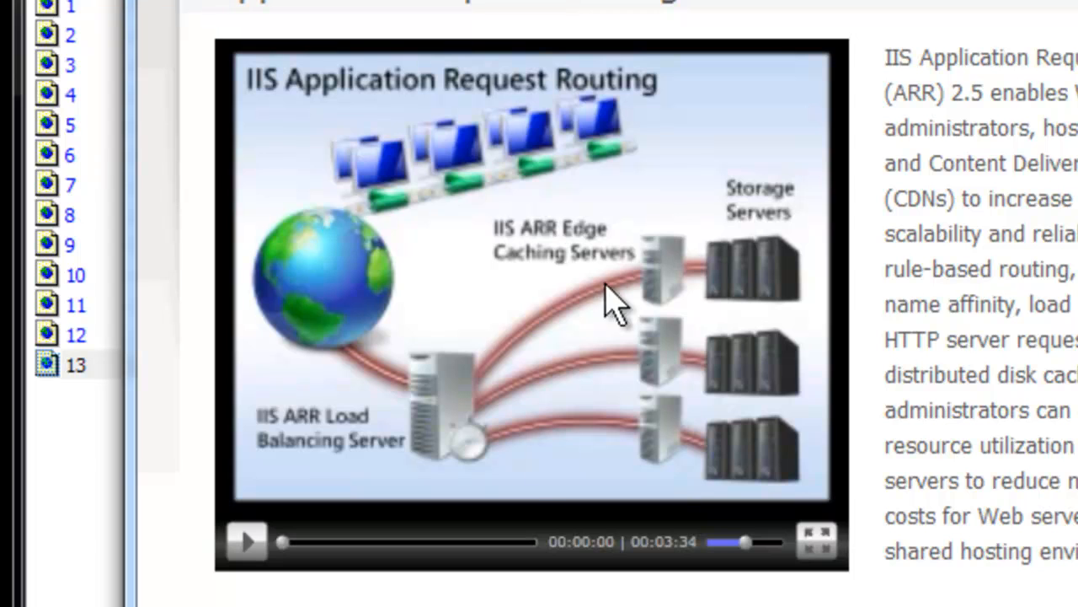
mouse_move(666, 168)
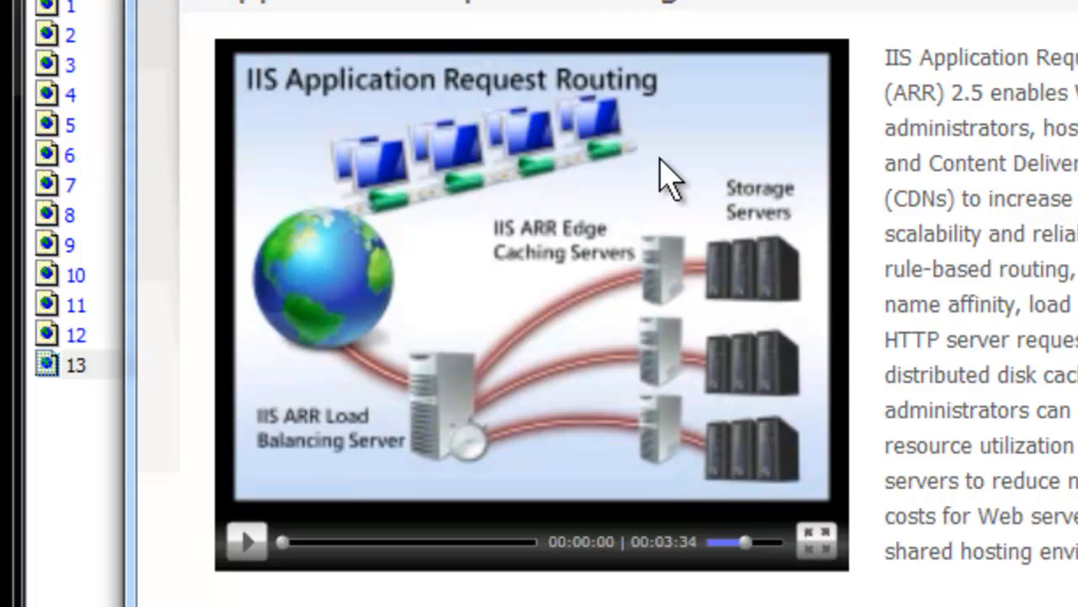
mouse_move(649, 317)
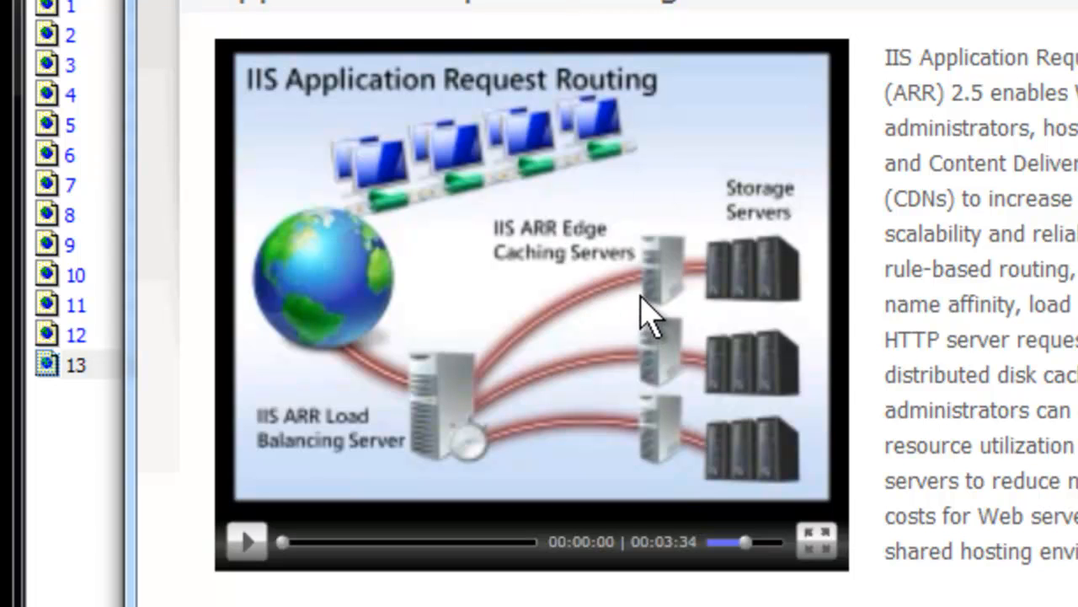
mouse_move(441, 441)
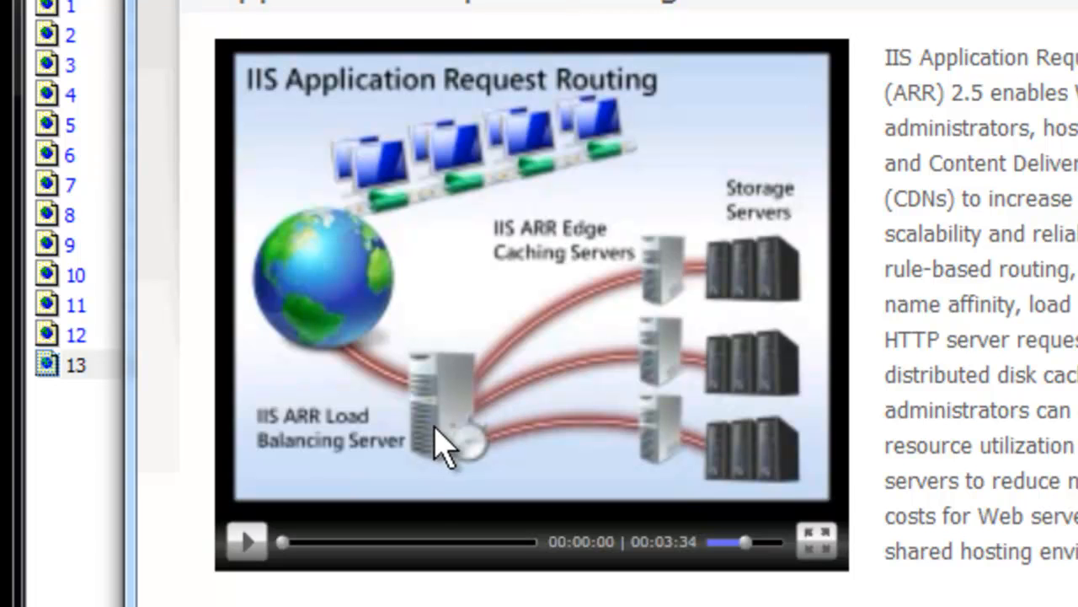
mouse_move(430, 362)
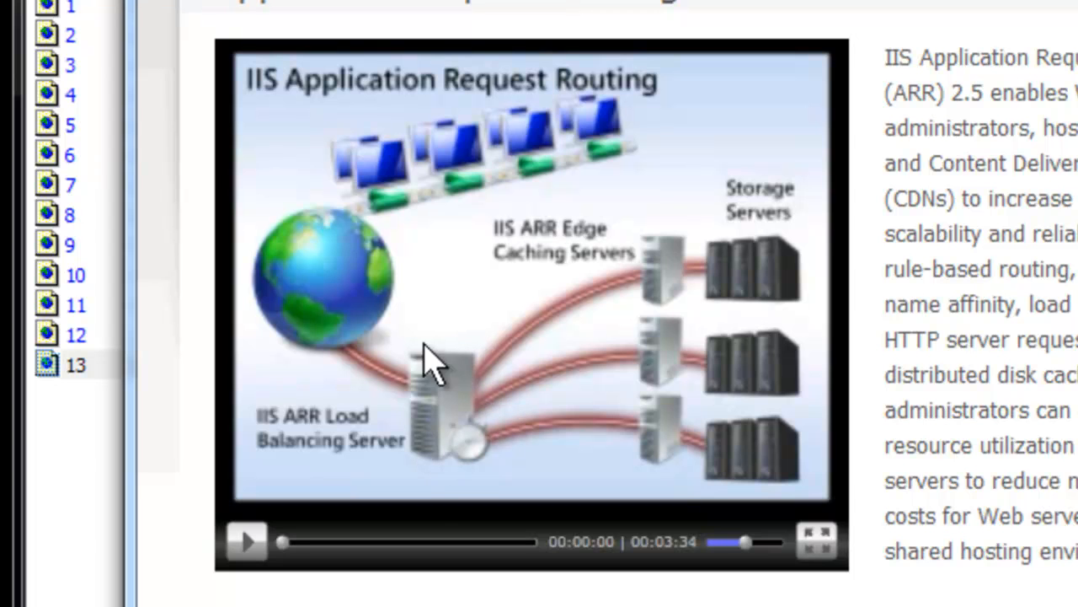
mouse_move(677, 451)
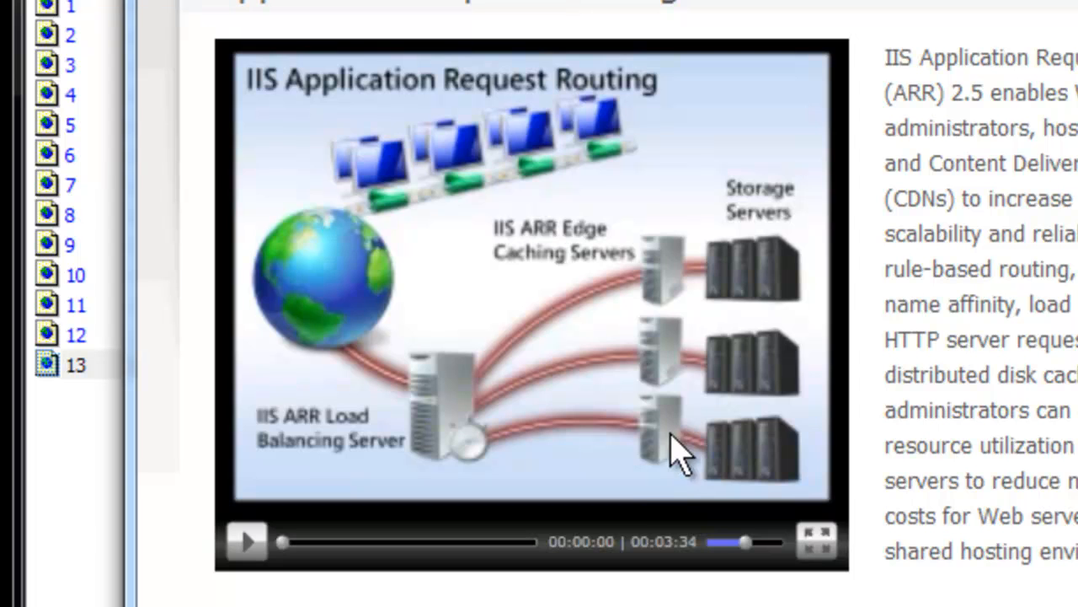
mouse_move(573, 362)
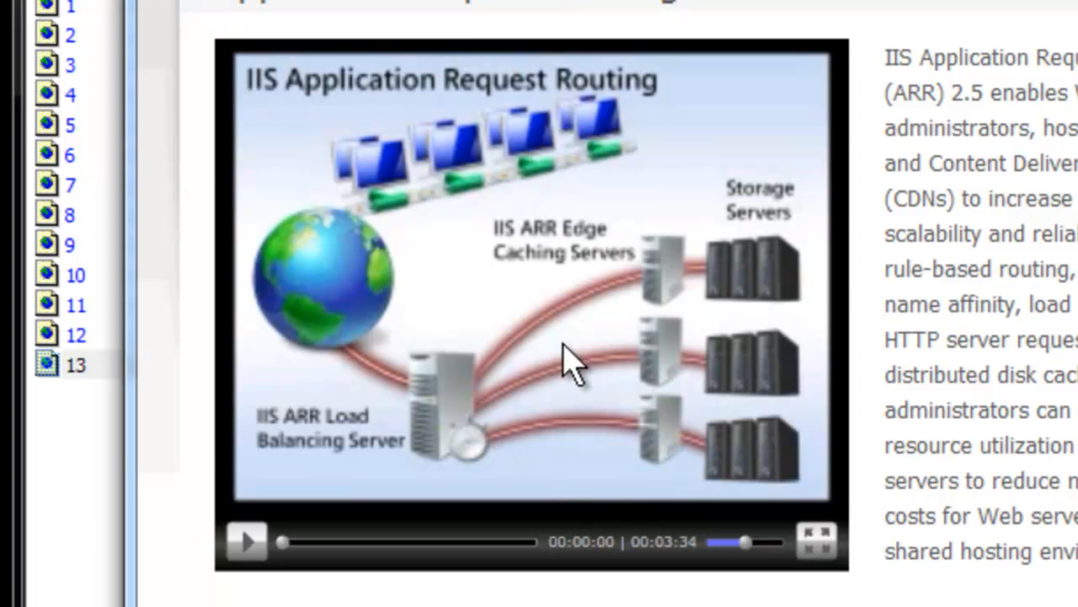
mouse_move(666, 379)
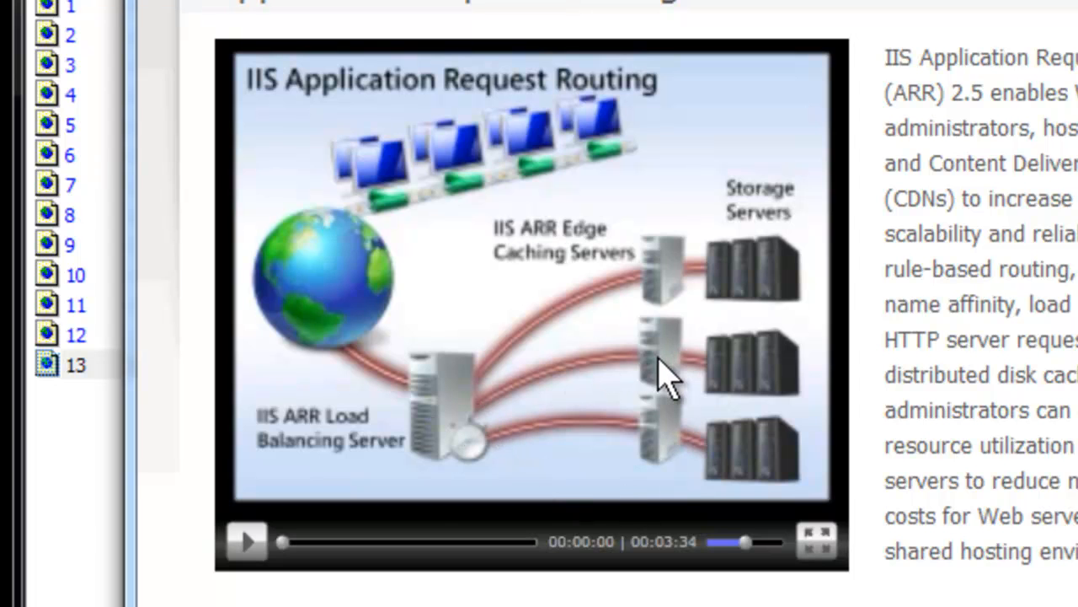
mouse_move(670, 379)
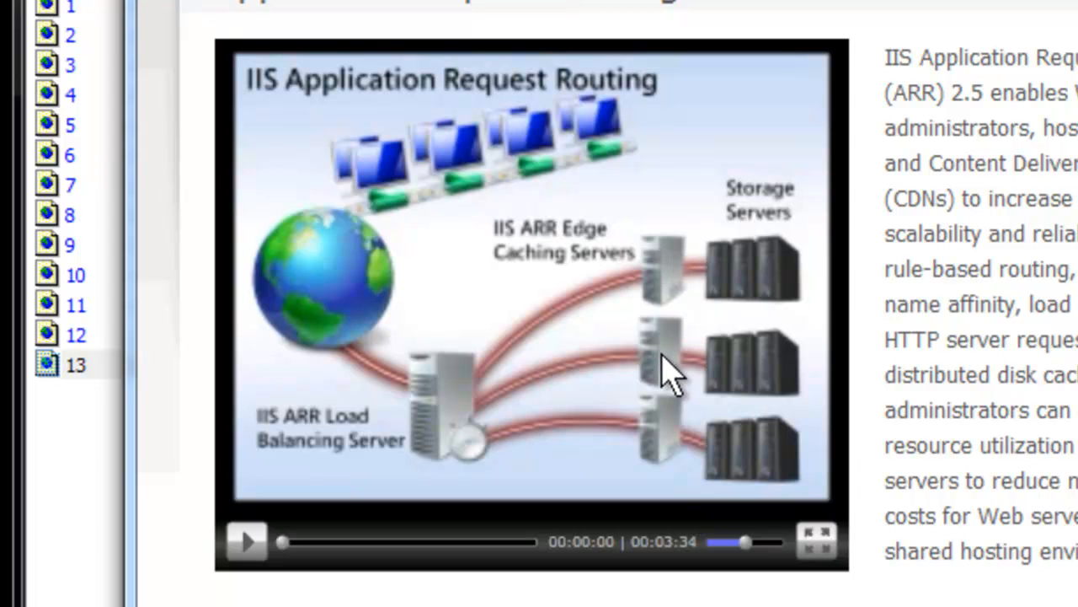
mouse_move(665, 442)
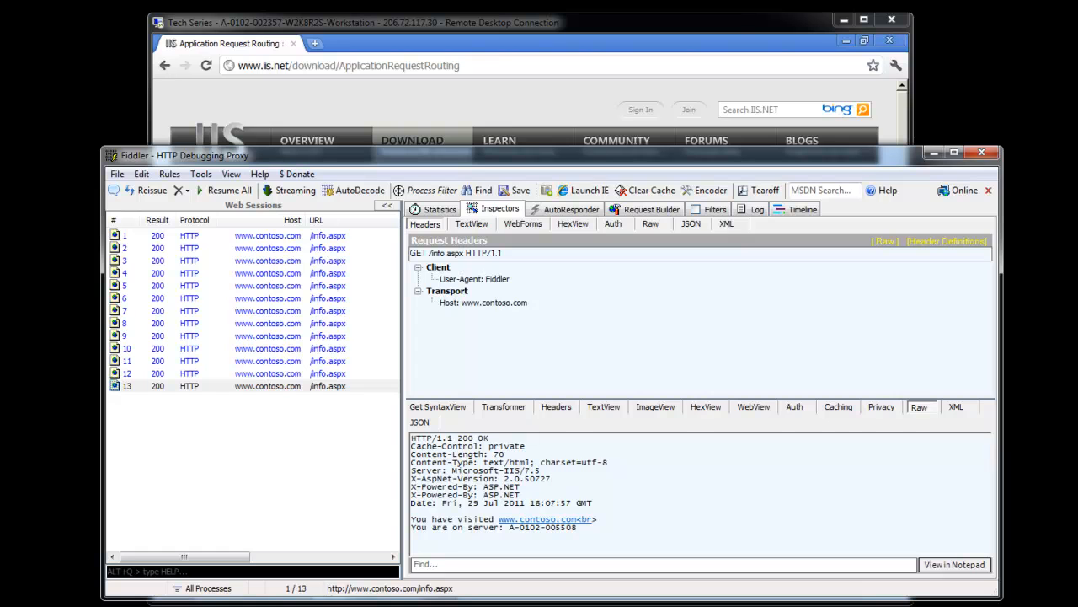
click(650, 209)
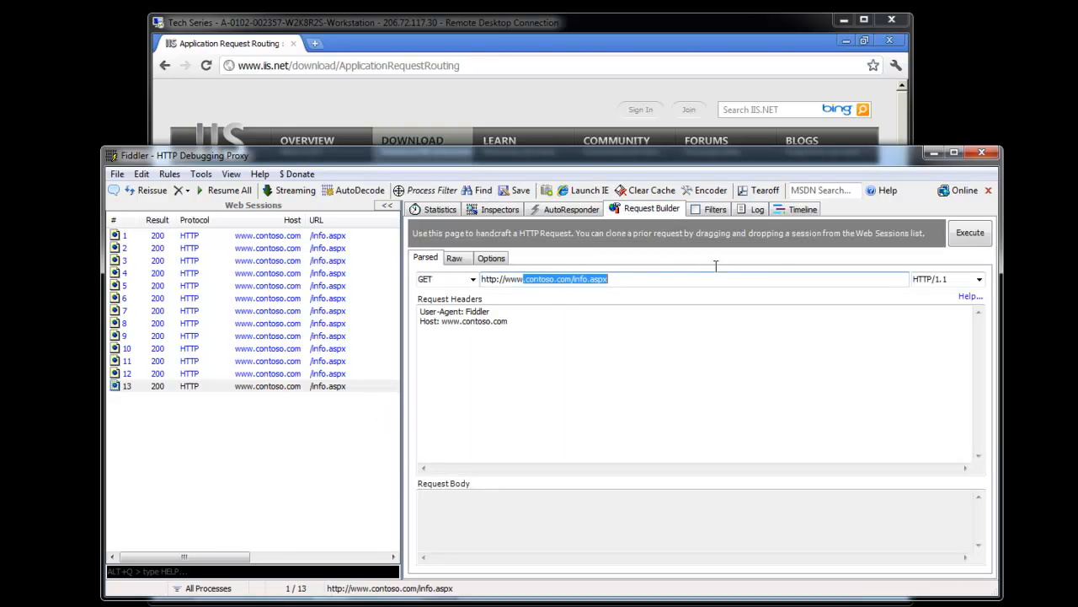
text(WHA)
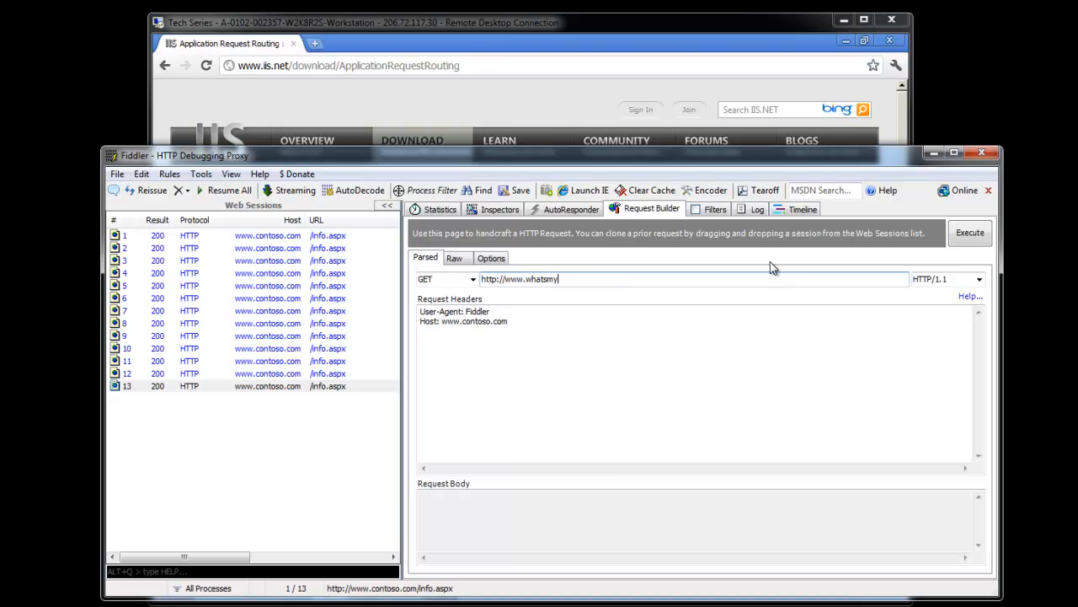
click(971, 233)
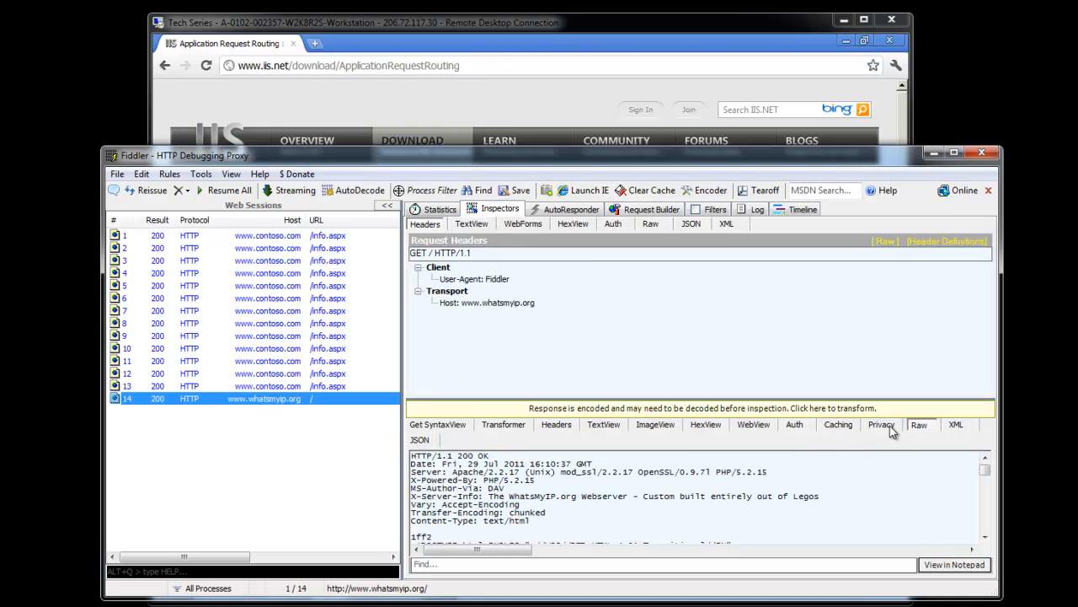
click(754, 424)
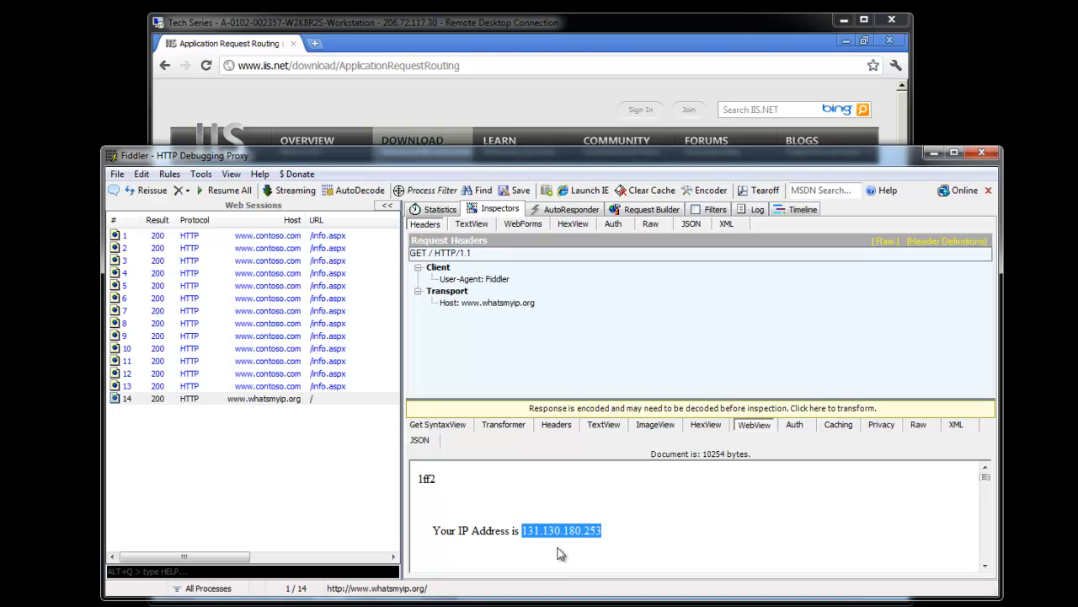
mouse_move(570, 542)
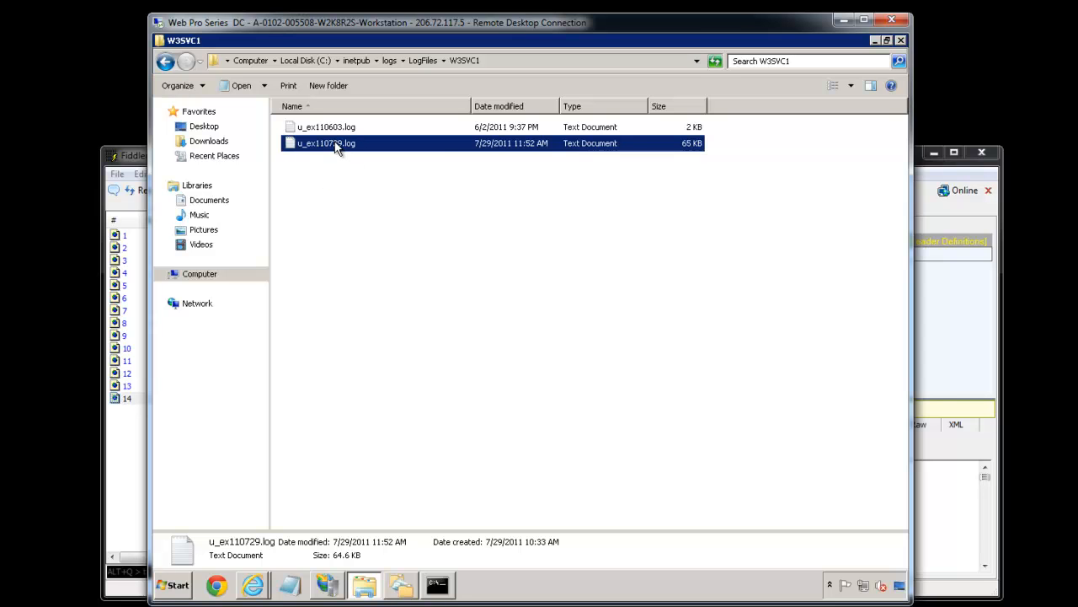
Open u_ex110729.log in Notepad and highlight the Fiddler user agent and logged client IP address
double_click(327, 142)
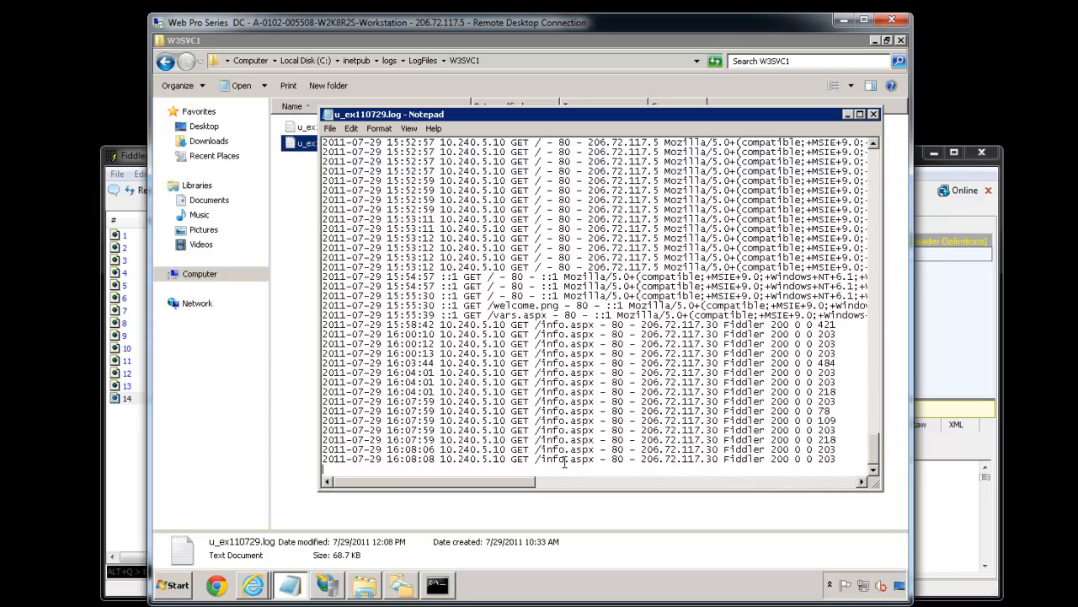
mouse_move(755, 462)
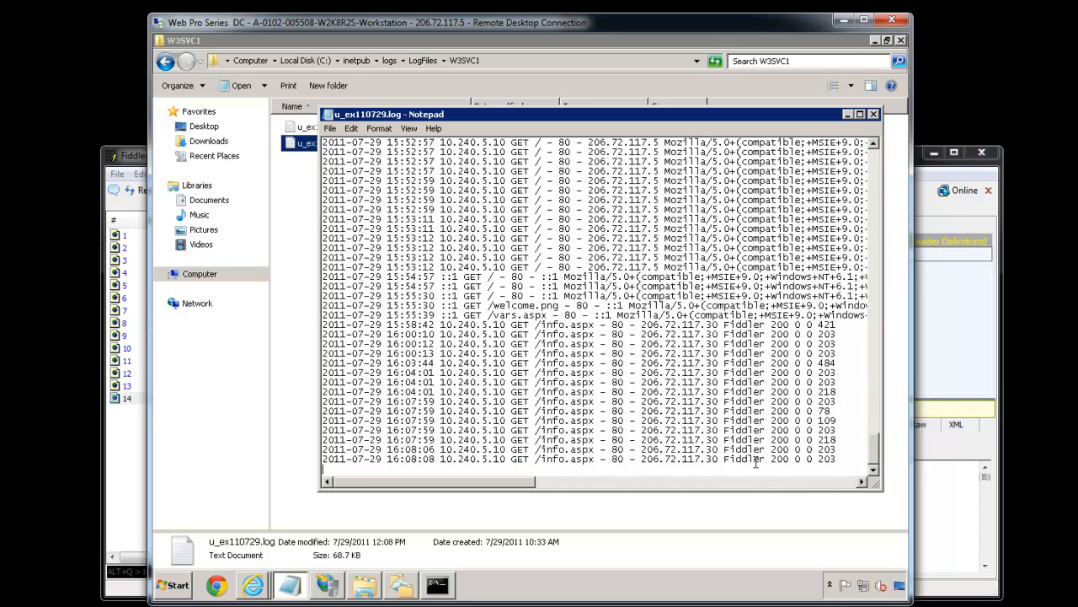
double_click(741, 458)
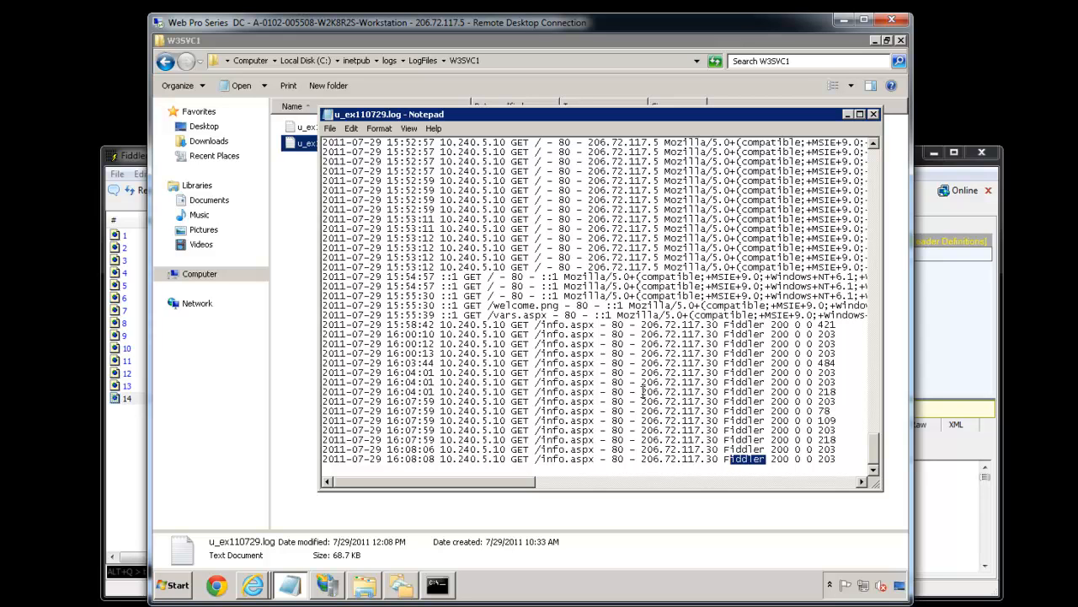
double_click(681, 391)
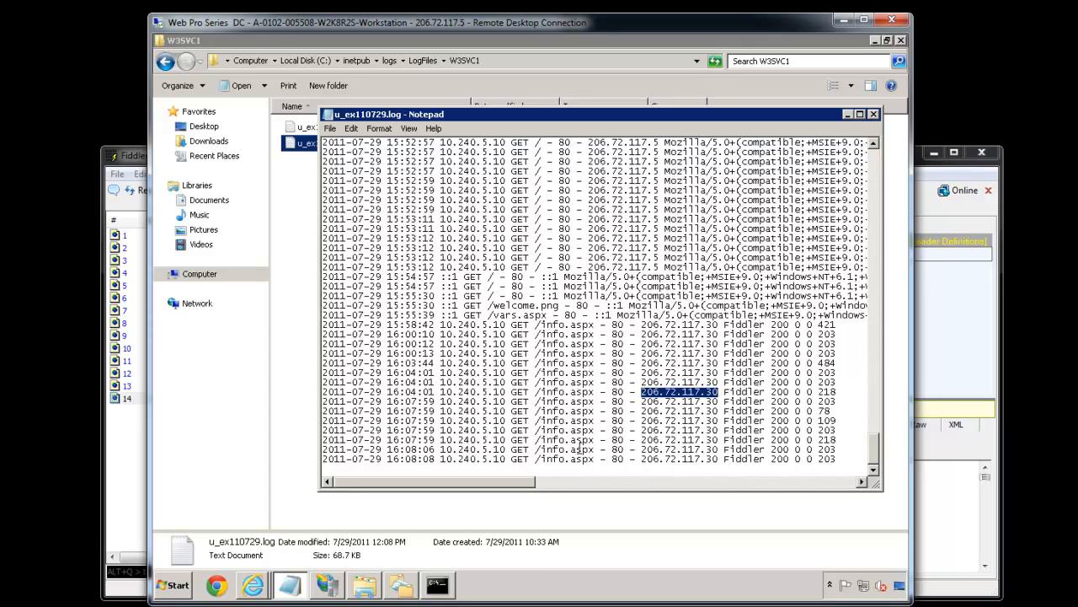
mouse_move(580, 449)
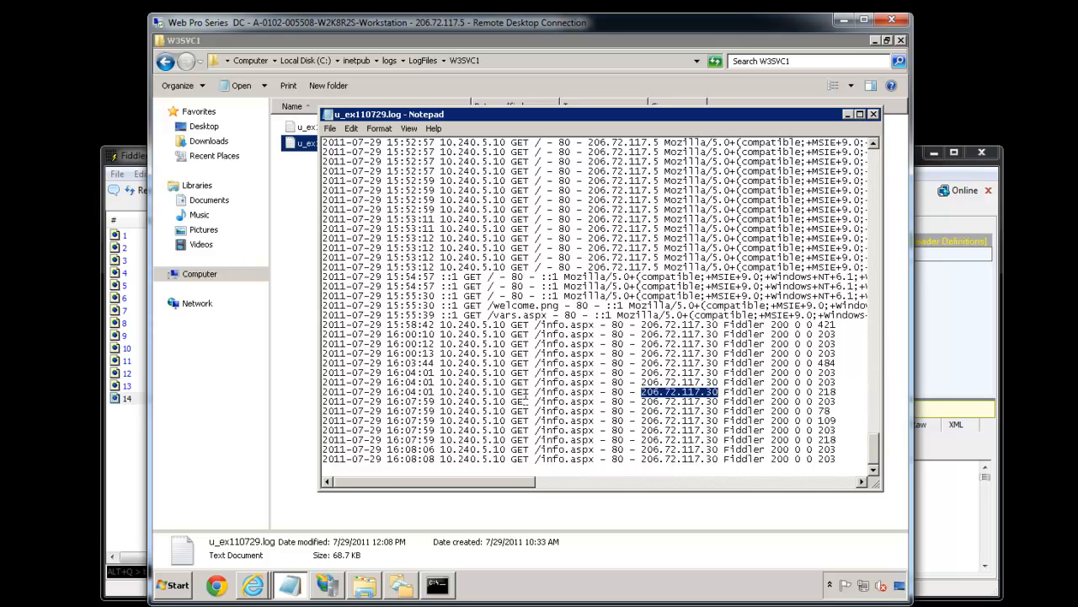
click(716, 381)
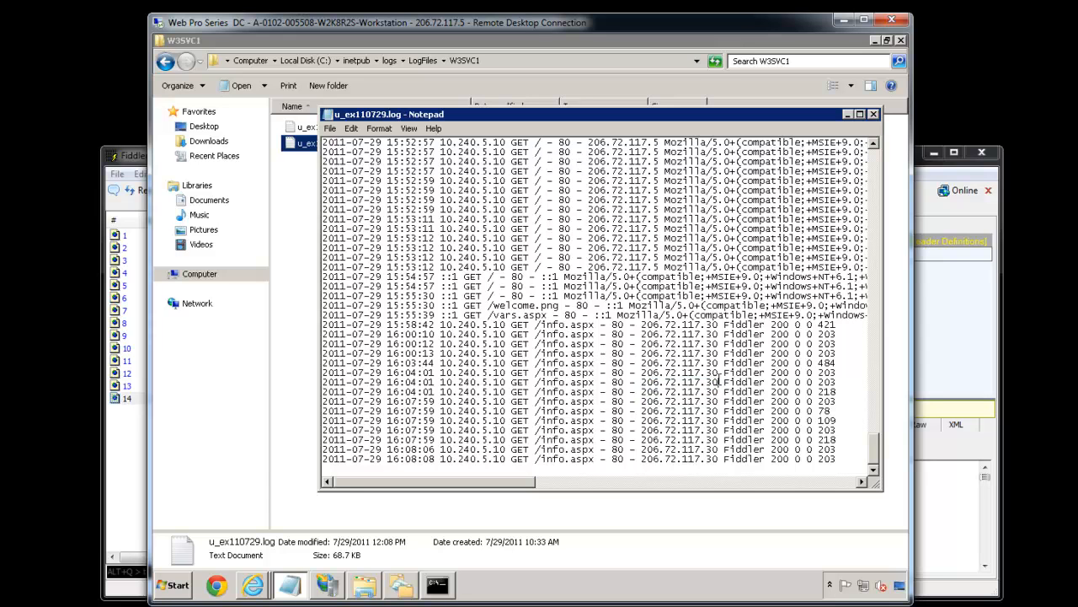
double_click(706, 381)
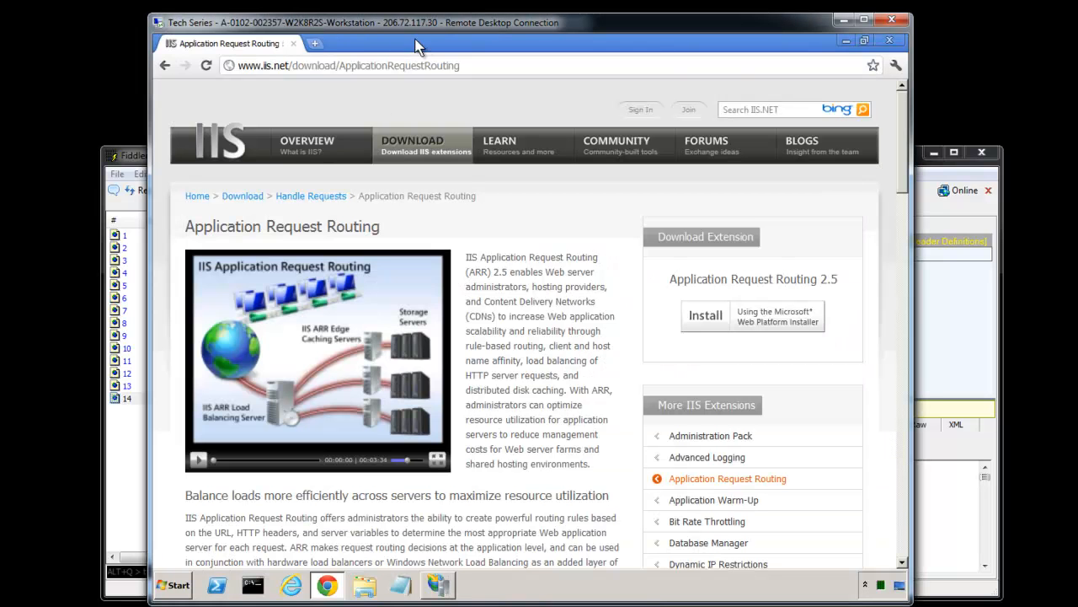
mouse_move(835, 30)
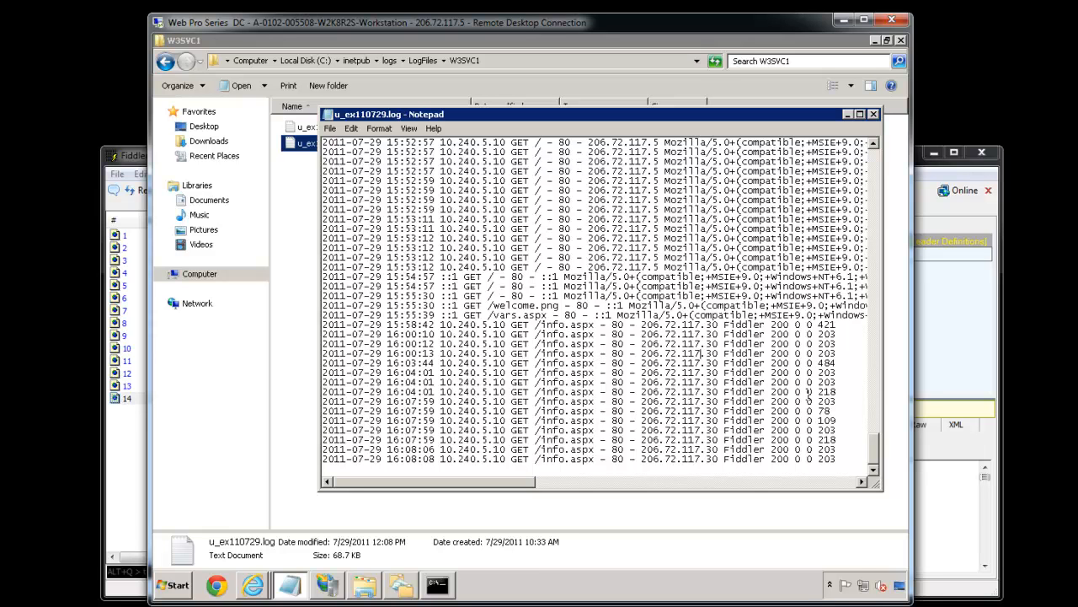
mouse_move(461, 492)
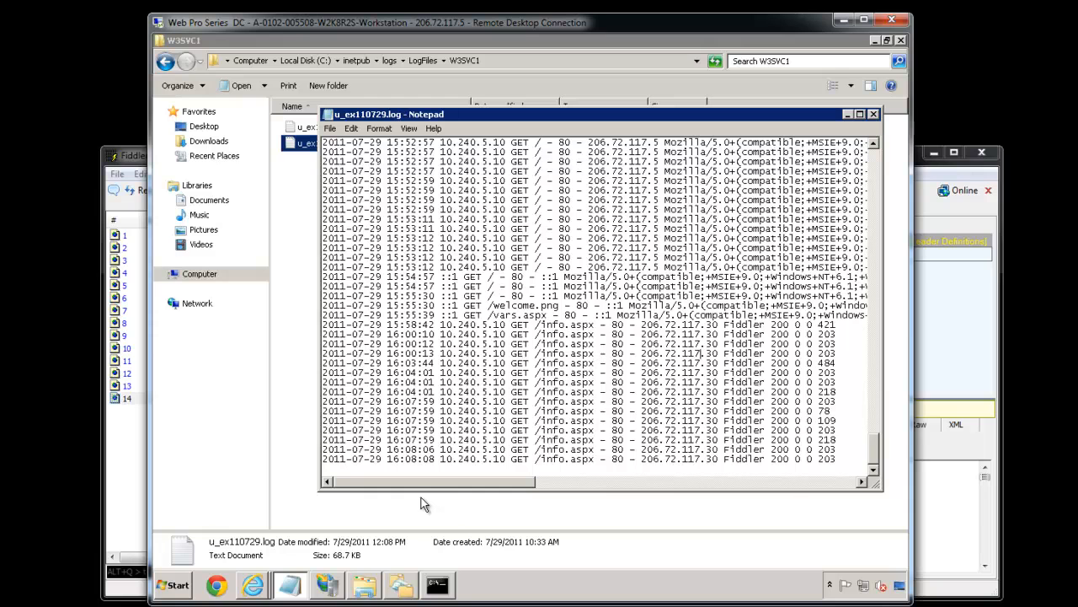
mouse_move(388, 513)
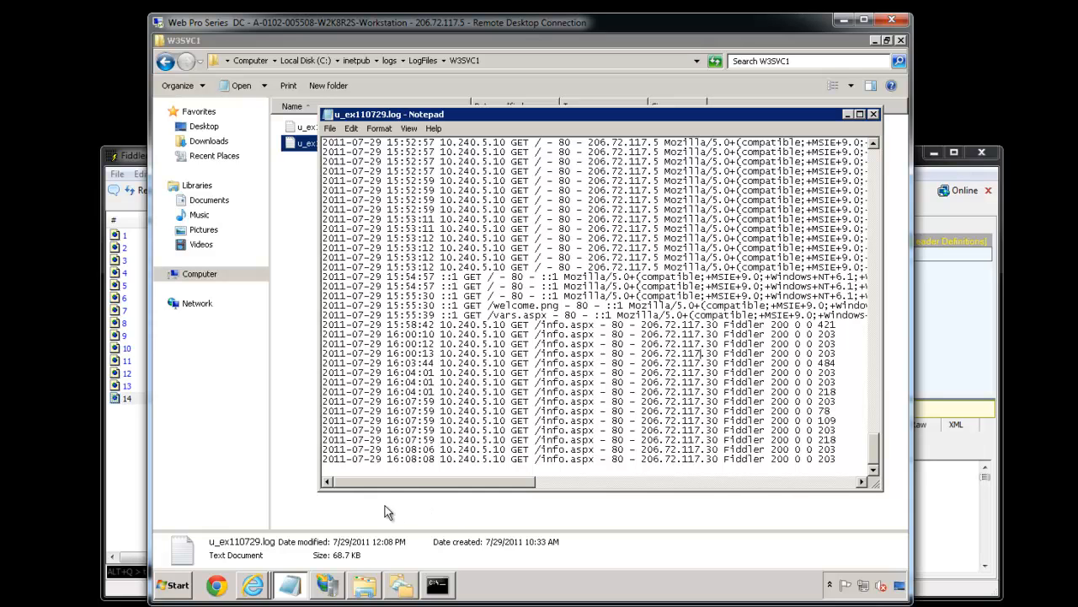
Close the u_ex110729.log Notepad window, returning to the W3SVC1 folder
click(873, 114)
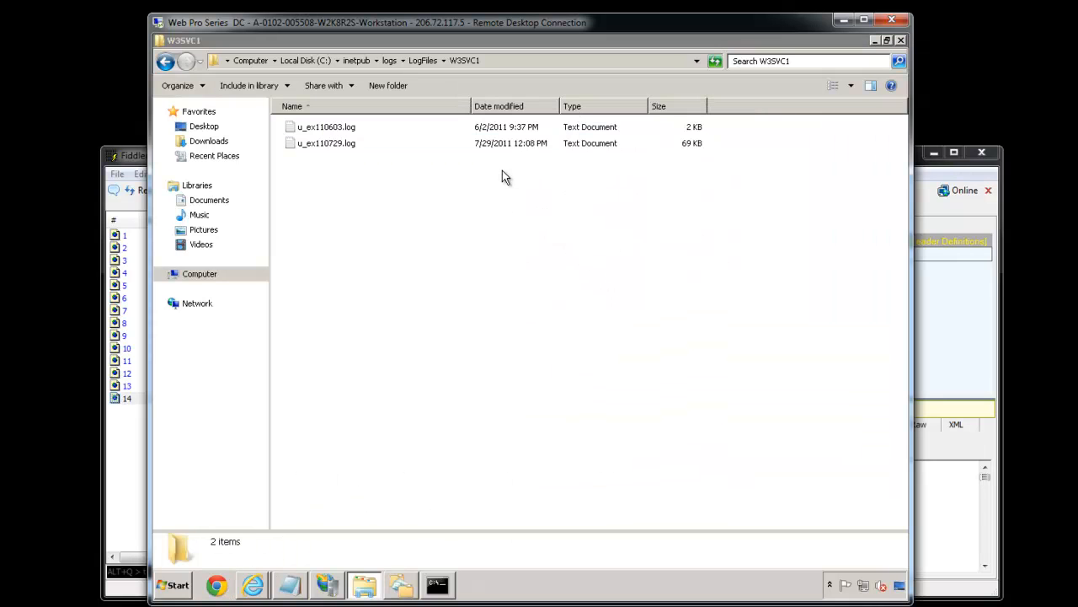
click(216, 584)
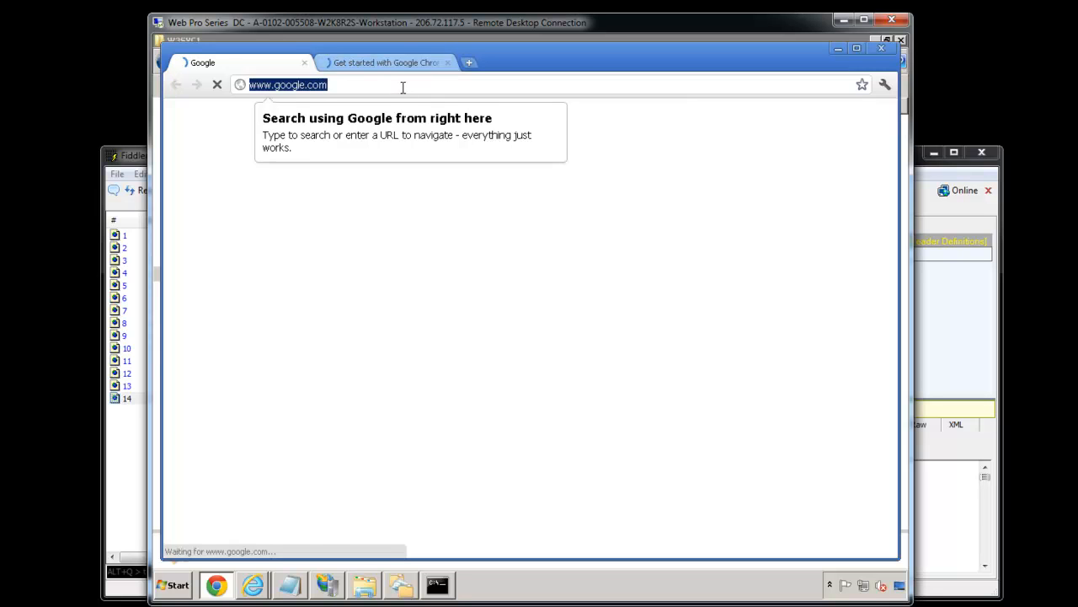
text(www.iis.net)
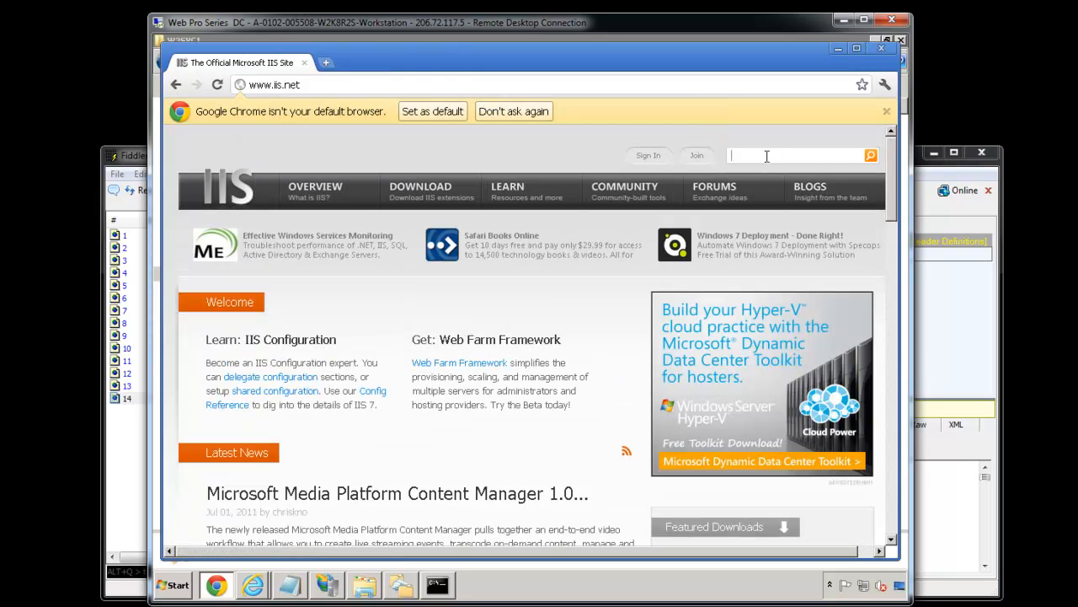
text(arrhep)
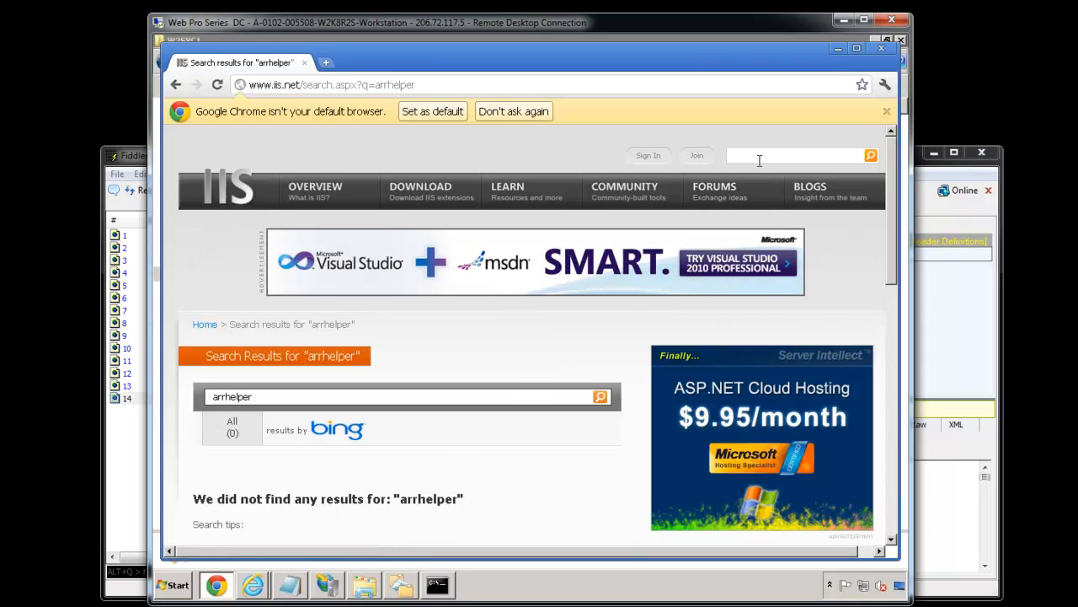
text(arr helper)
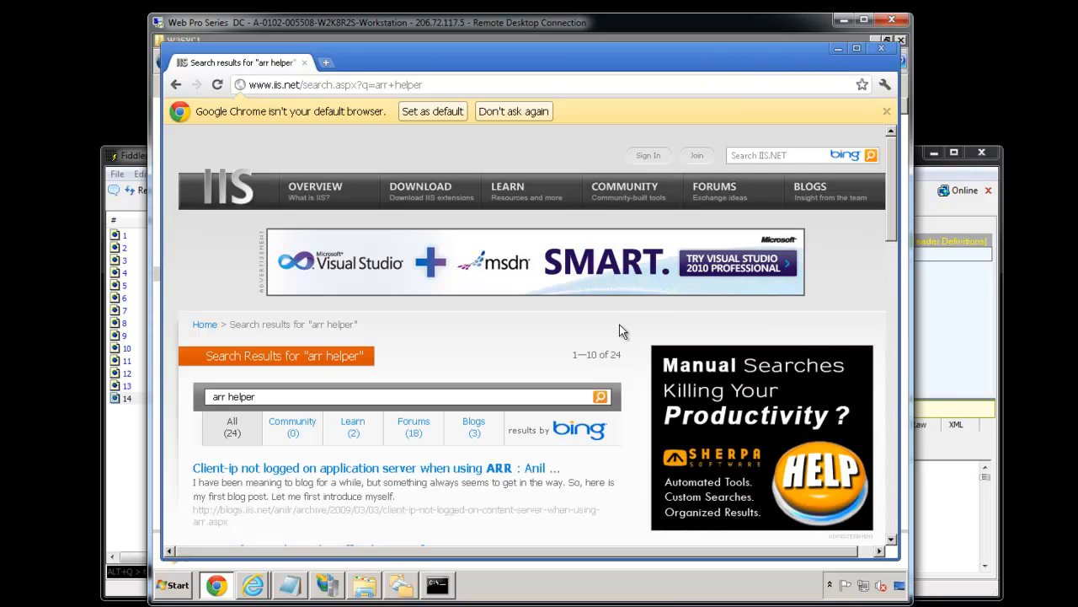
scroll(down, 3)
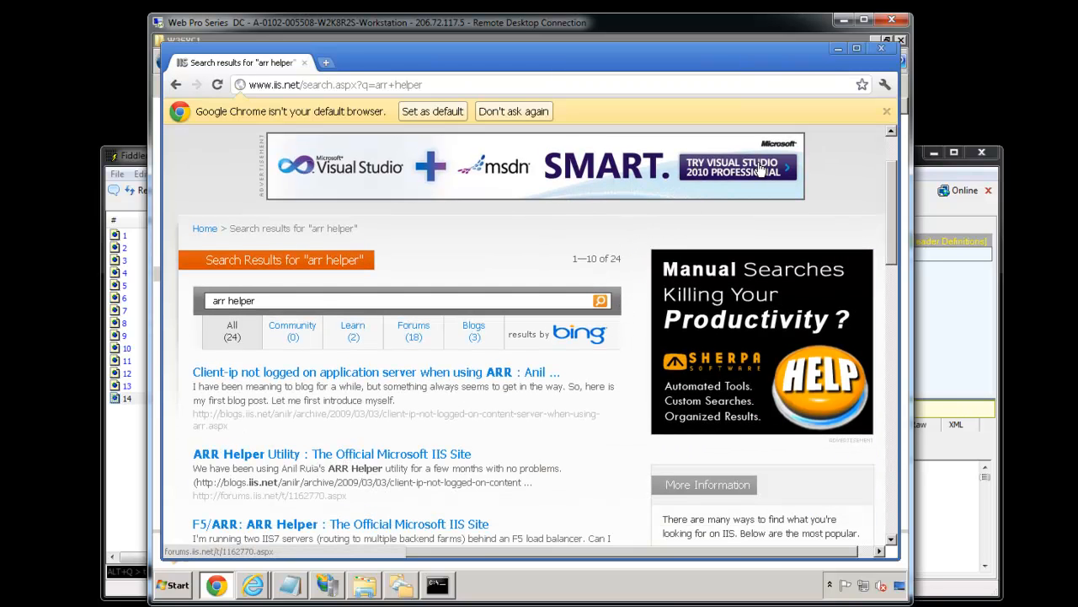
scroll(down, 3)
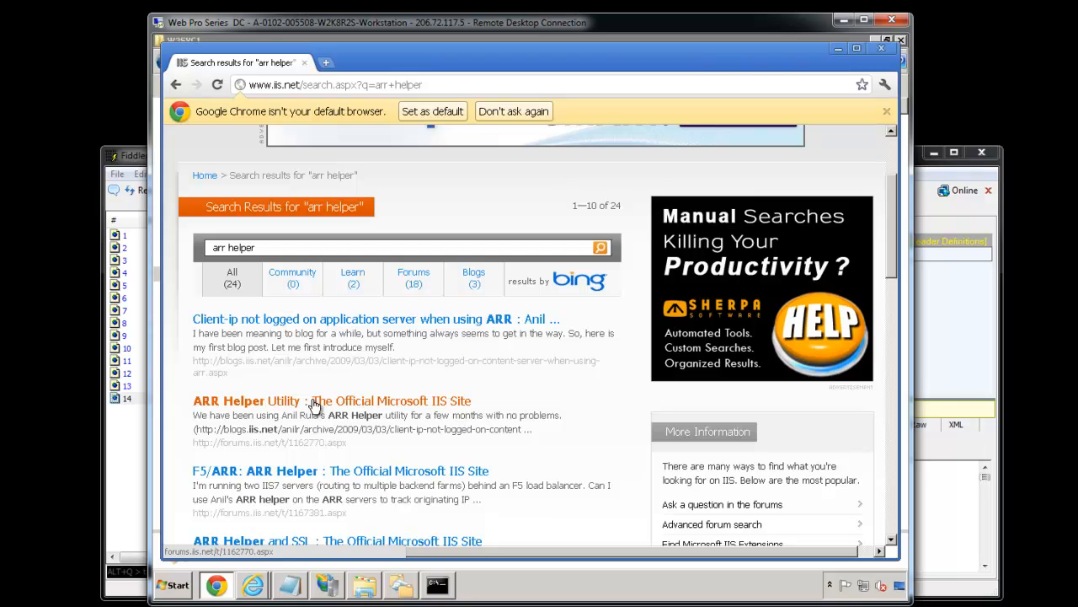
Open the 'Client-ip not logged on application server when using ARR' post and download the x64 ARR Helper build
click(246, 401)
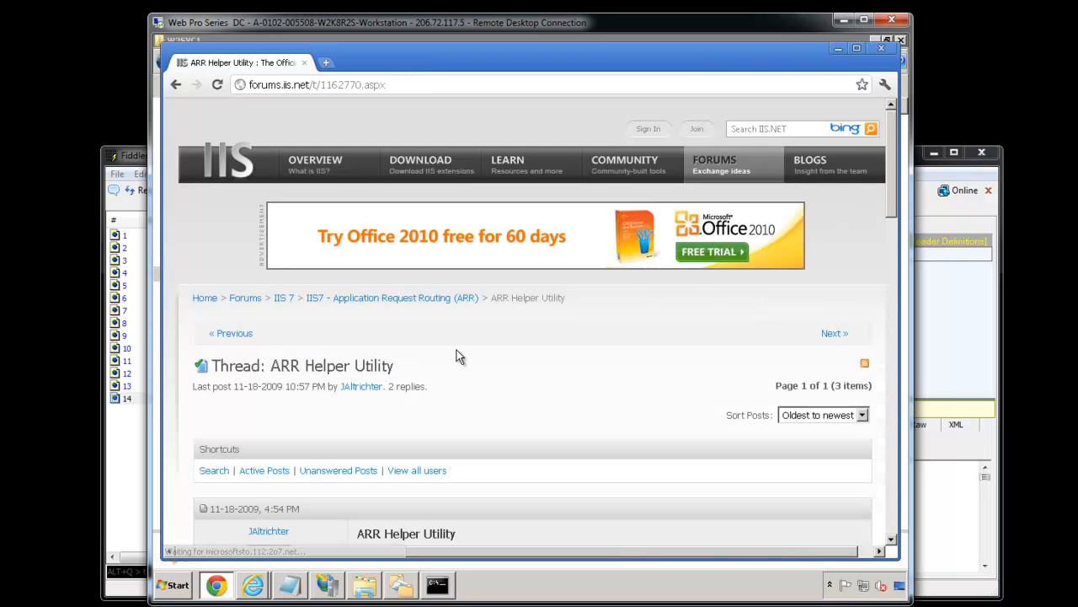
scroll(down, 3)
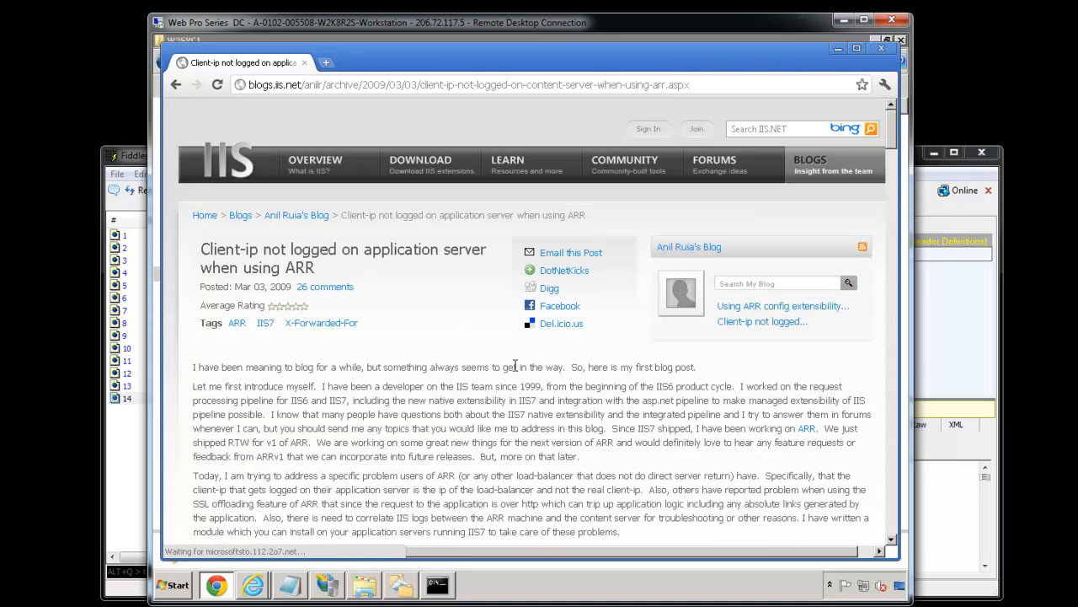
scroll(down, 3)
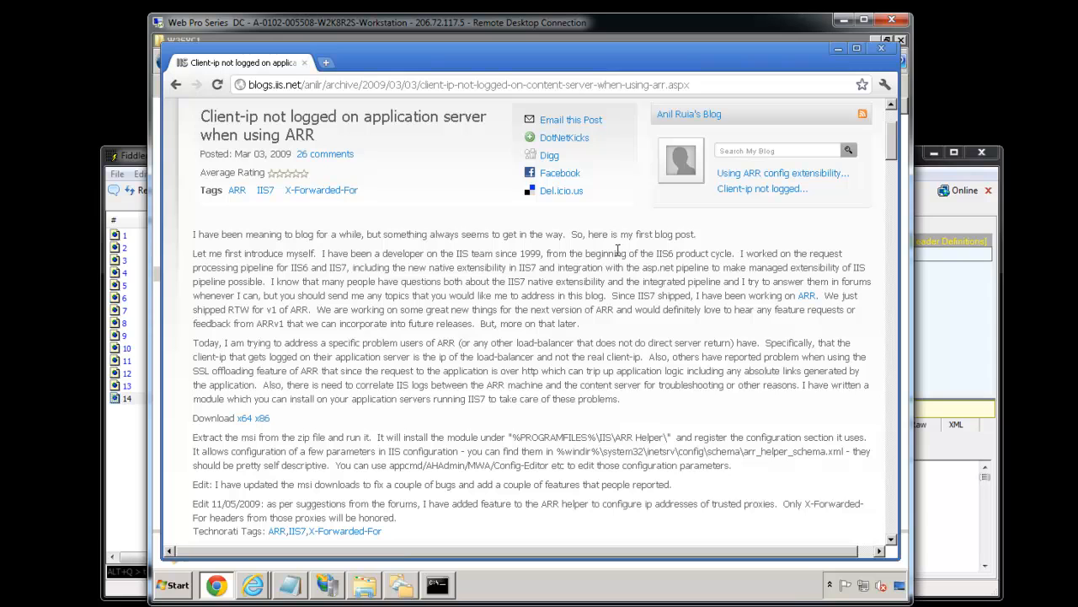
mouse_move(462, 313)
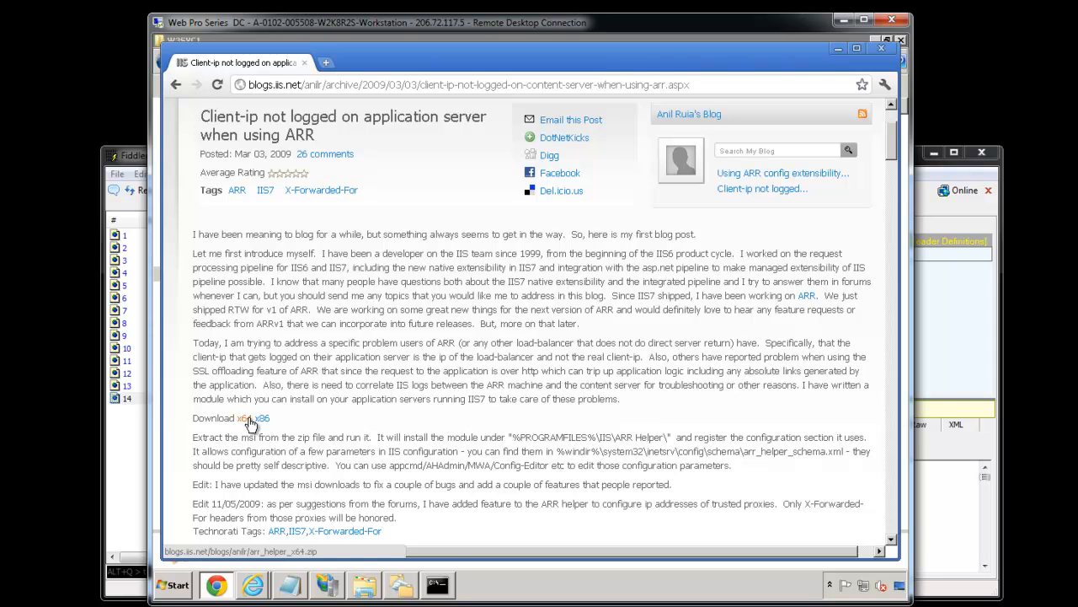
click(244, 418)
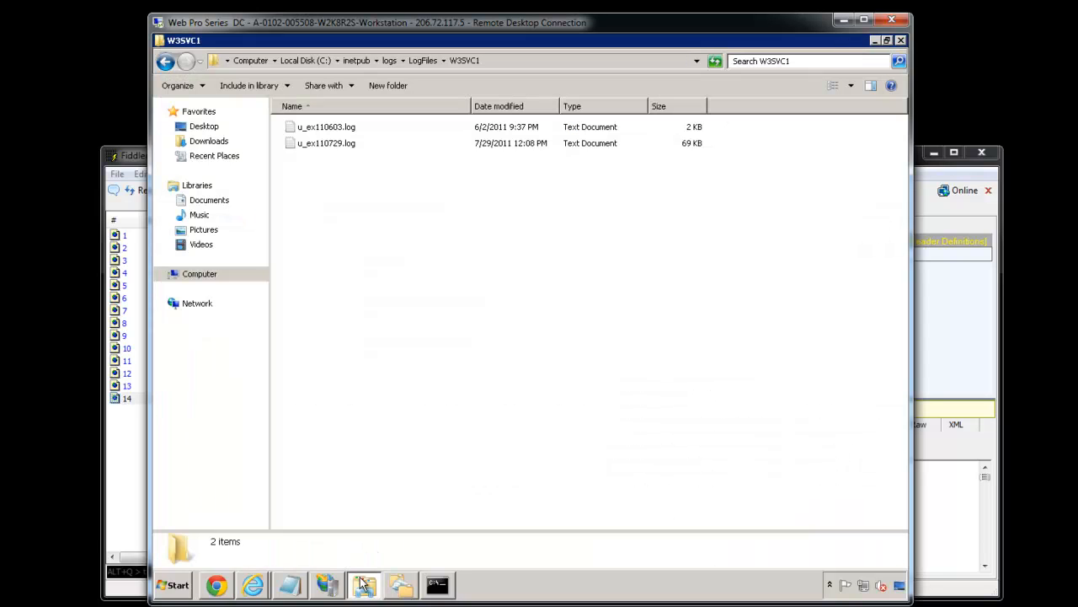
mouse_move(387, 589)
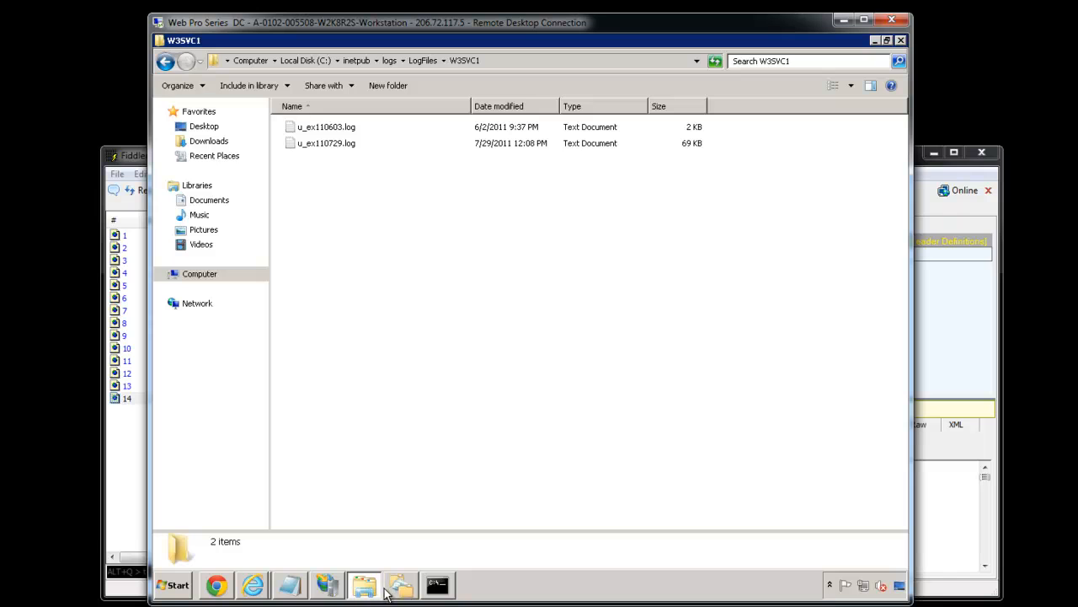
mouse_move(408, 590)
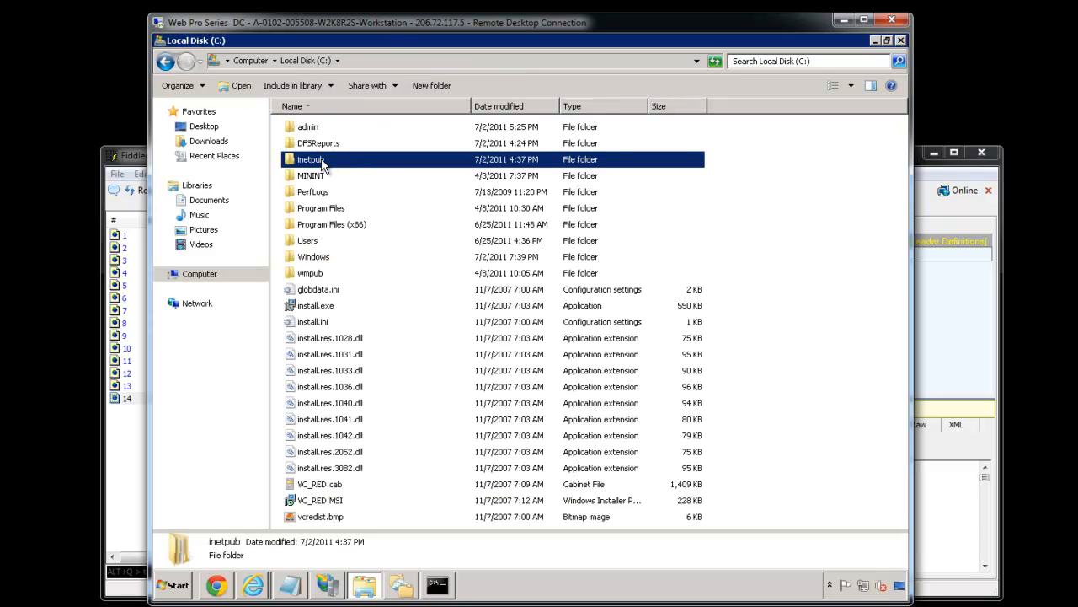
View applicationHost.config from inetpub in Notepad, check the module list ending with ARRHelper, and close it
double_click(312, 159)
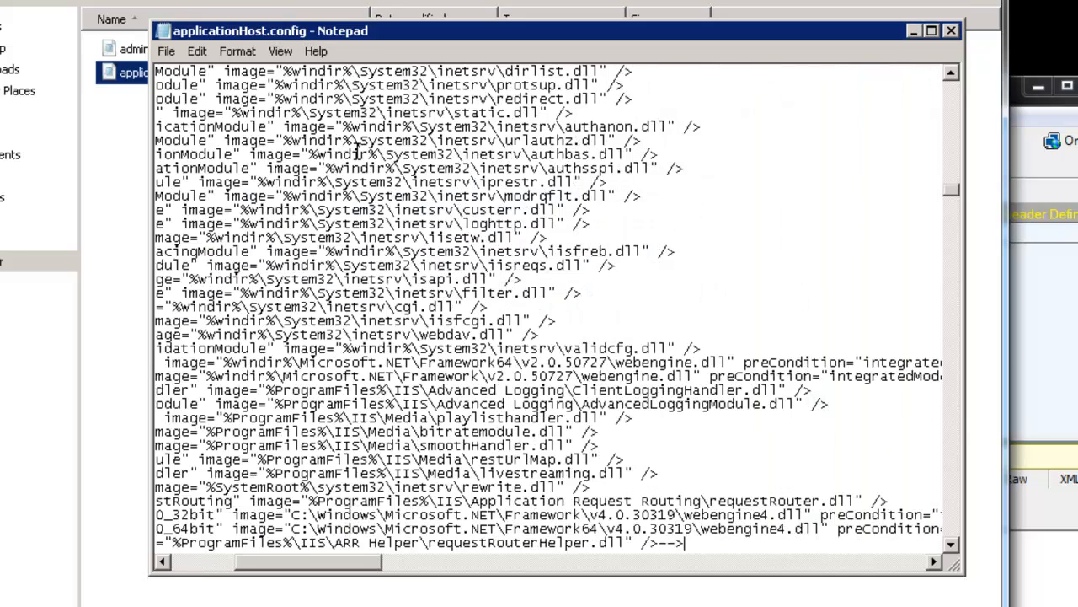
scroll(down, 3)
text(<add name="ARRHelper" />)
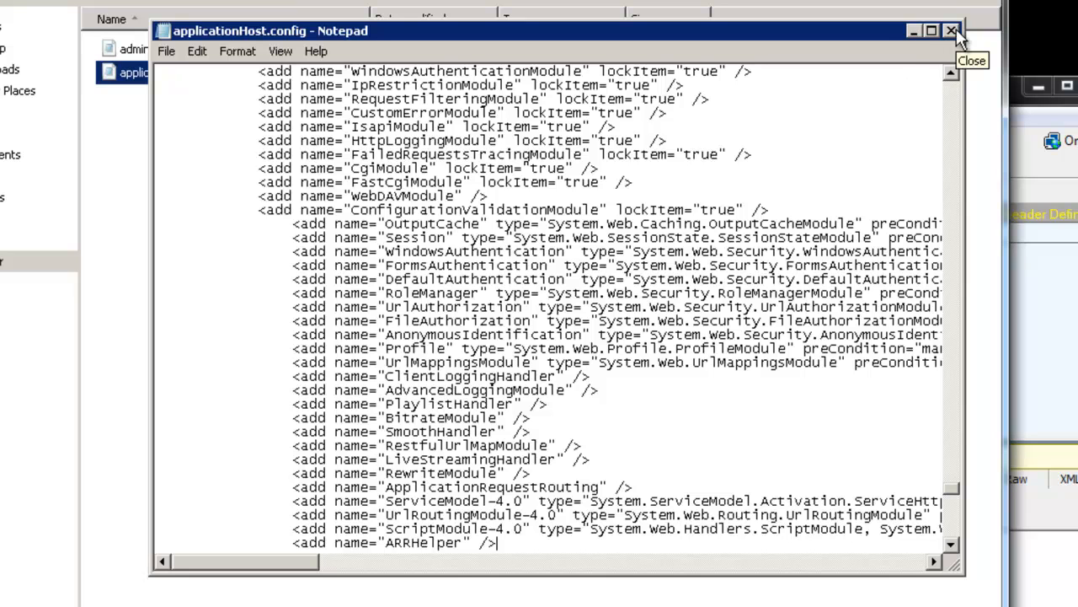
click(952, 30)
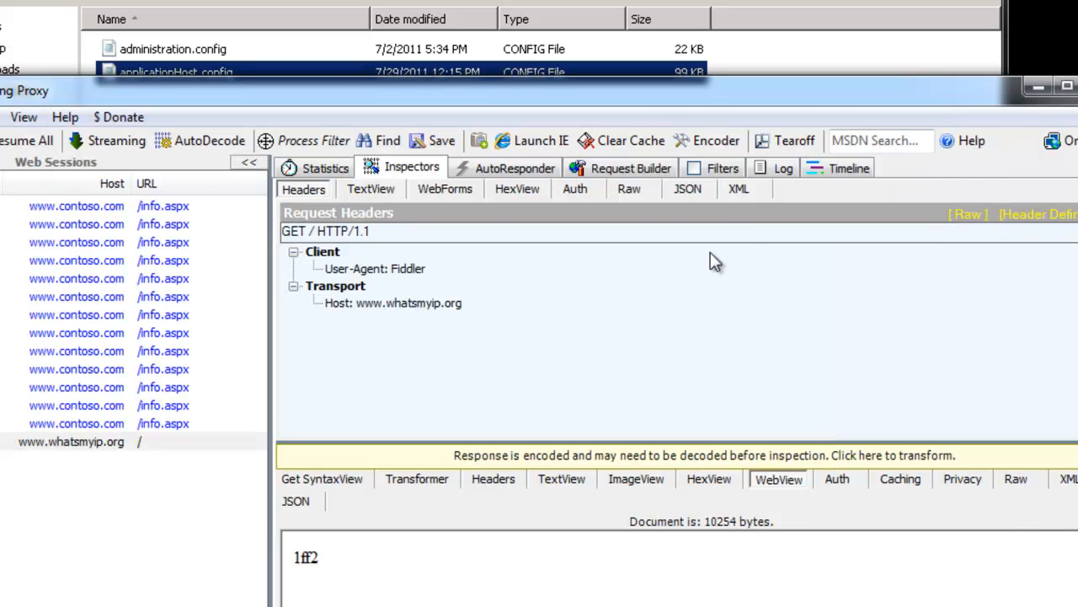
click(630, 168)
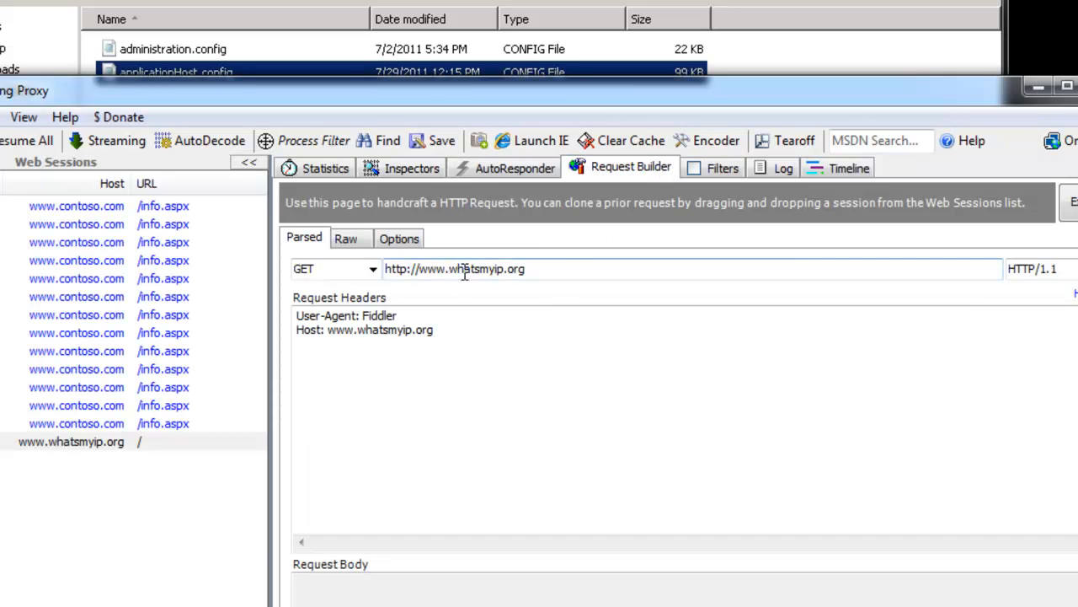
text(http://www.ar)
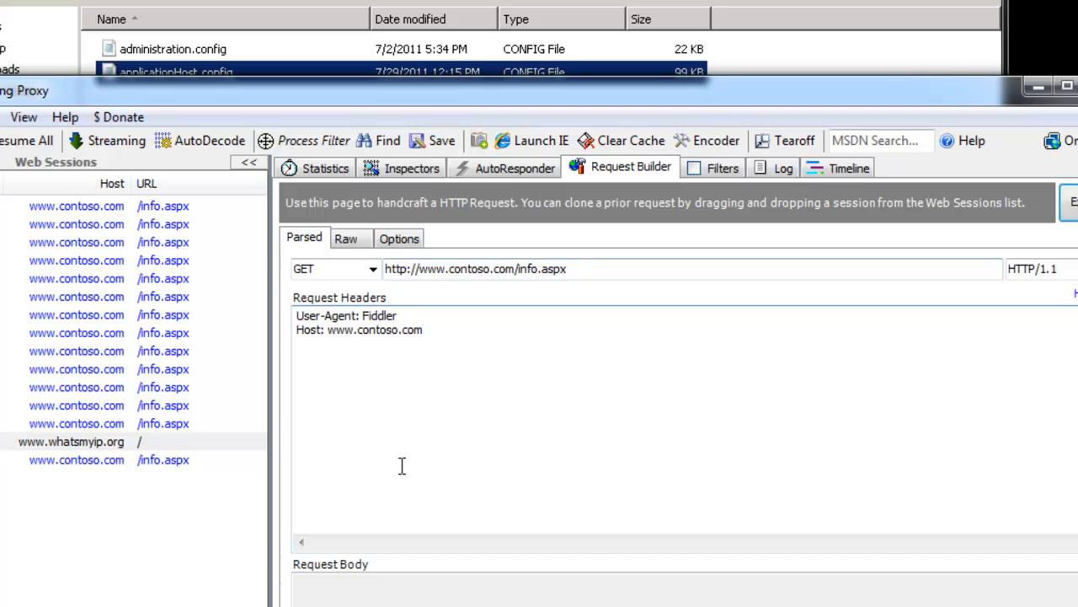
click(75, 459)
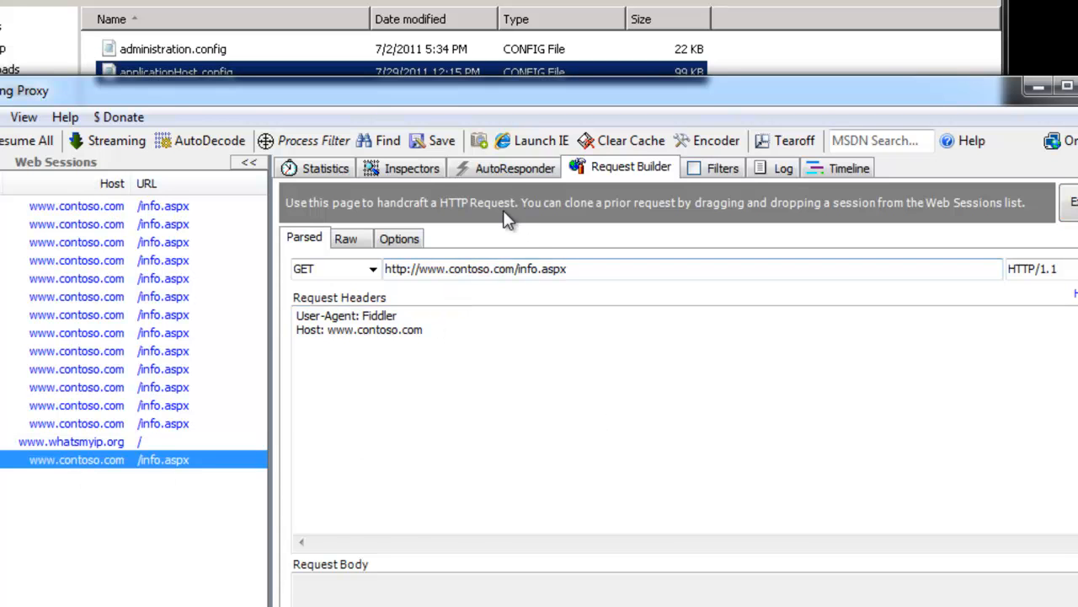
click(411, 169)
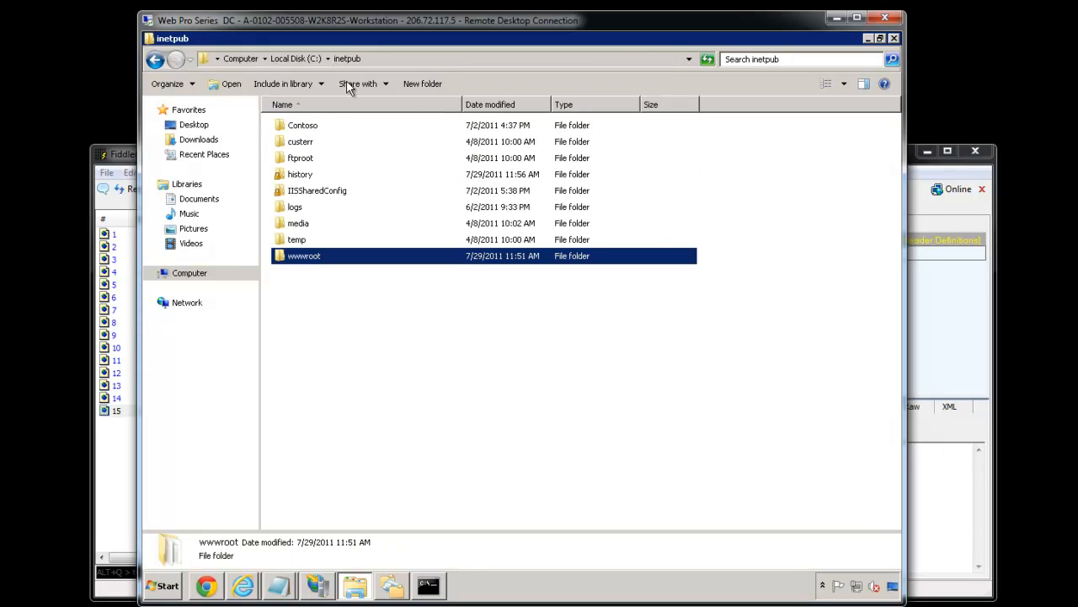
Open the logs folder under C:\inetpub
double_click(295, 205)
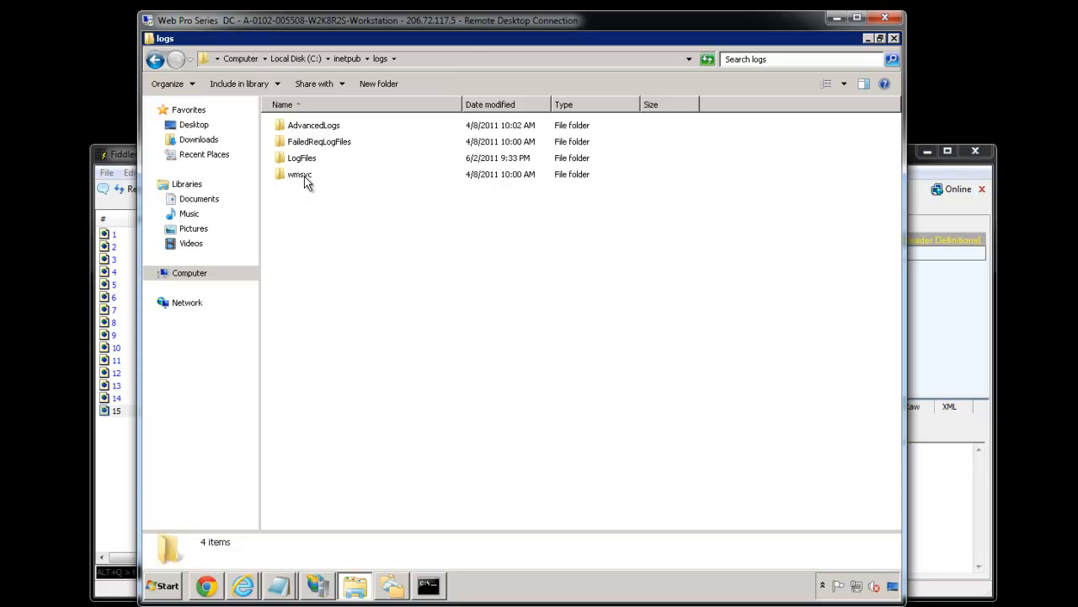
Open u_ex110729.log from LogFiles\W3SVC1 in Notepad and highlight the newest info.aspx entry
double_click(301, 158)
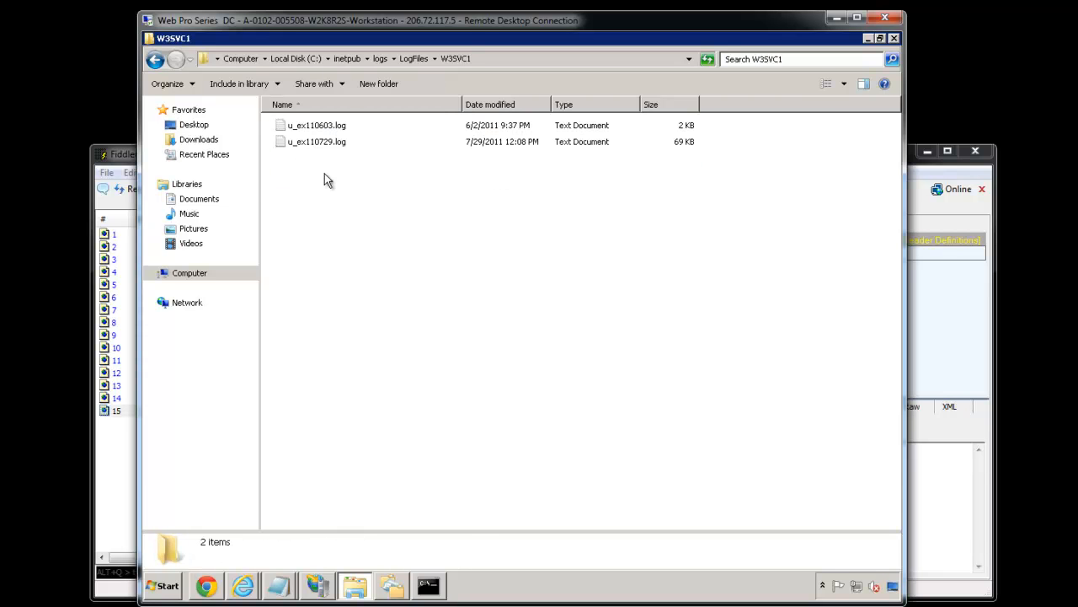
double_click(317, 142)
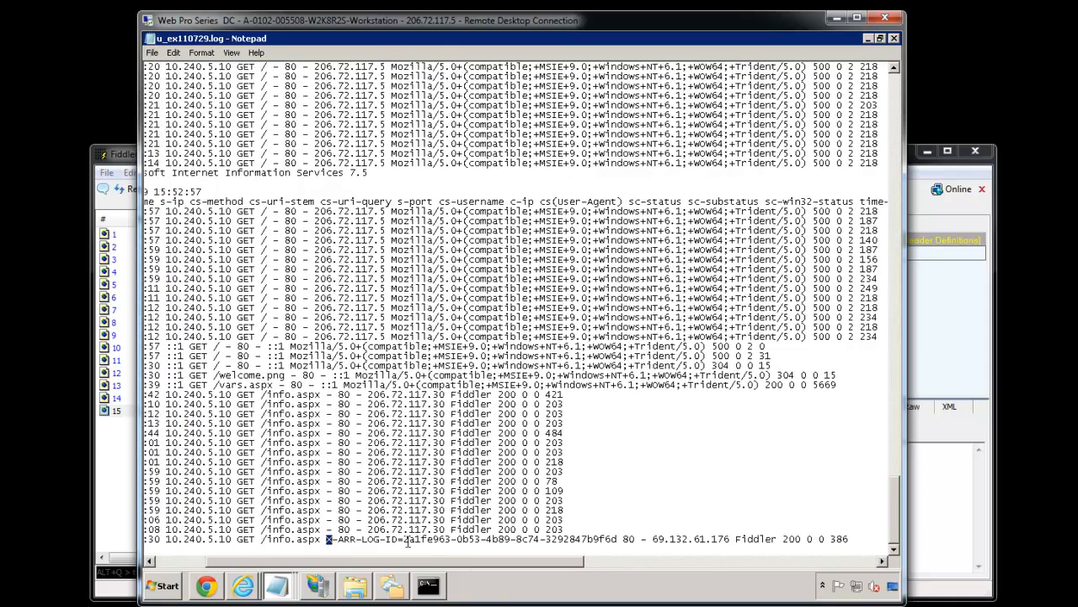
drag(327, 539, 630, 539)
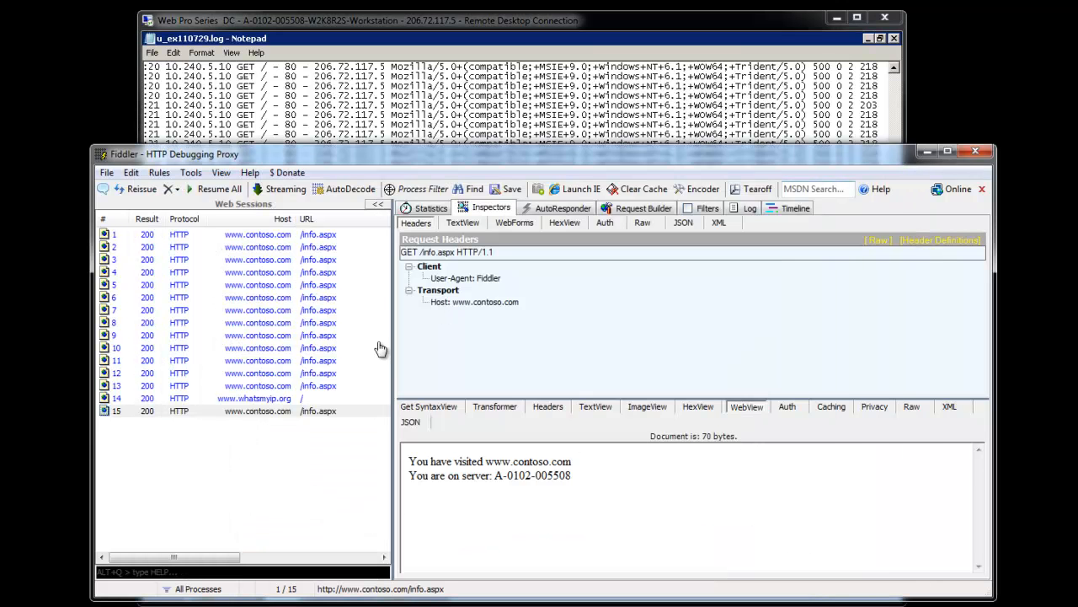
Fetch whatismyip.com via Request Builder and highlight the reported public IP 69.132.61.176
click(252, 397)
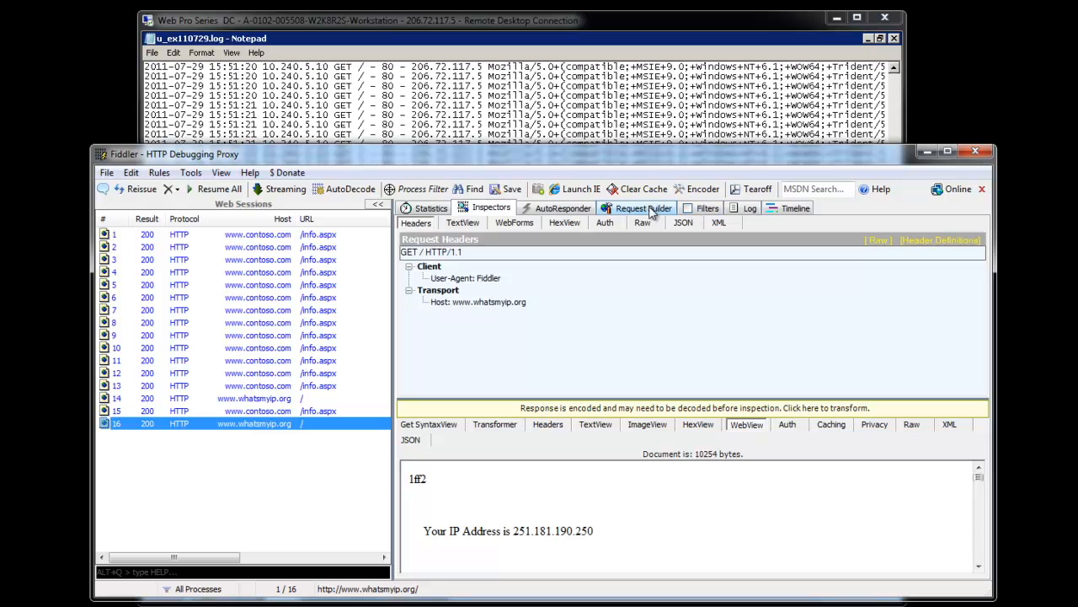
click(644, 209)
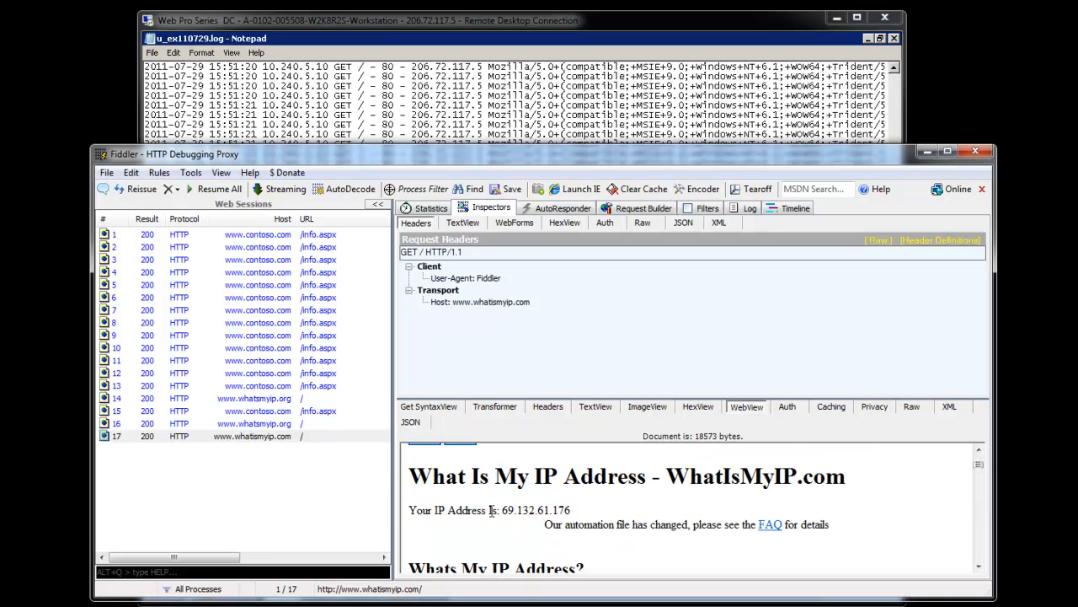
double_click(536, 509)
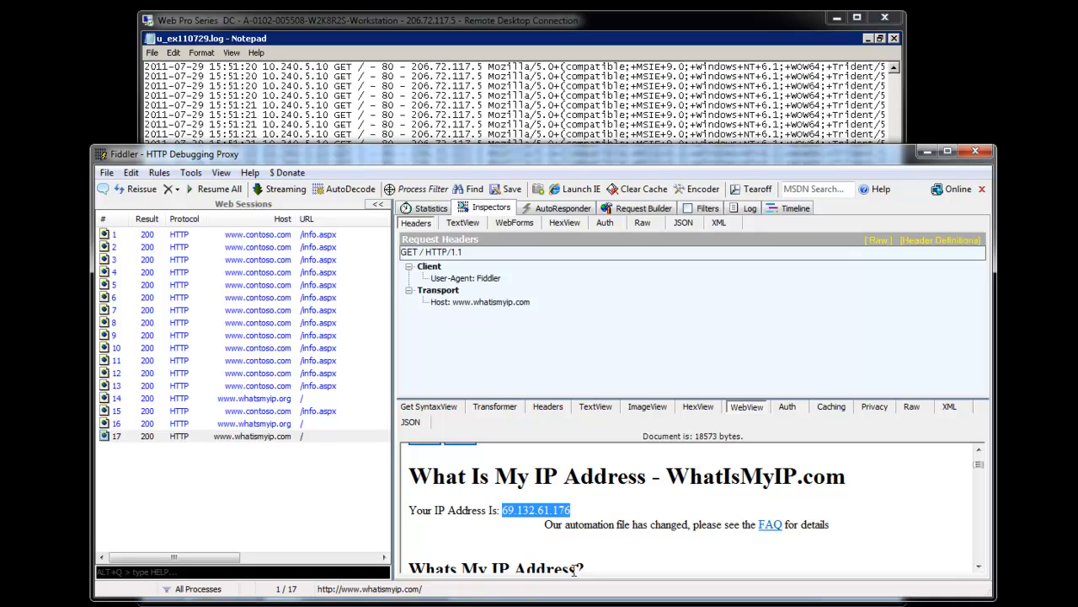
mouse_move(674, 509)
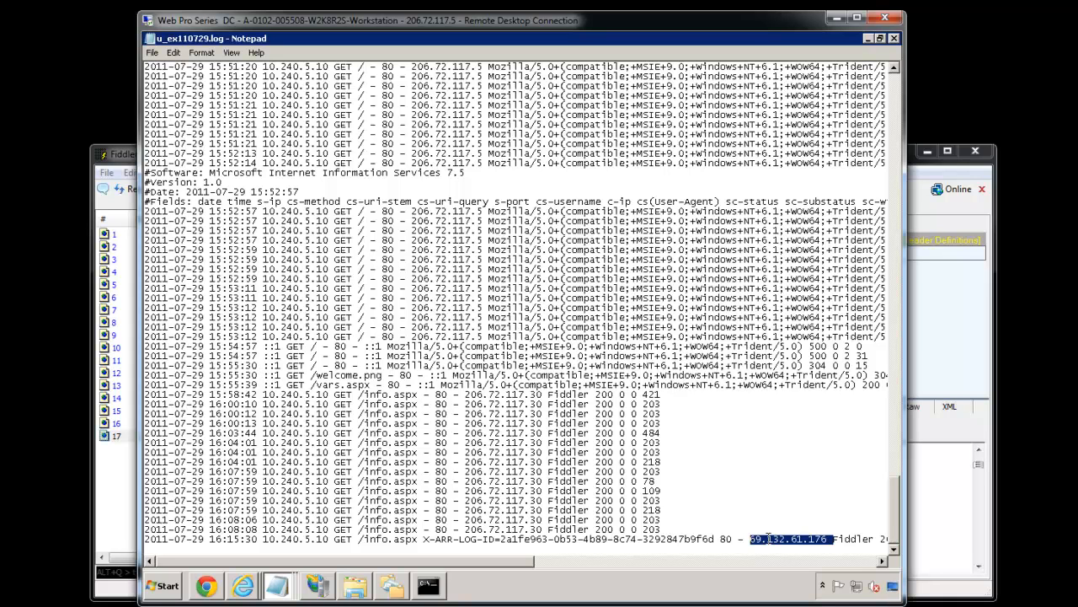
mouse_move(413, 523)
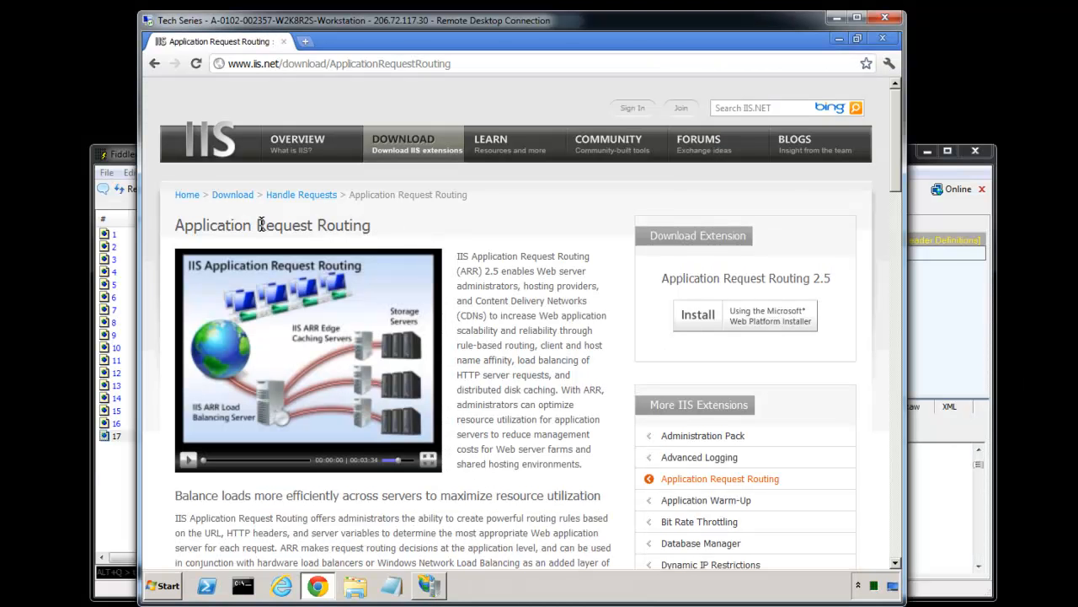
mouse_move(270, 418)
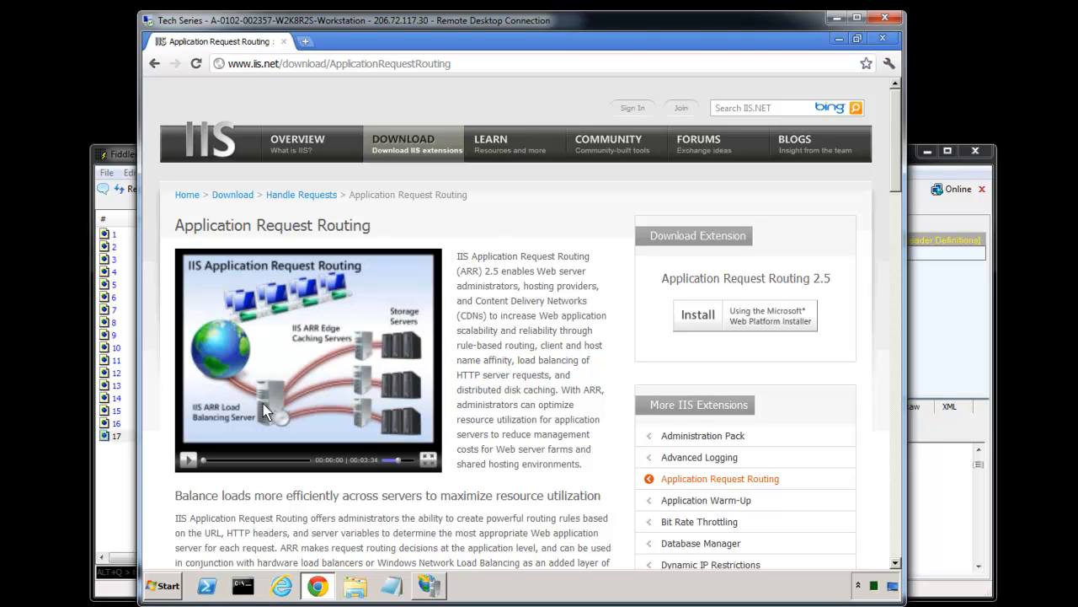
mouse_move(893, 202)
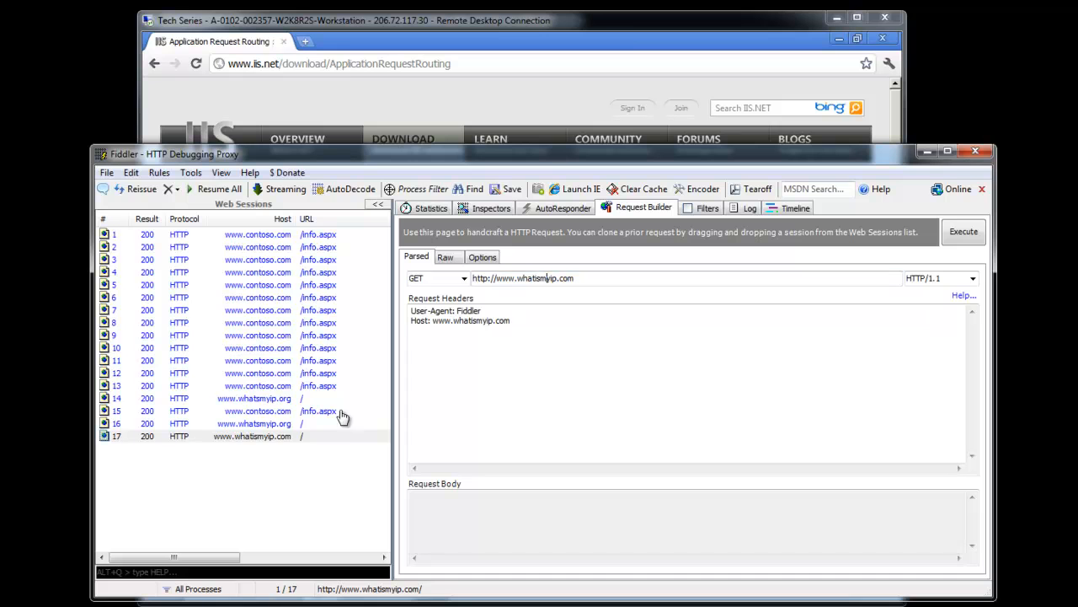
click(256, 411)
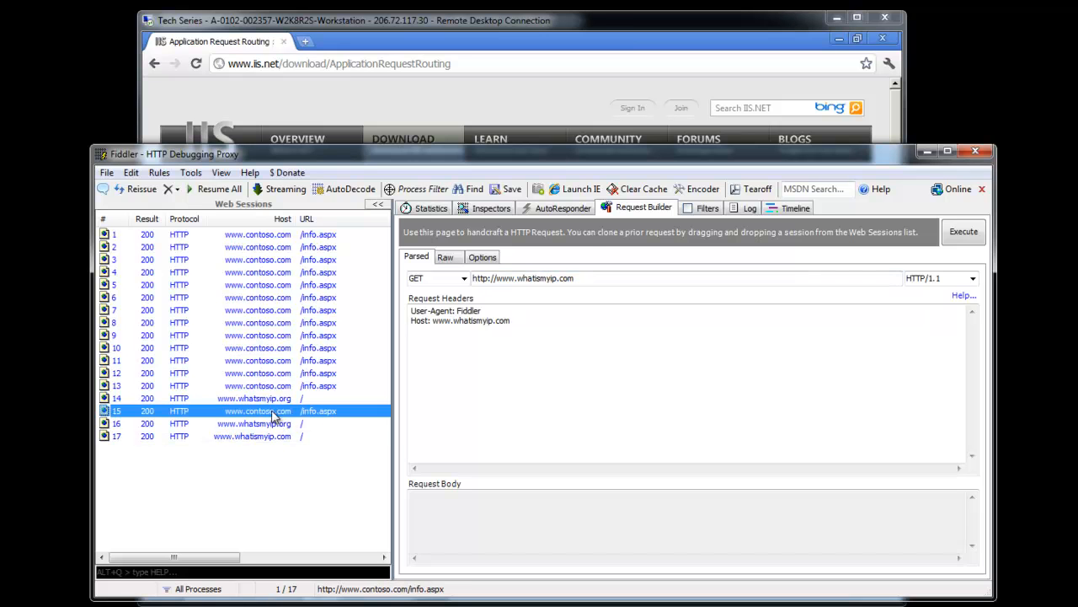
click(530, 278)
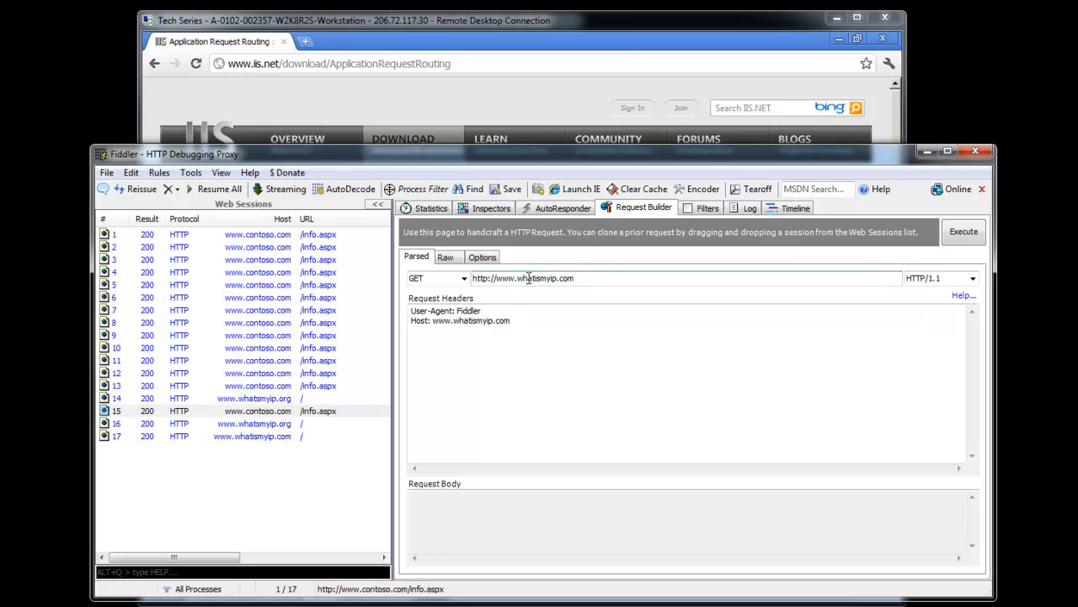
double_click(546, 278)
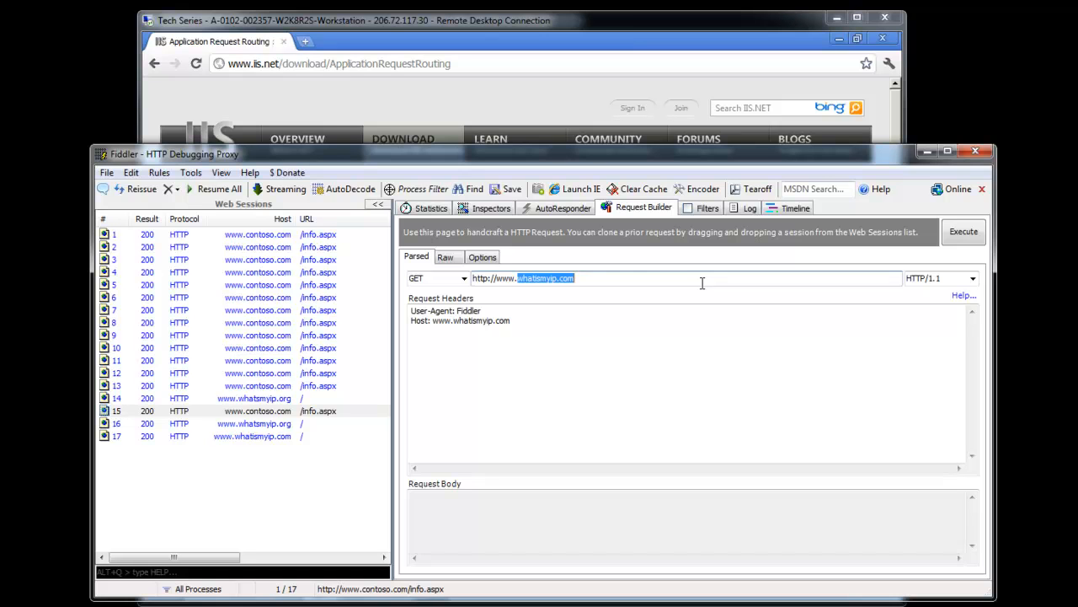
text(http://www.contoso.com/v)
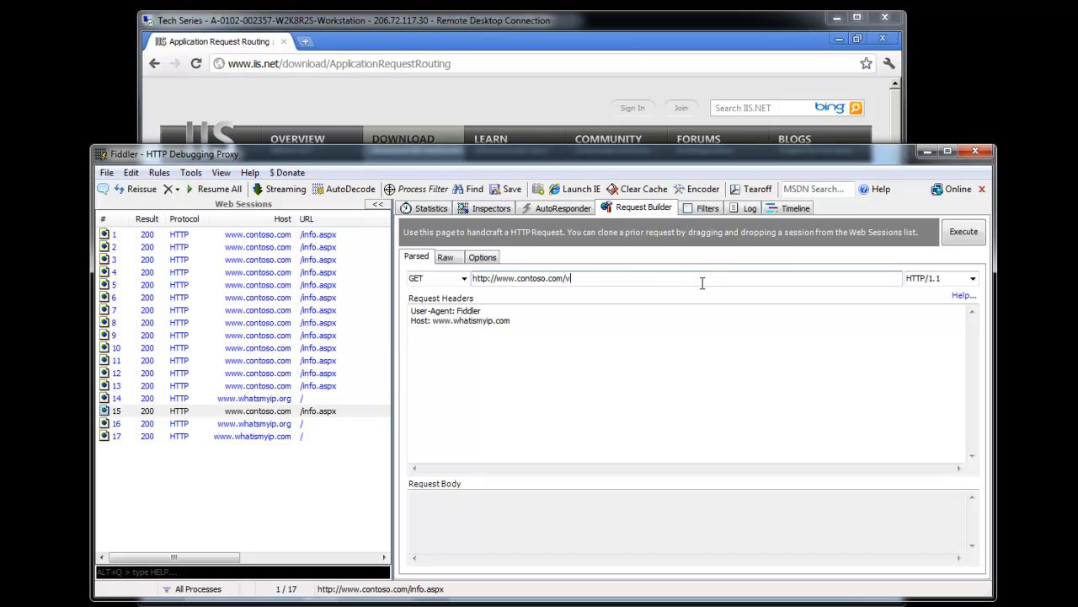
text(vars.aspx)
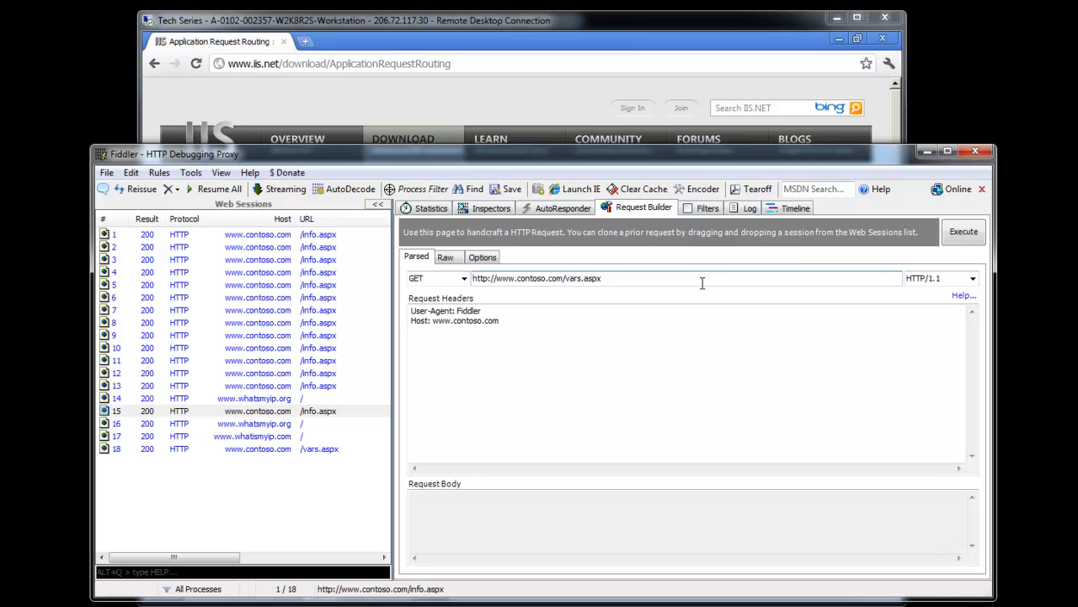
mouse_move(301, 454)
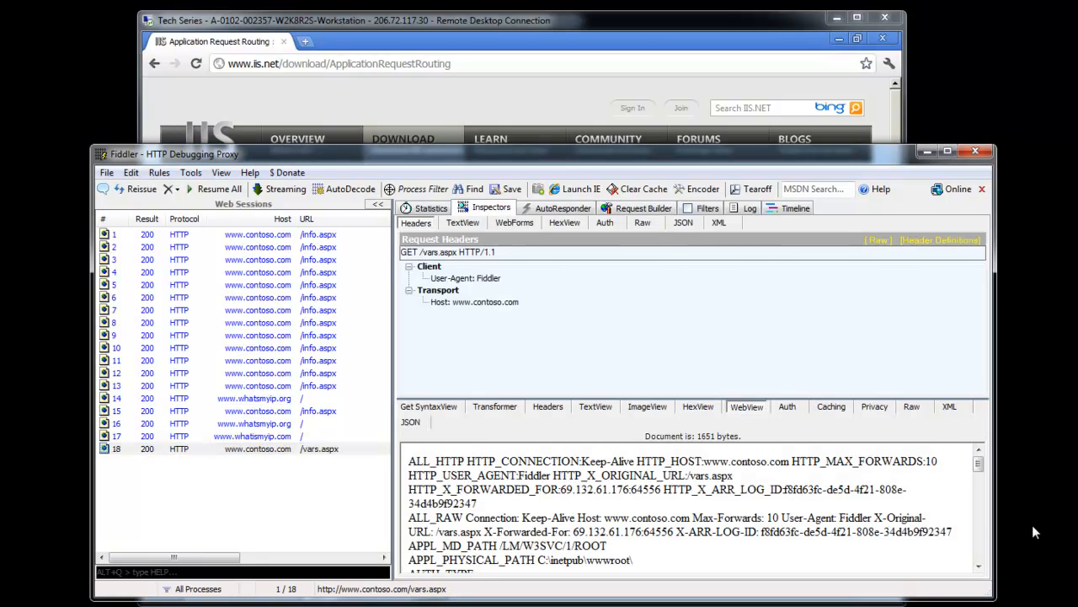
Scroll the vars.aspx response and highlight the REMOTE_USER variable
scroll(down, 3)
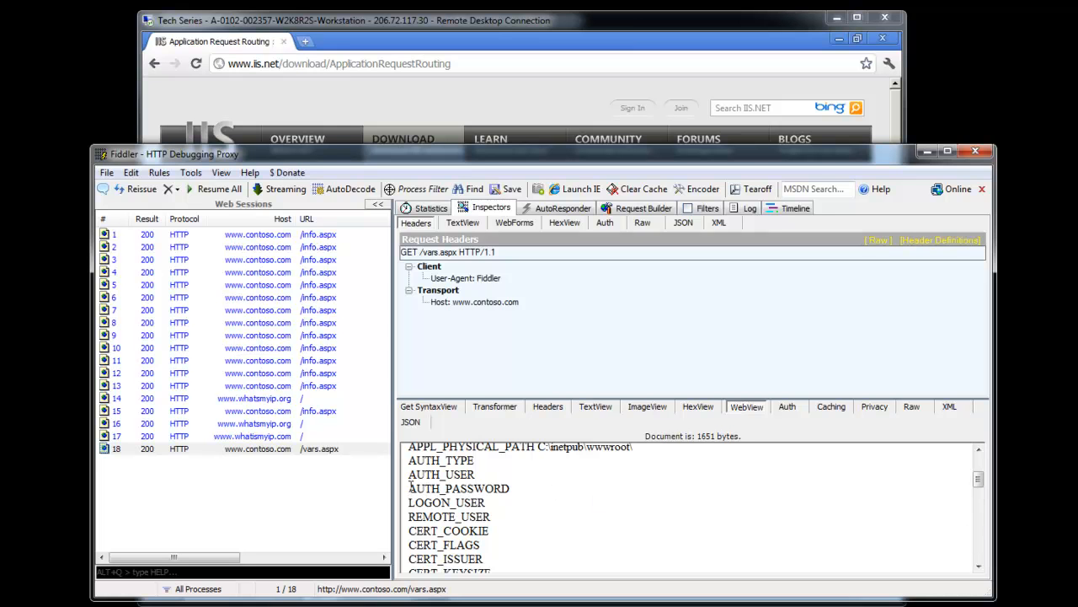
double_click(448, 515)
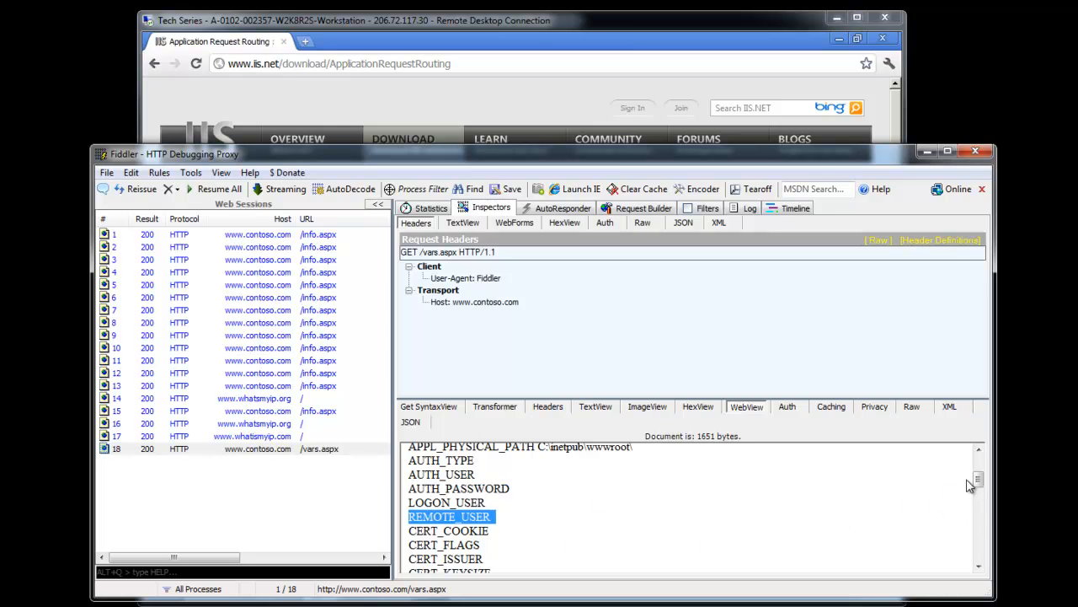
scroll(down, 3)
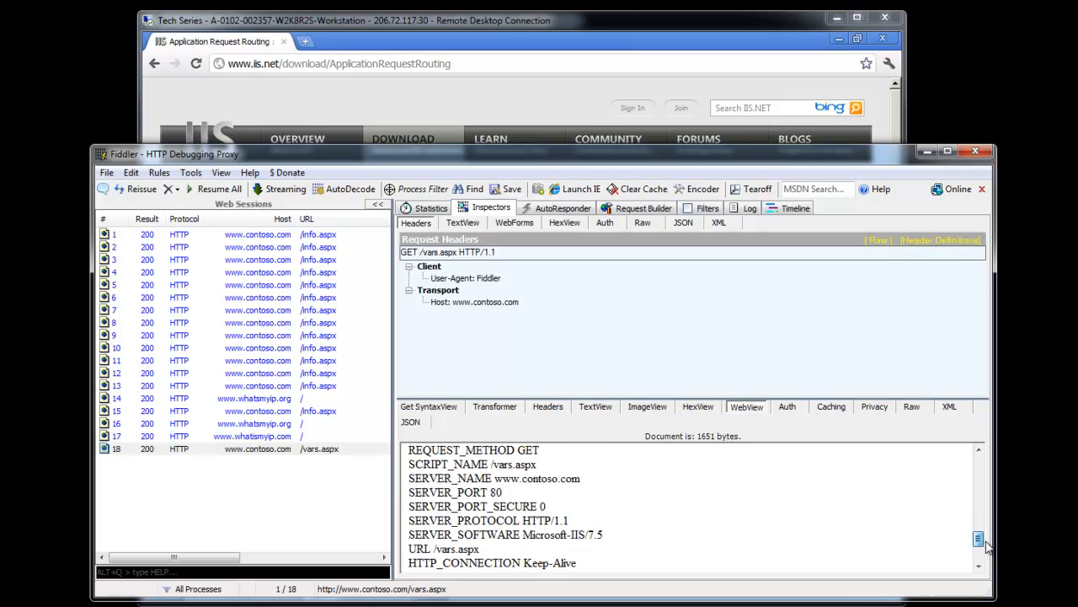
scroll(down, 3)
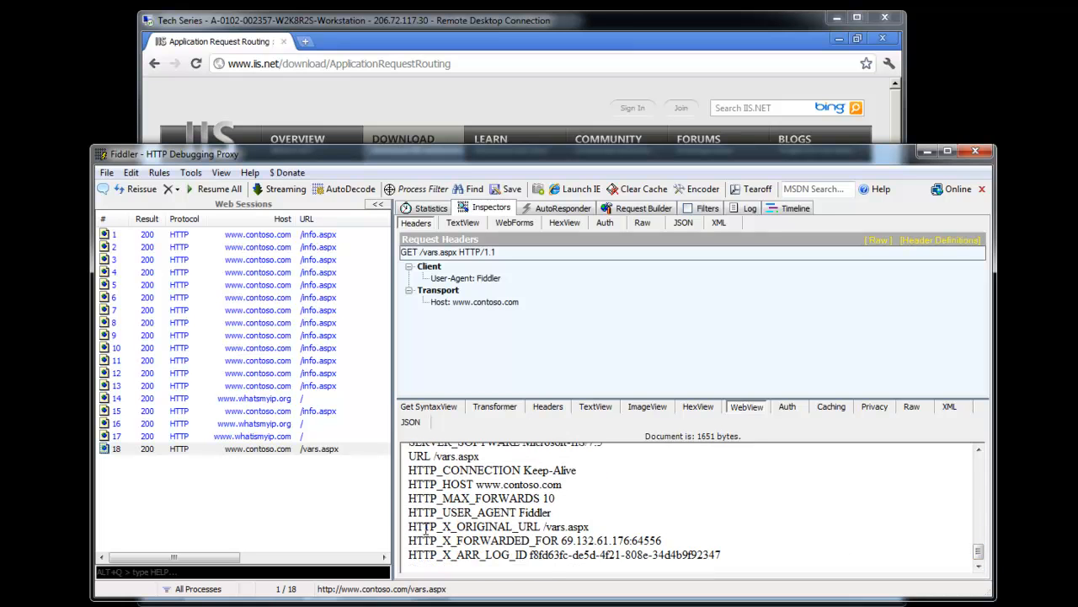
mouse_move(495, 525)
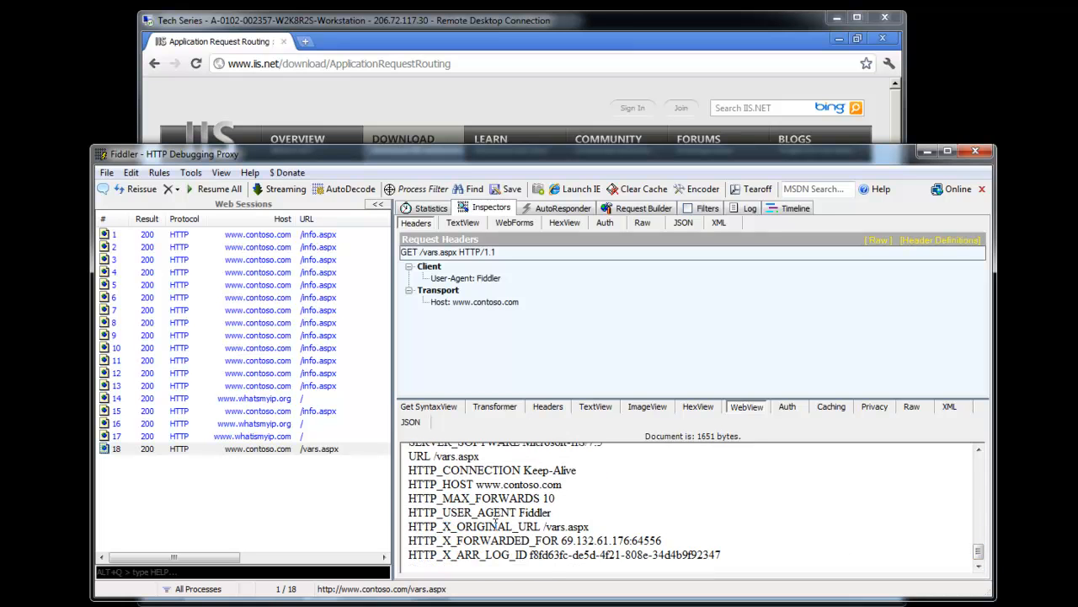
double_click(475, 525)
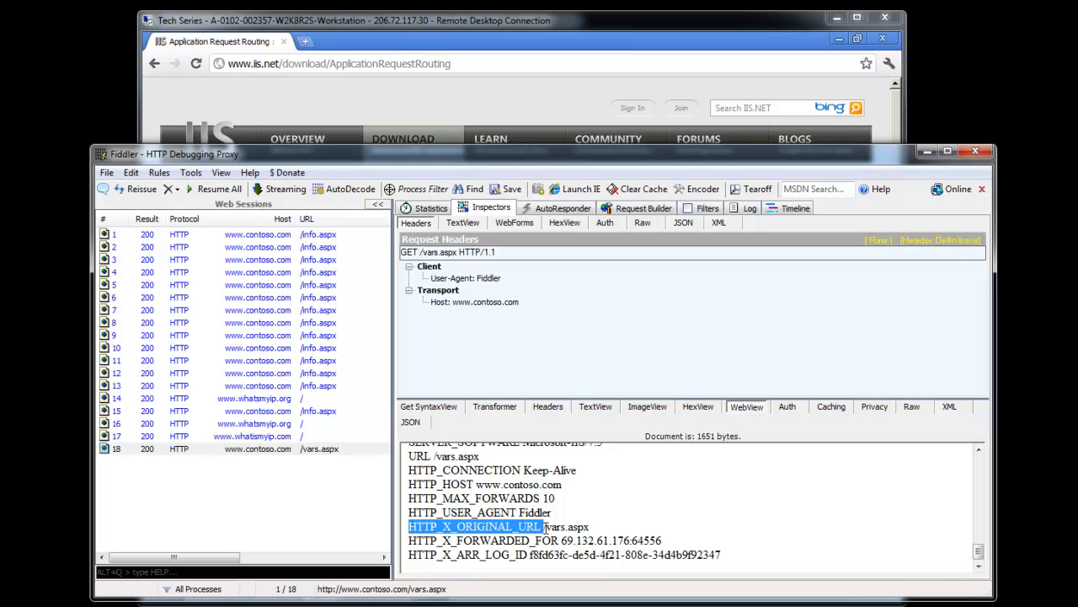
double_click(576, 526)
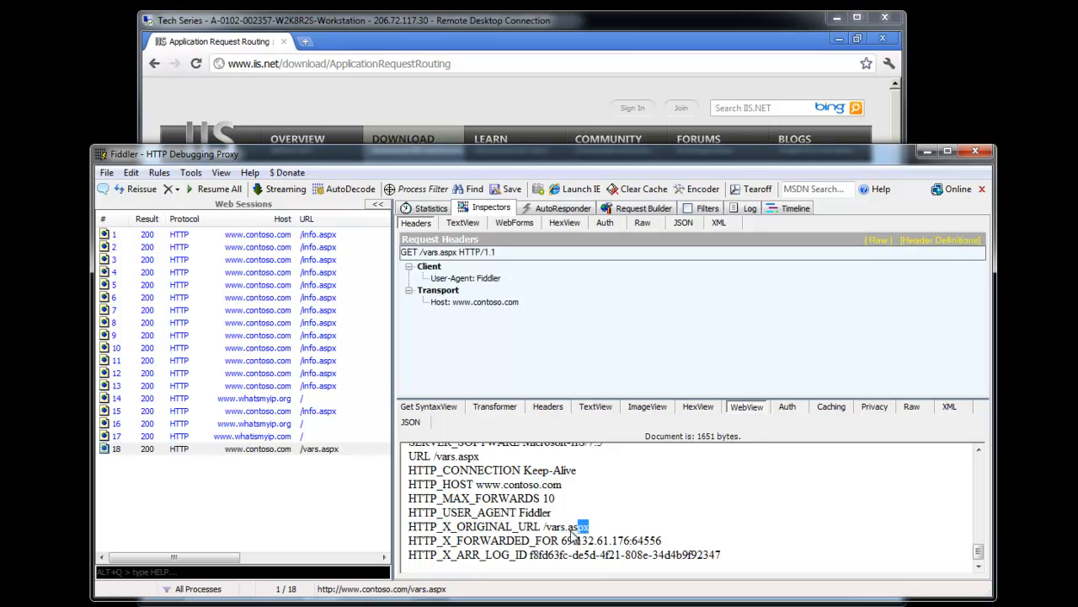
double_click(566, 526)
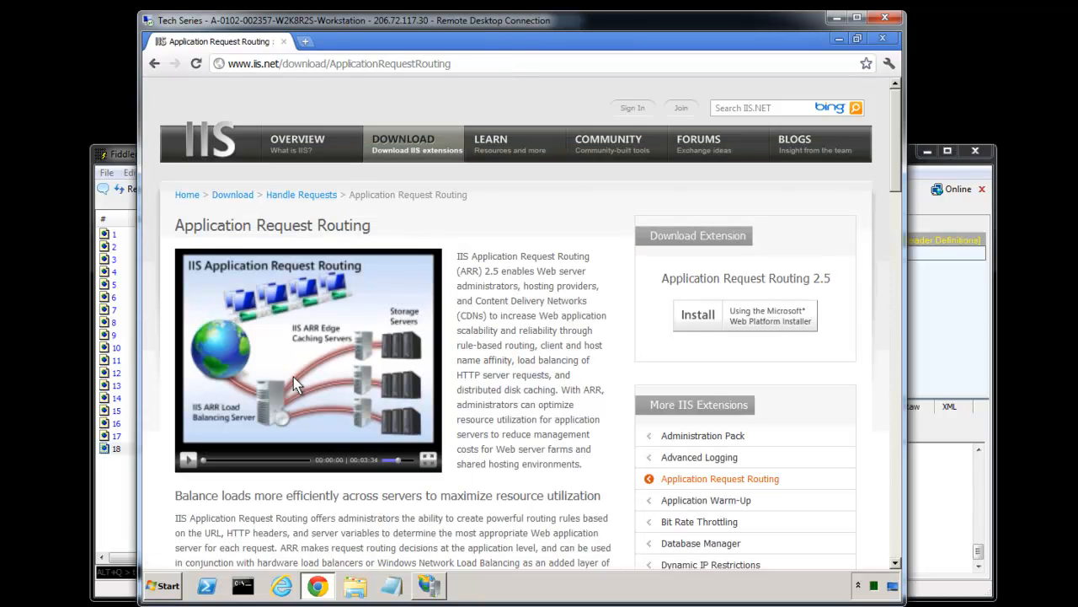
mouse_move(668, 296)
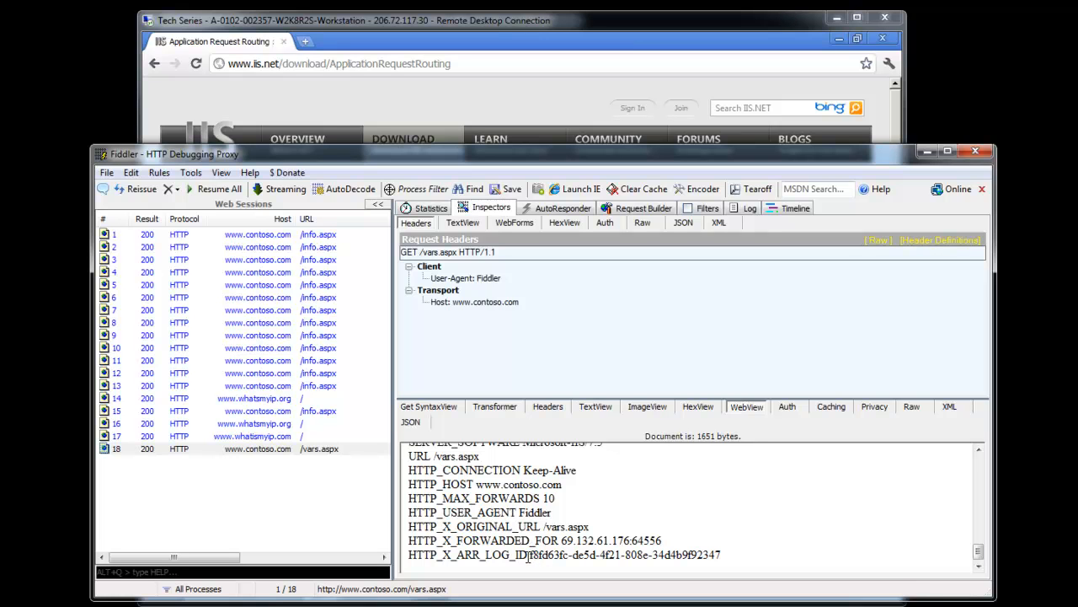
double_click(624, 554)
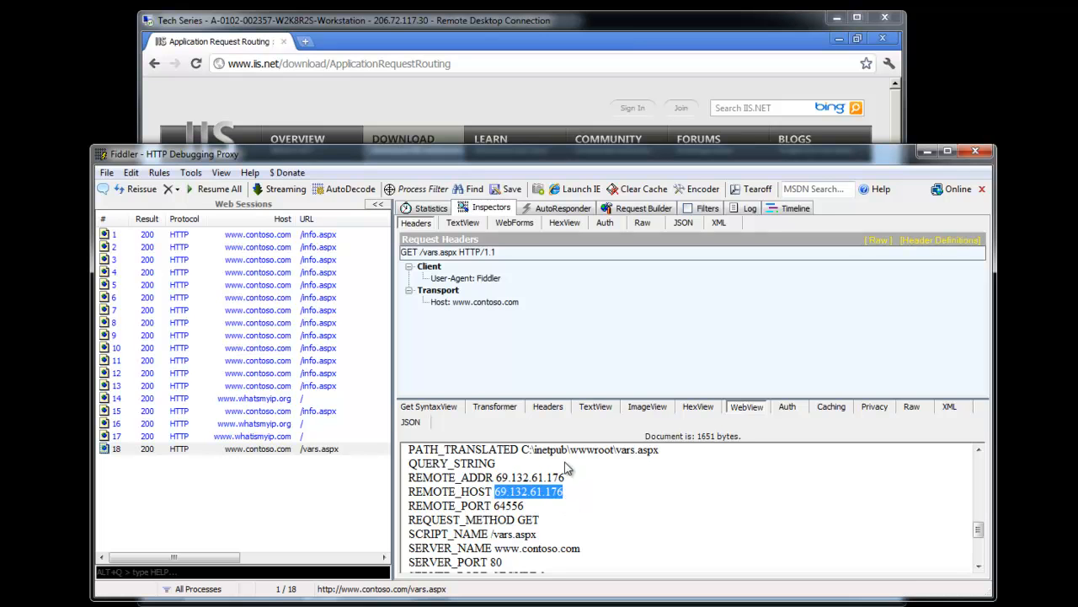
mouse_move(590, 30)
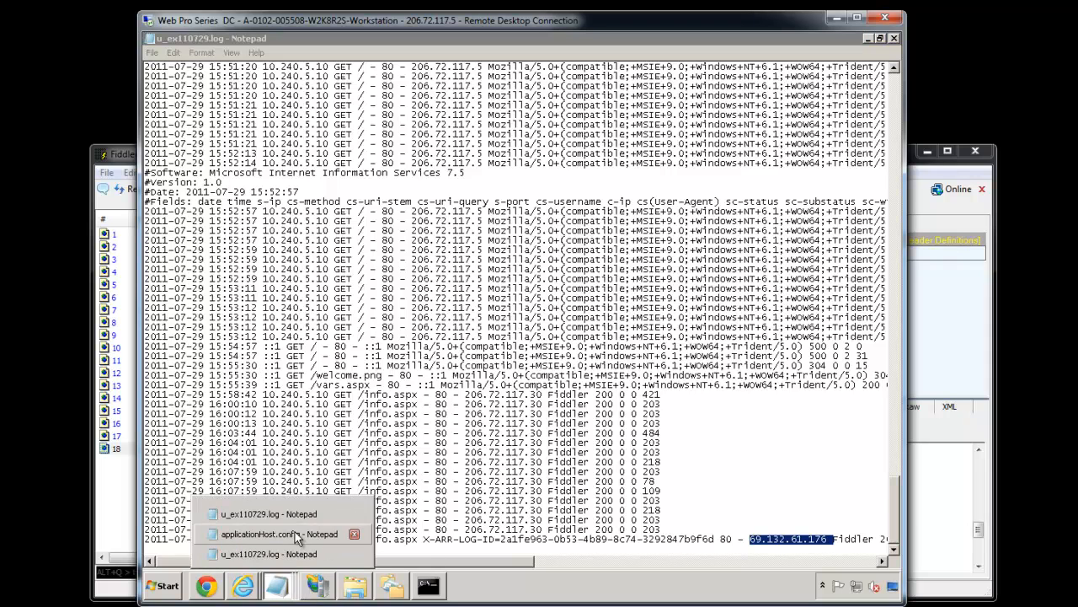
Switch to applicationHost.config in Notepad and scroll to the ARRHelper module line
click(278, 533)
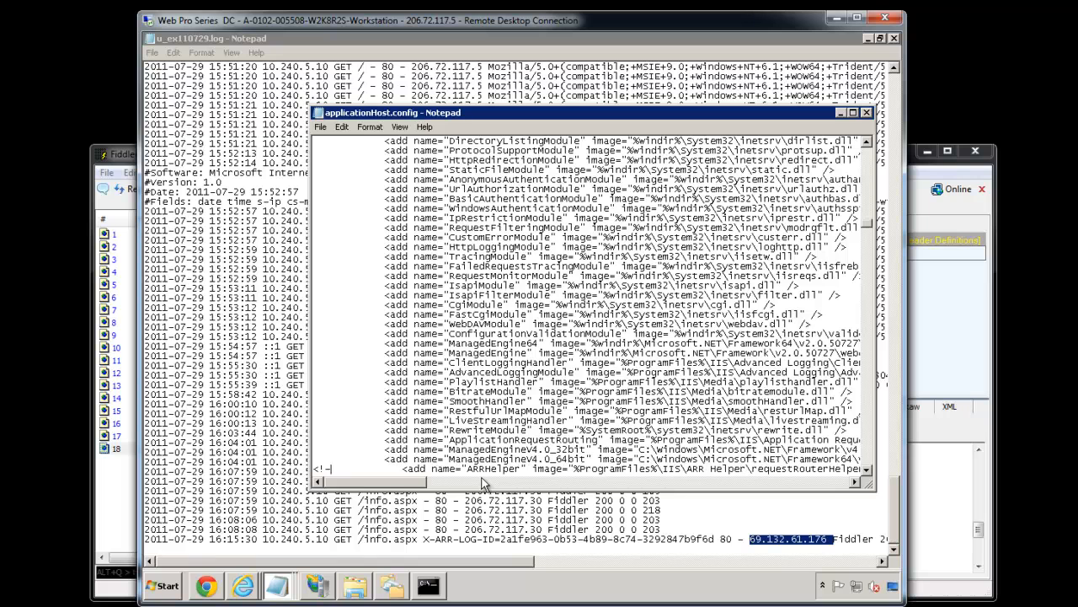
scroll(right, 3)
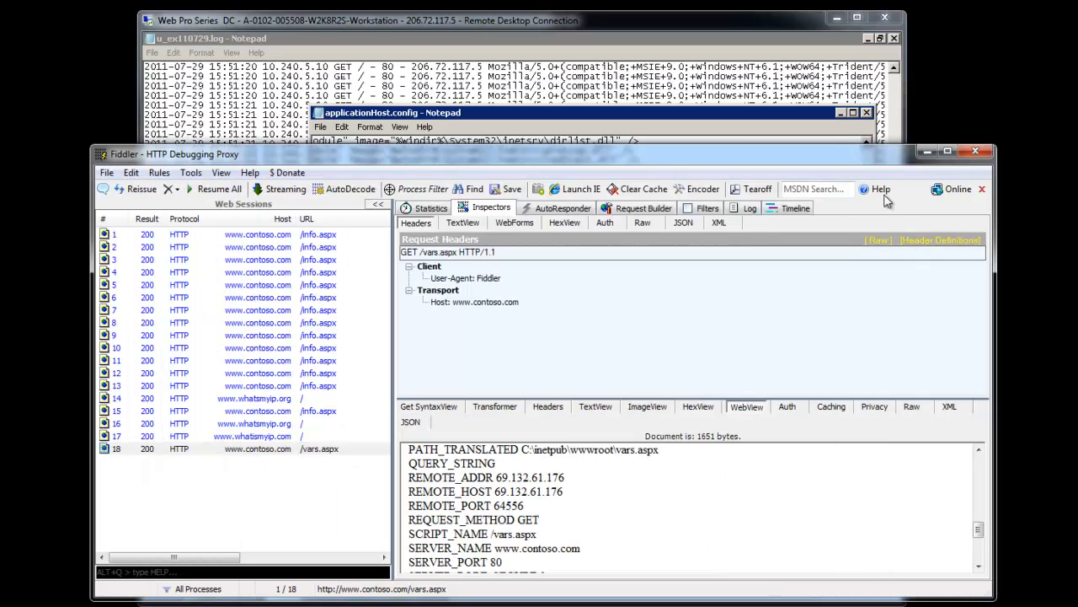
click(643, 209)
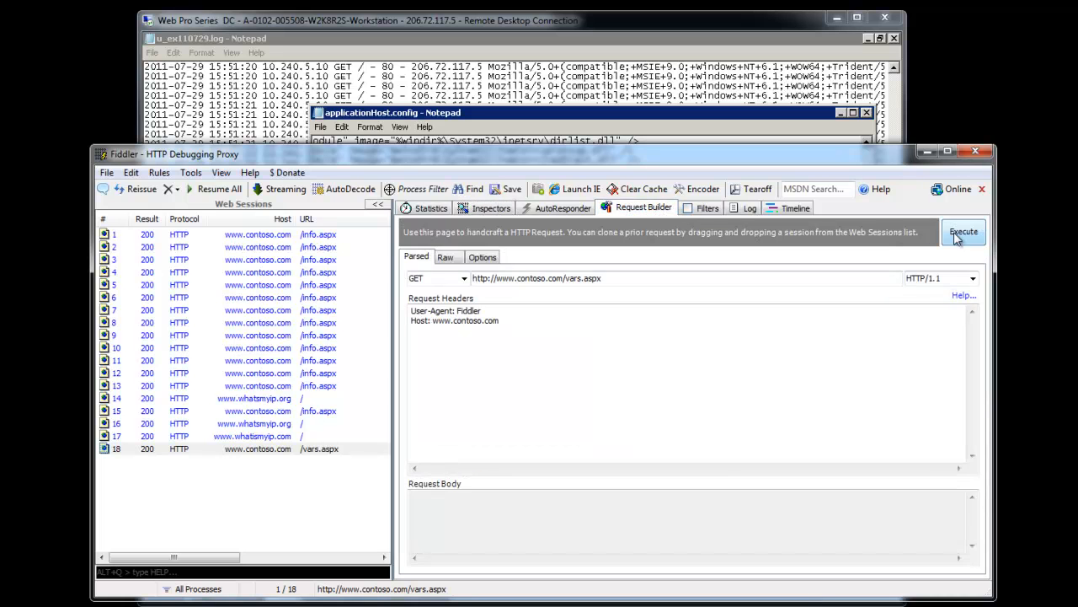
click(963, 233)
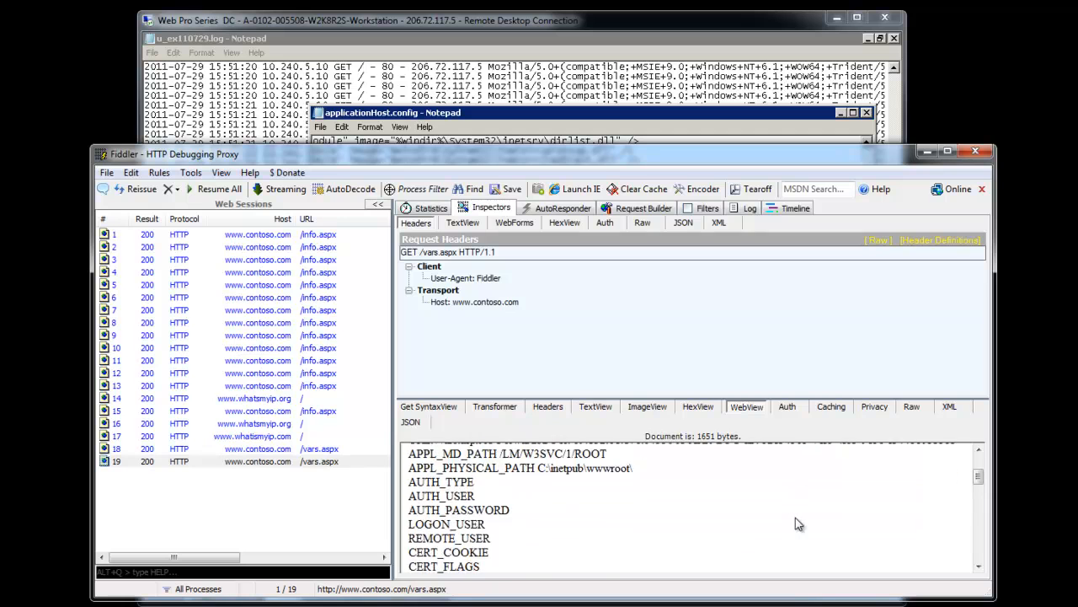
scroll(down, 3)
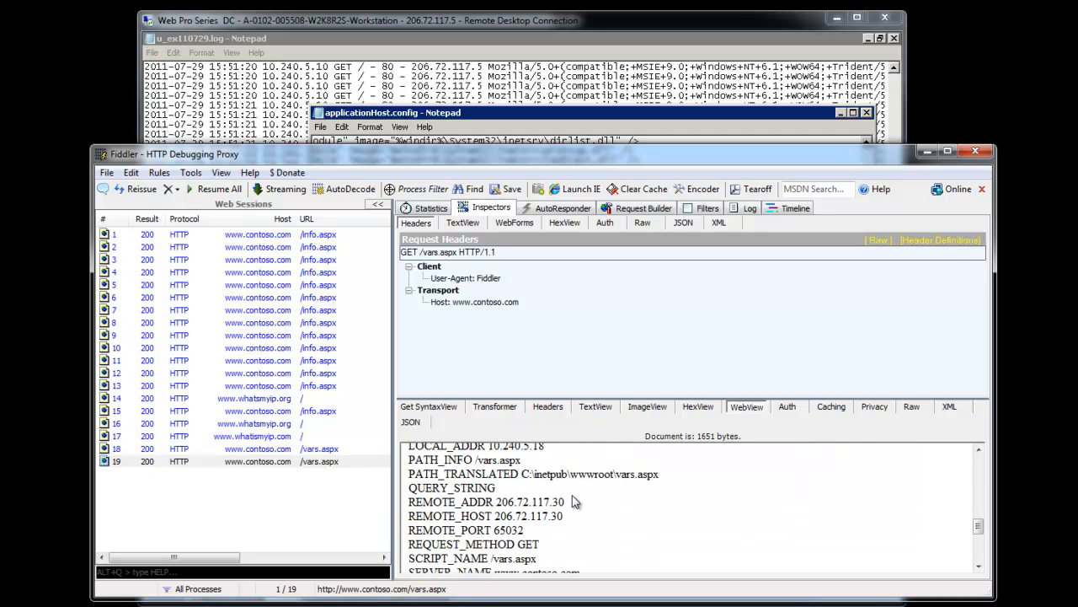
double_click(529, 502)
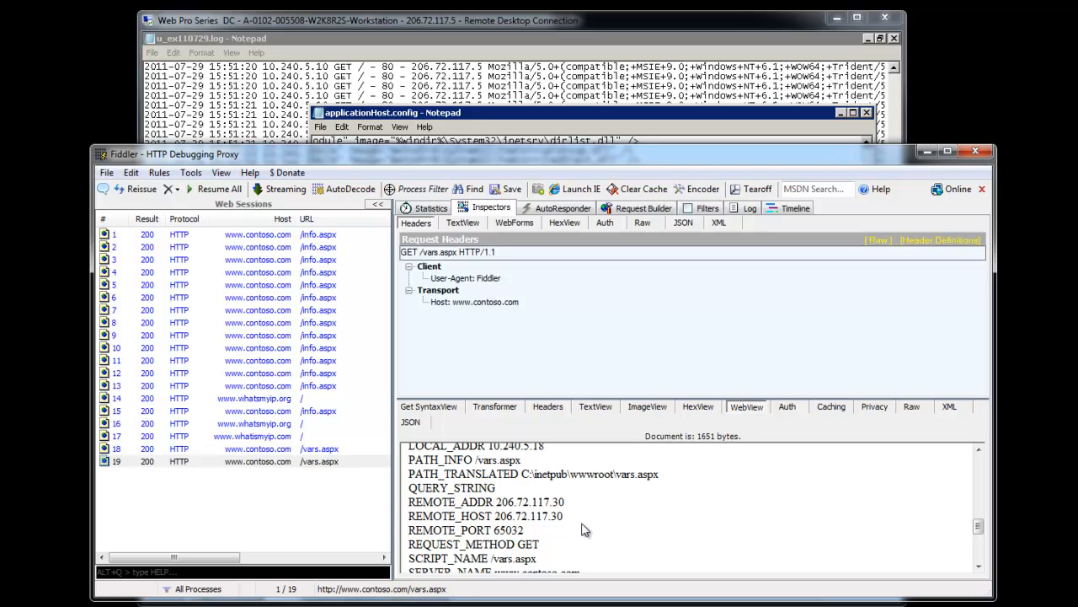
mouse_move(850, 519)
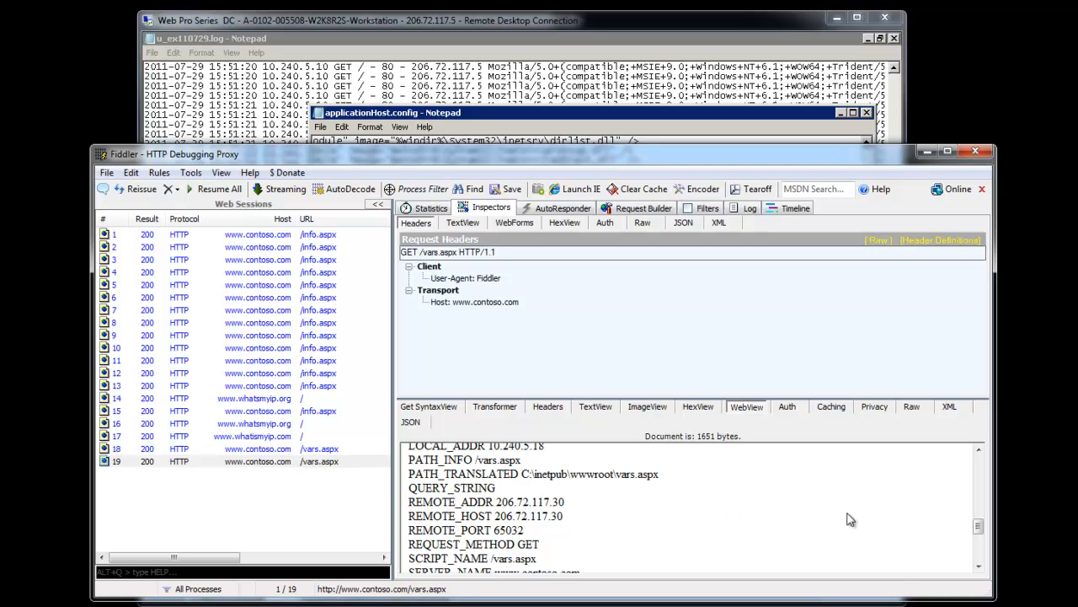
scroll(down, 3)
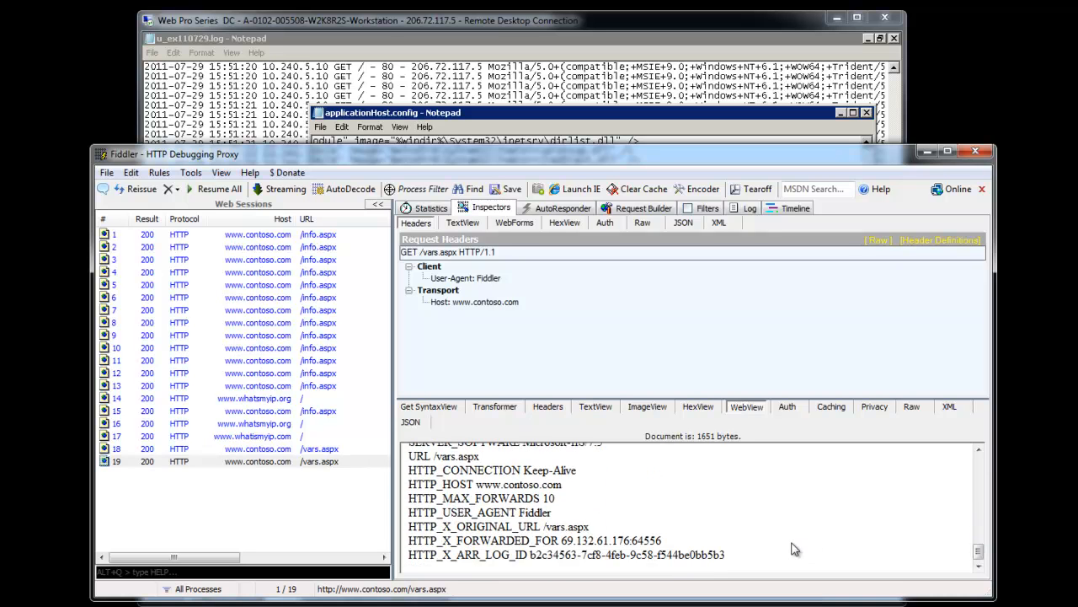
mouse_move(789, 553)
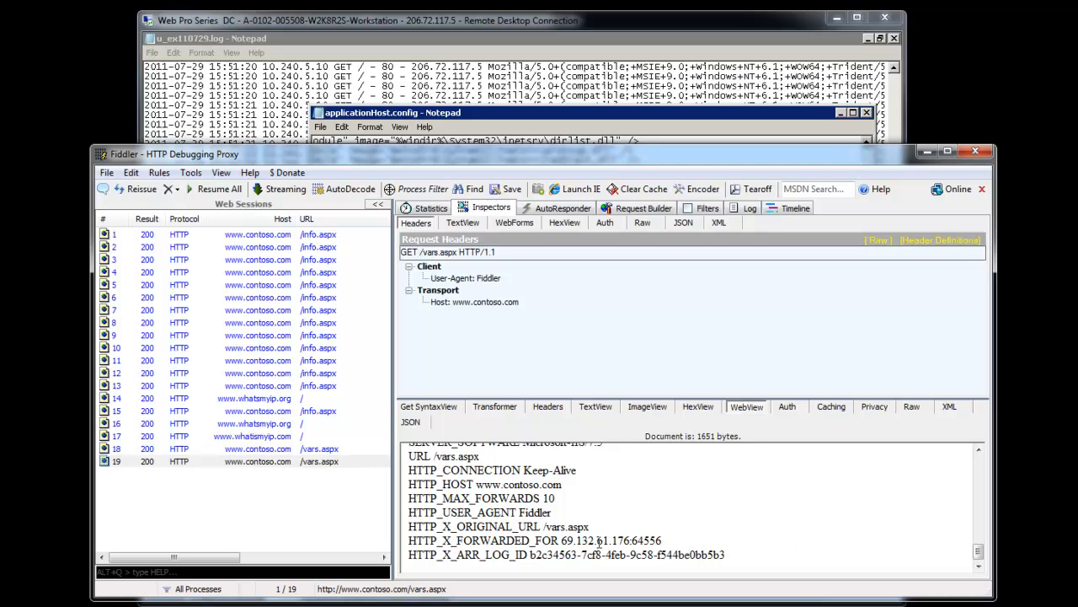
double_click(423, 539)
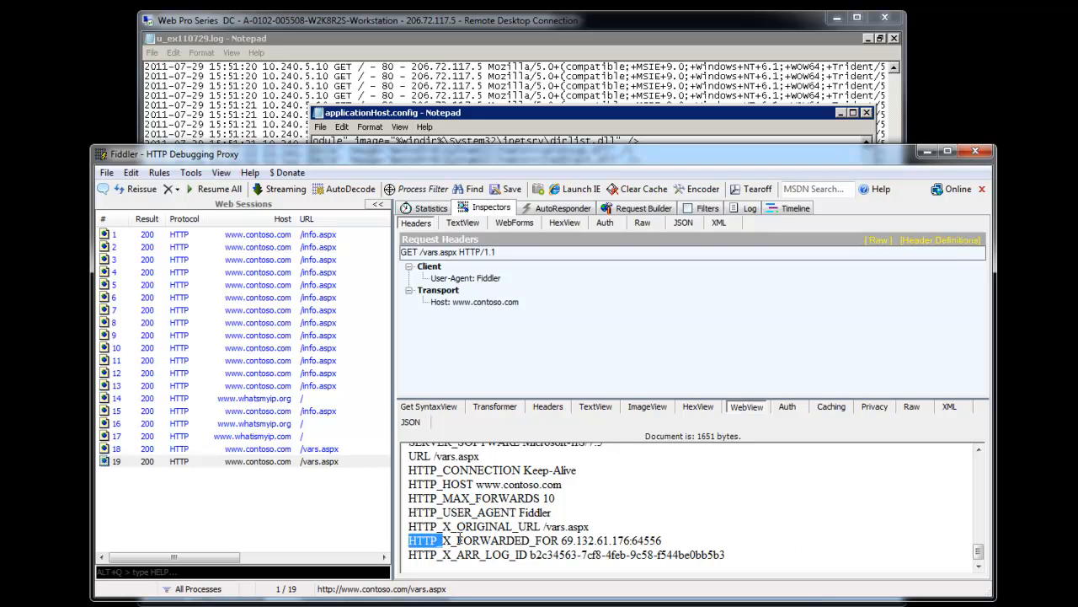